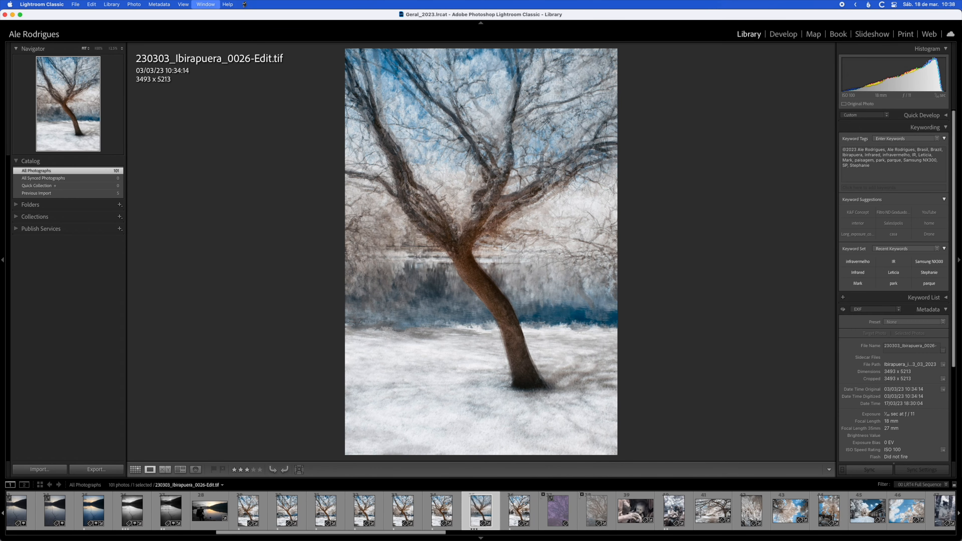
Switch to the Develop module to reach the original raw 0026.SRW infrared shot
click(793, 26)
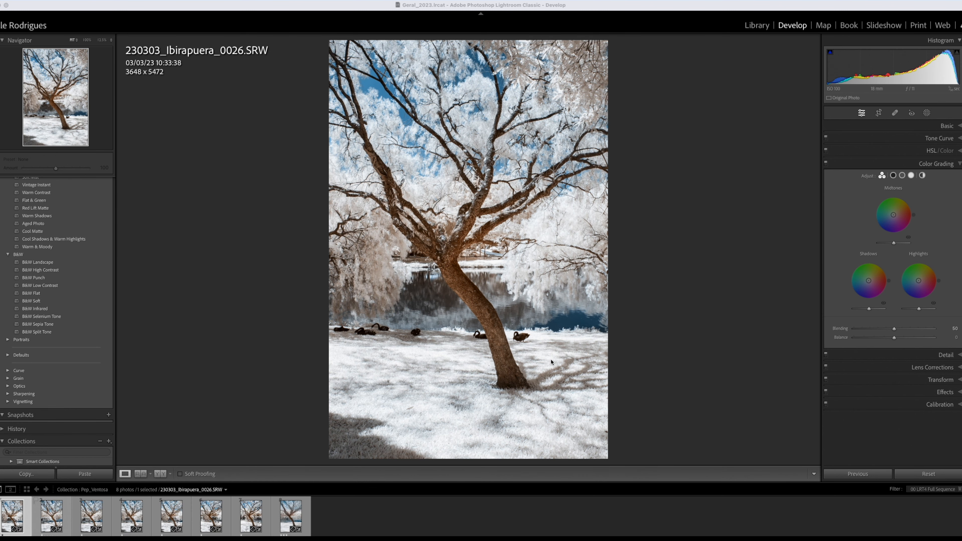
mouse_move(478, 357)
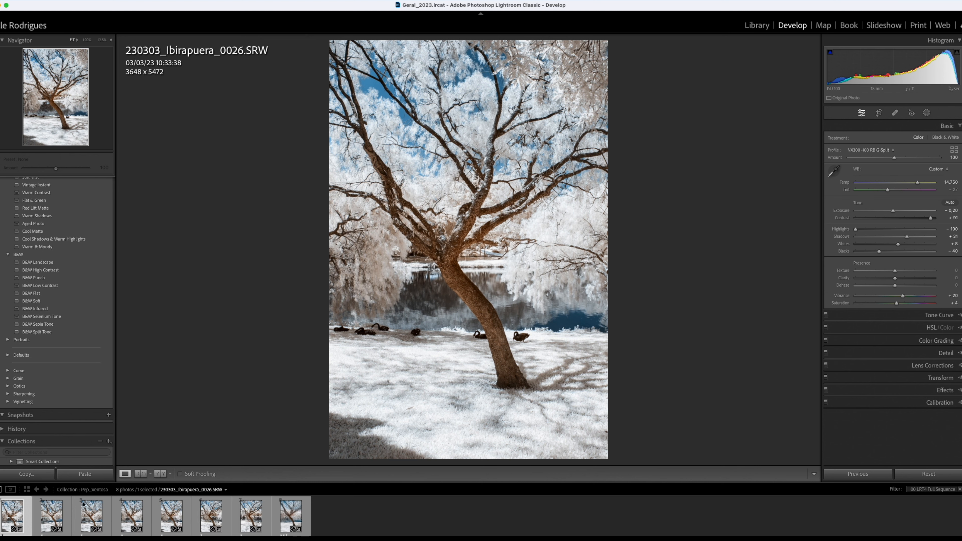
Step through raw shots 0027, 0028, 0030, 0032 and 0031, then return to 0026 to compare them
click(51, 515)
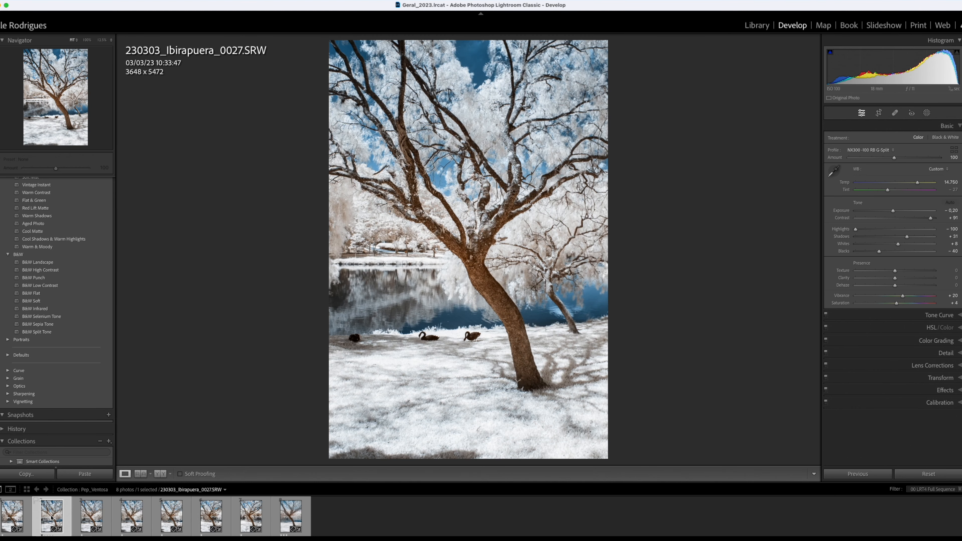
click(90, 515)
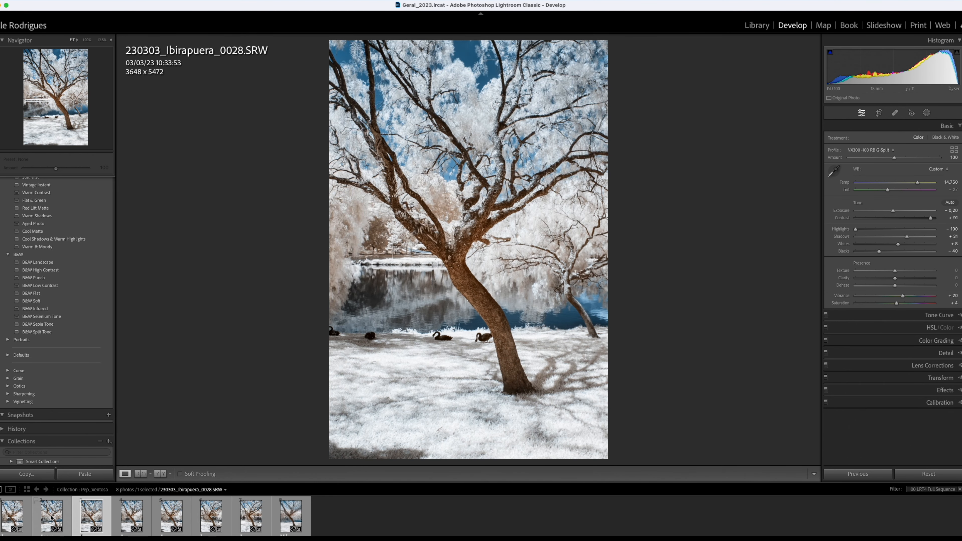
click(211, 514)
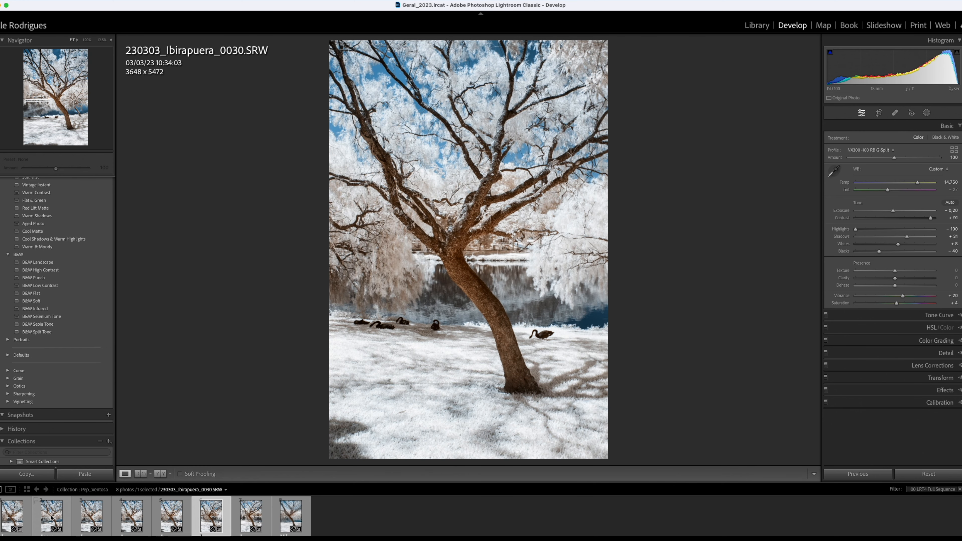
click(249, 517)
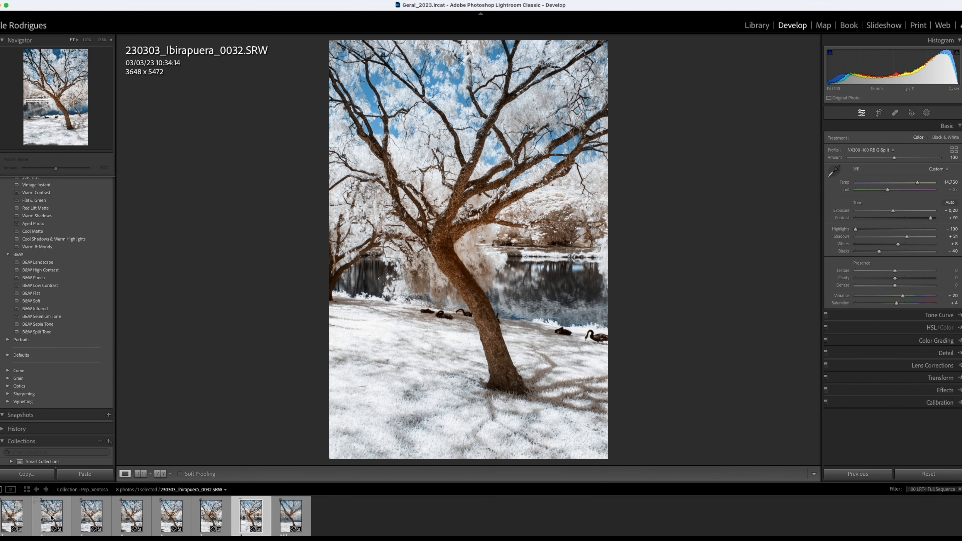
click(211, 516)
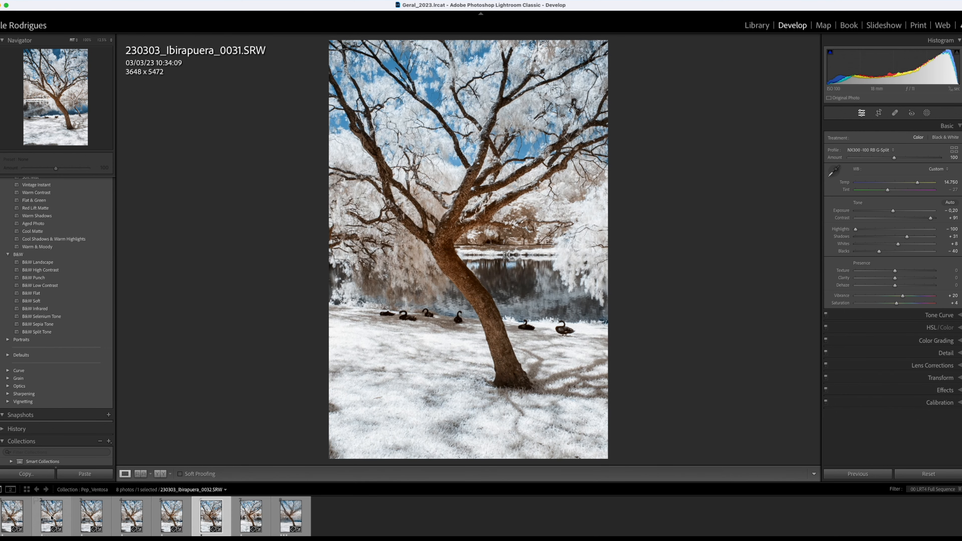
click(51, 516)
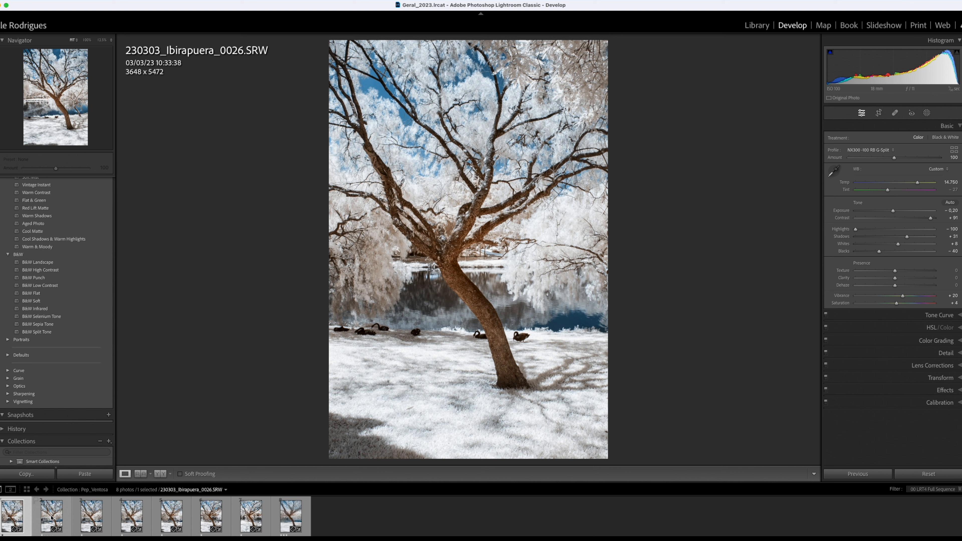
Revisit 0027, 0030 and the finished image, then select the seven raw frames from first to last
click(50, 515)
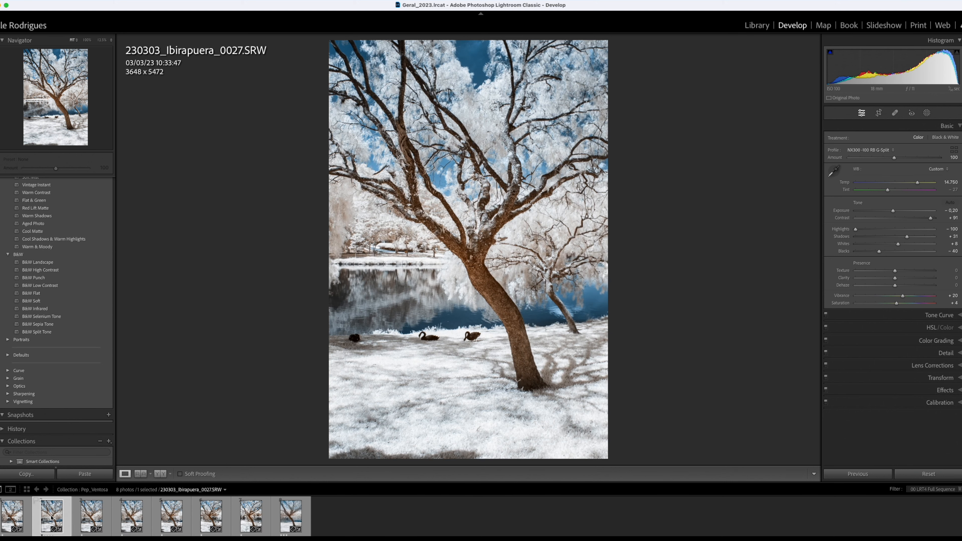
click(171, 516)
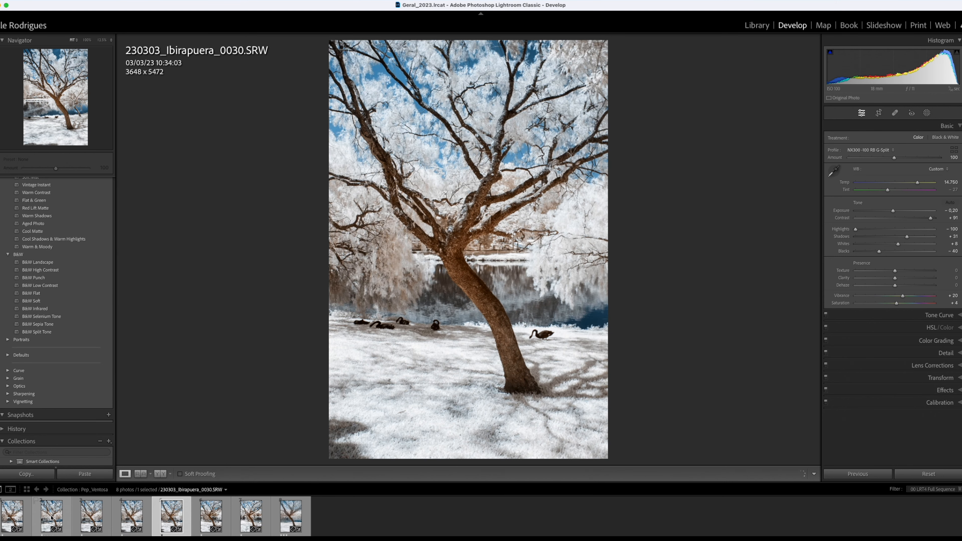
click(211, 516)
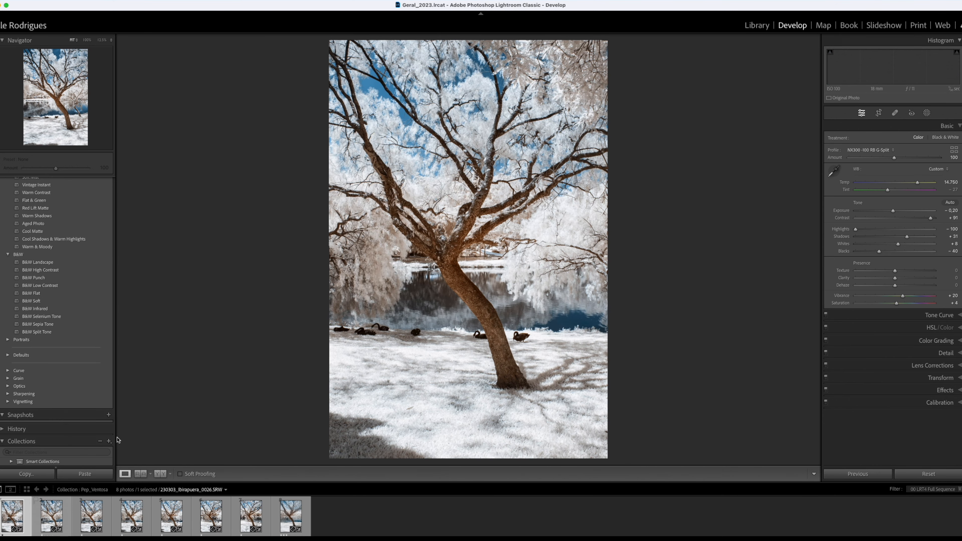
click(291, 516)
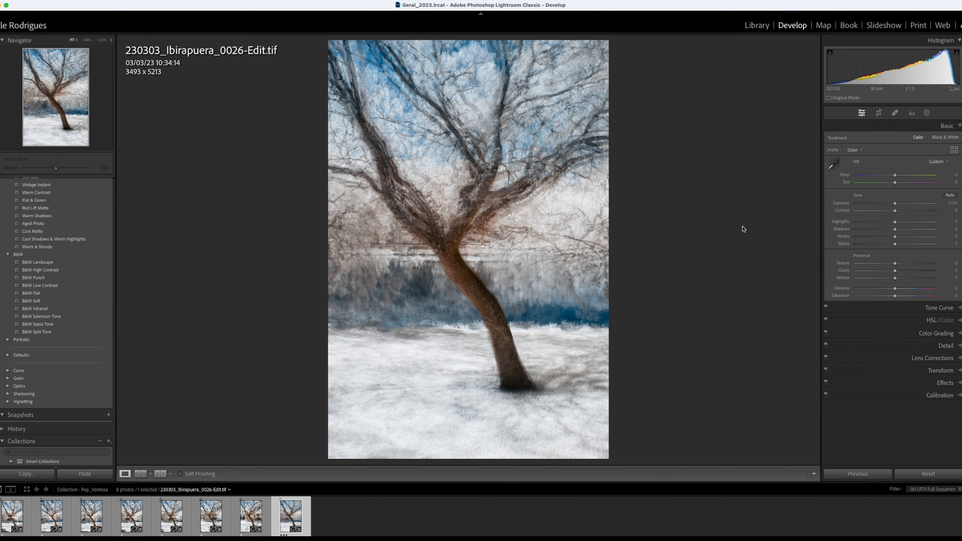
click(12, 516)
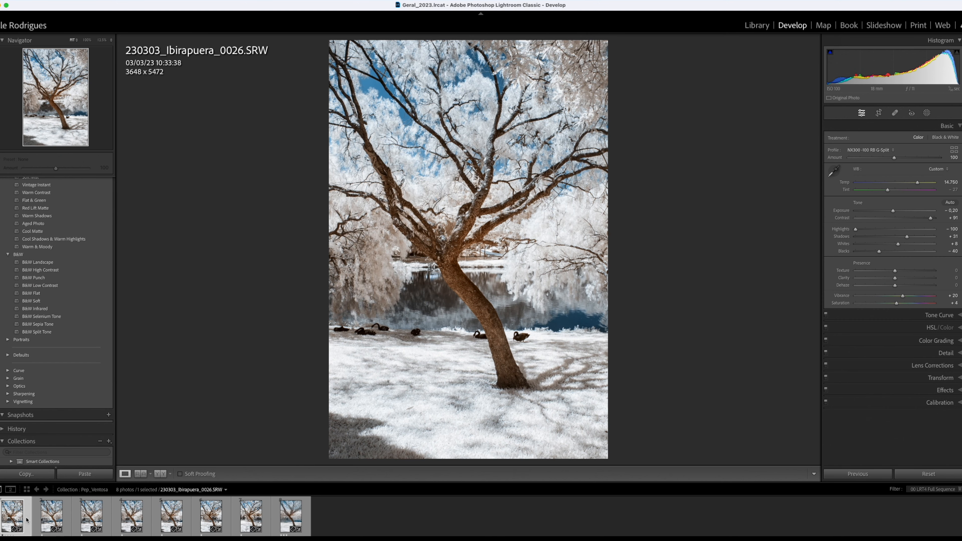
click(211, 516)
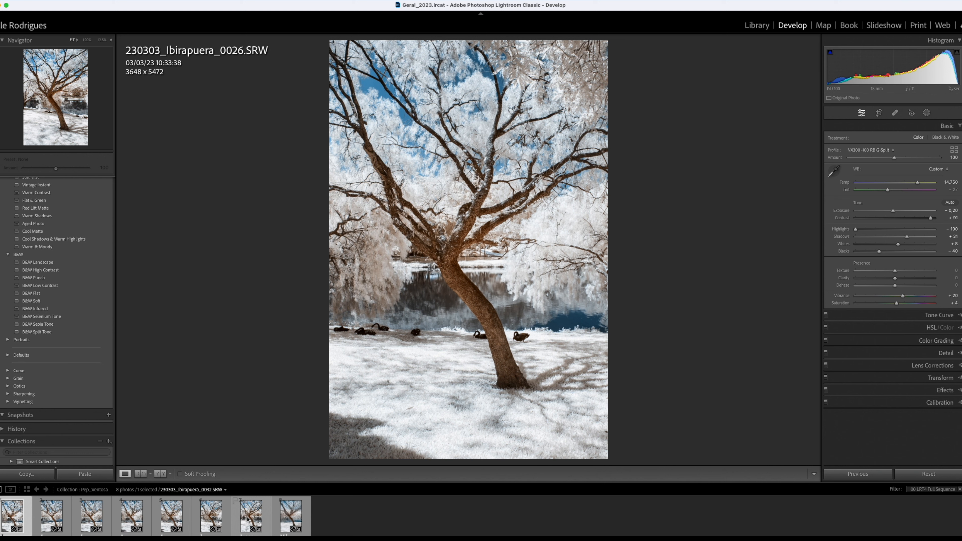
click(250, 516)
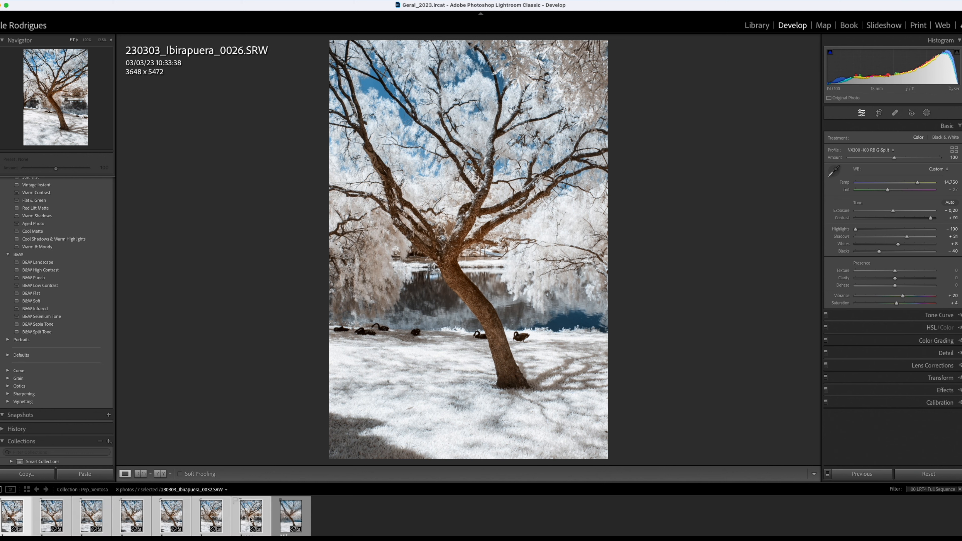
Send the seven selected frames to Photoshop via Edit In > Open as Layers in Photoshop
right_click(249, 517)
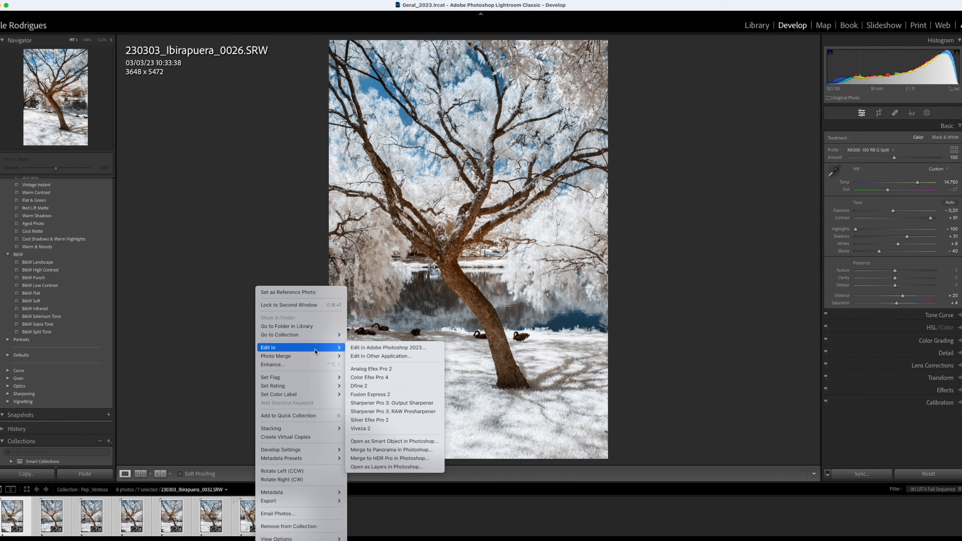
mouse_move(383, 467)
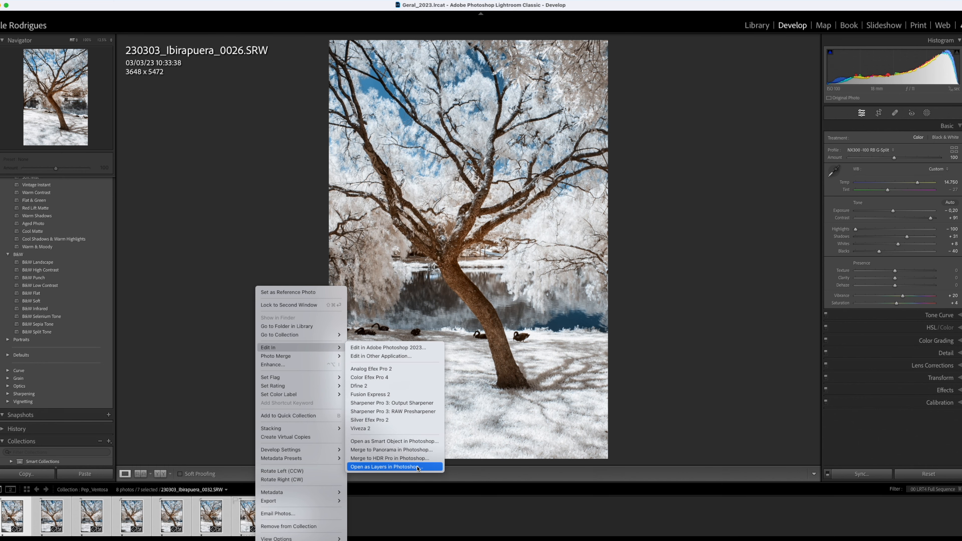
click(385, 468)
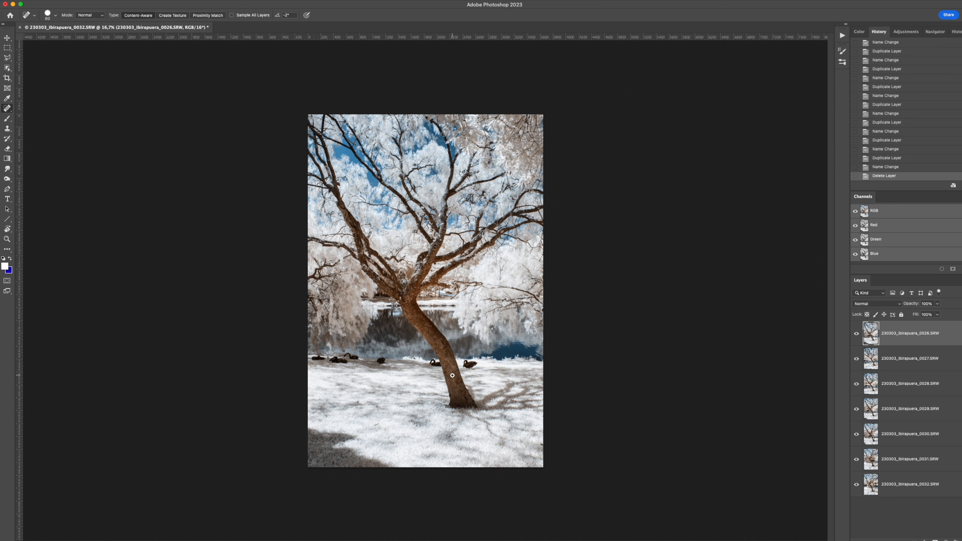
mouse_move(894, 342)
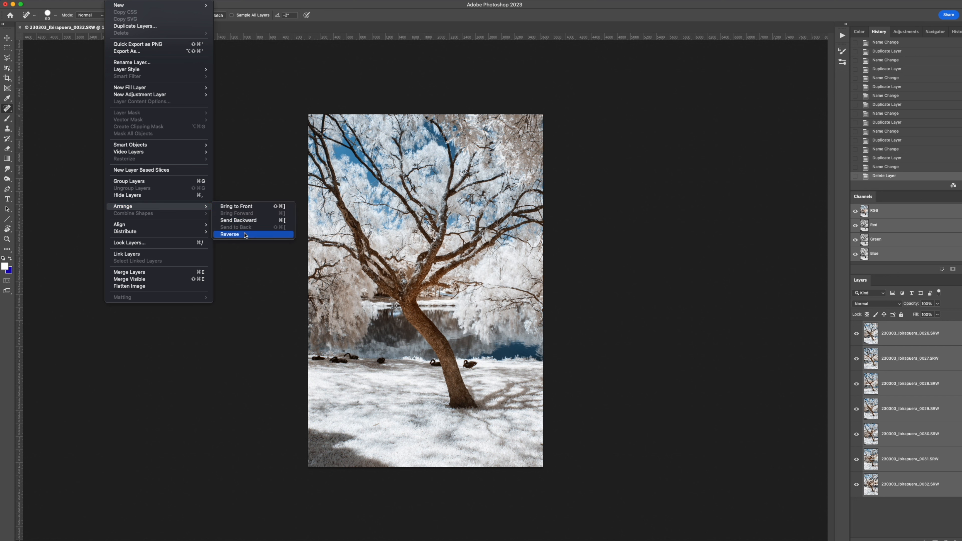
Reverse the layer order so 0026 sits at the bottom and select the top layer 0032
click(229, 234)
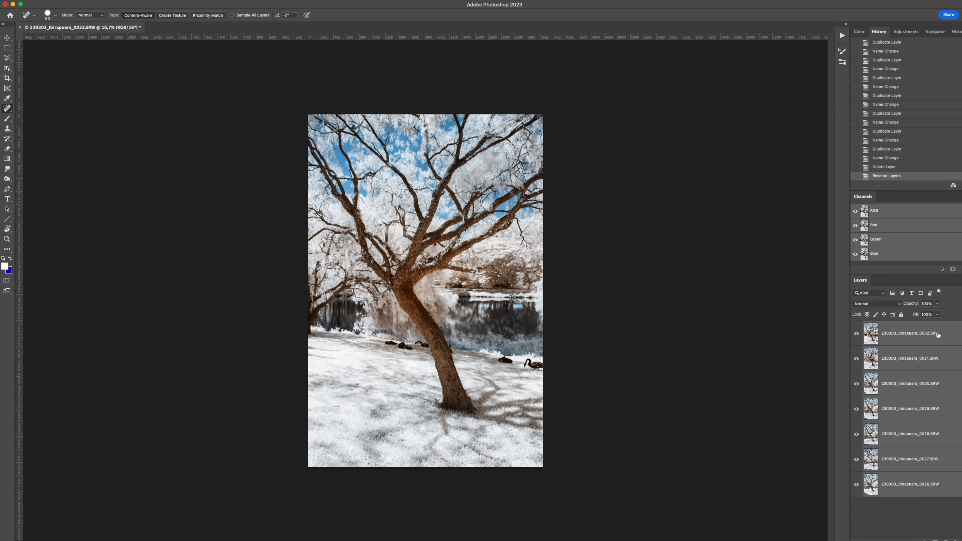
click(909, 333)
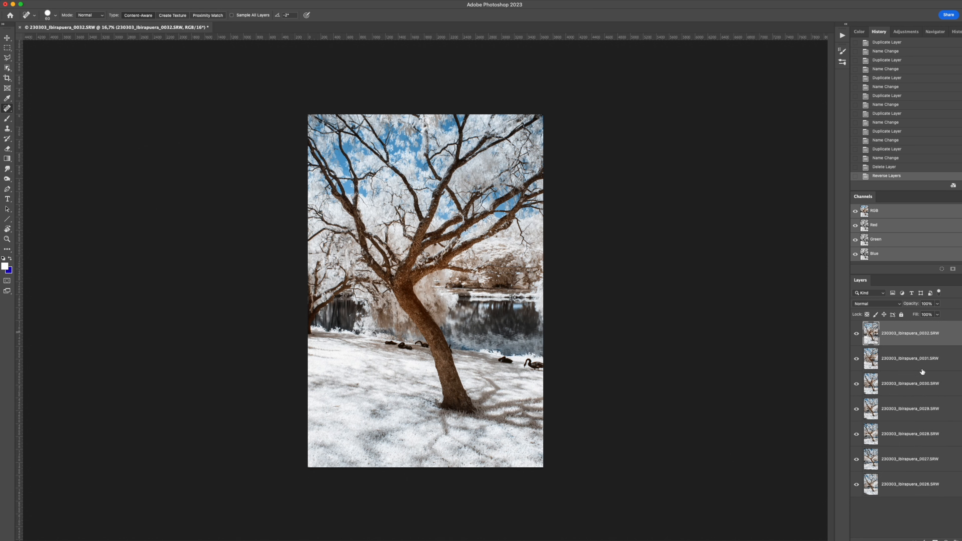
mouse_move(918, 344)
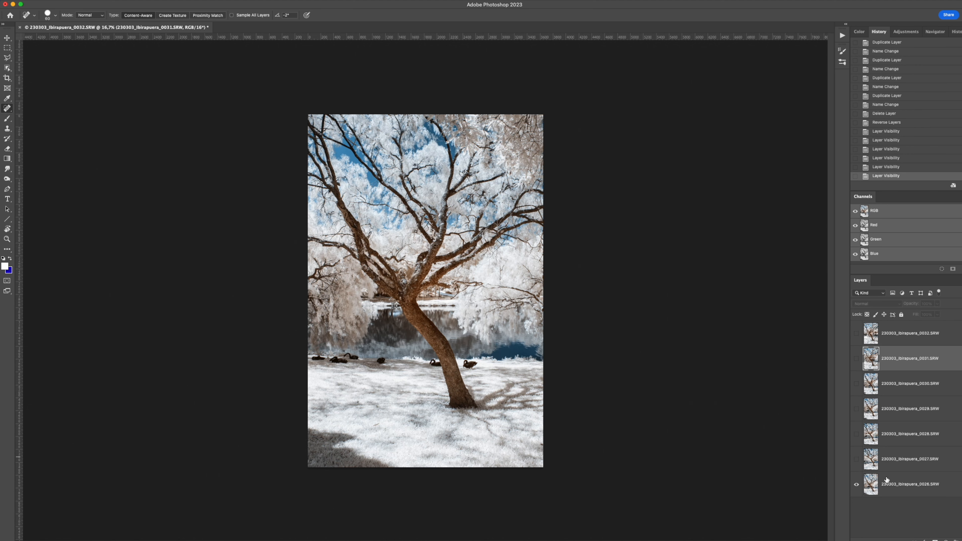
click(910, 485)
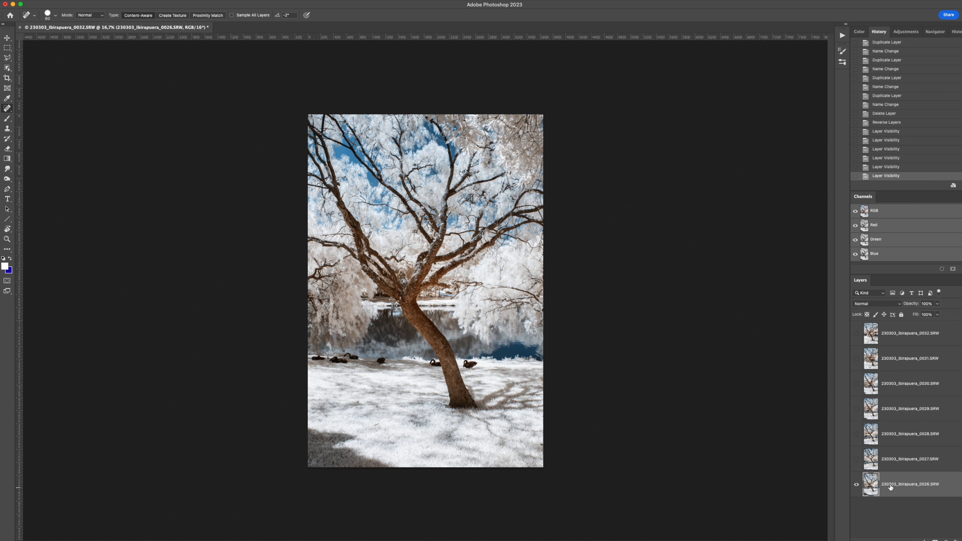
mouse_move(485, 385)
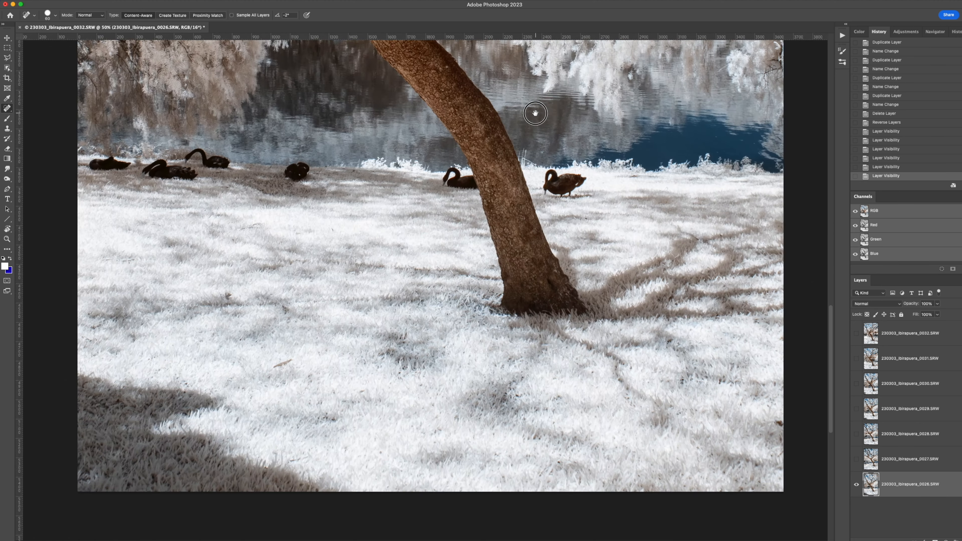
mouse_move(425, 222)
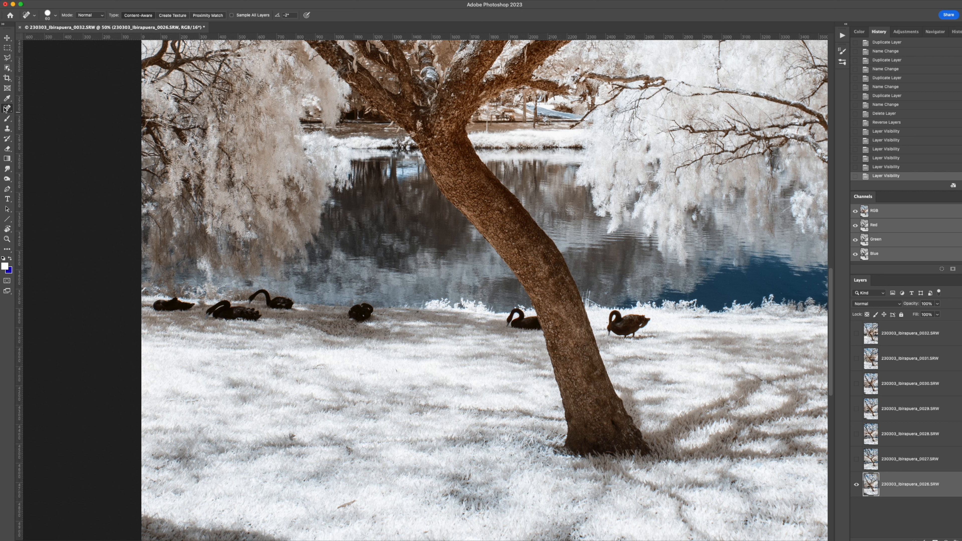
mouse_move(8, 108)
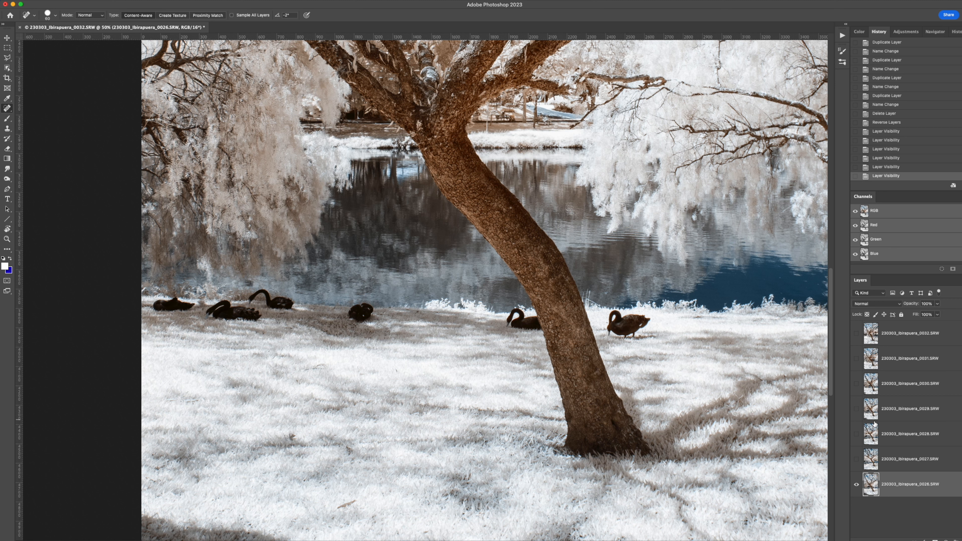
mouse_move(637, 313)
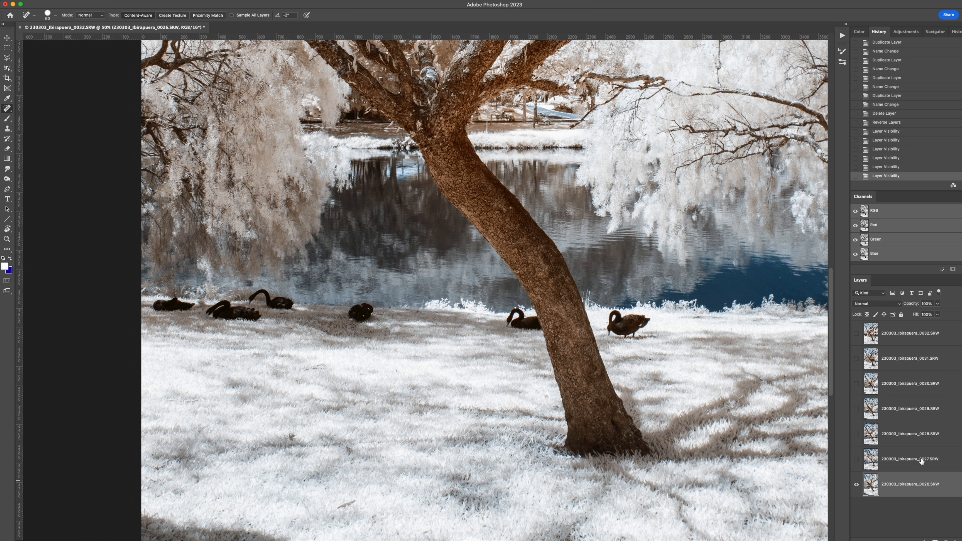
Show layer 0027 at 70% opacity, shift it to align the trunk, then reveal layer 0028
click(856, 459)
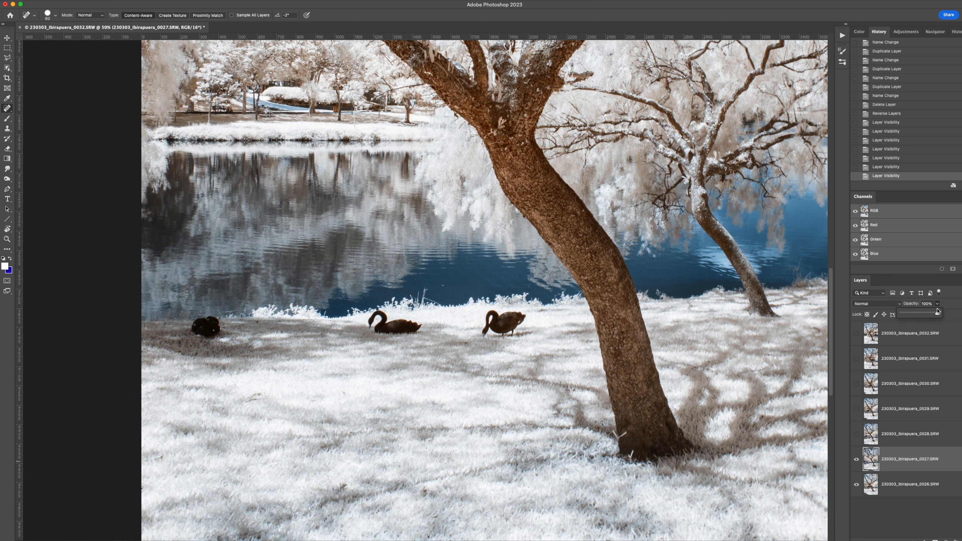
drag(938, 314, 930, 314)
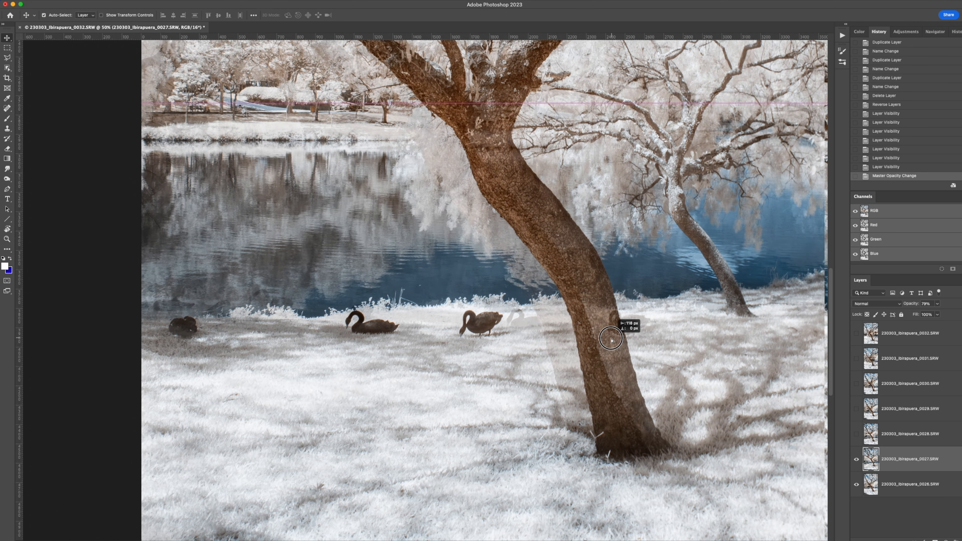
drag(611, 338, 582, 349)
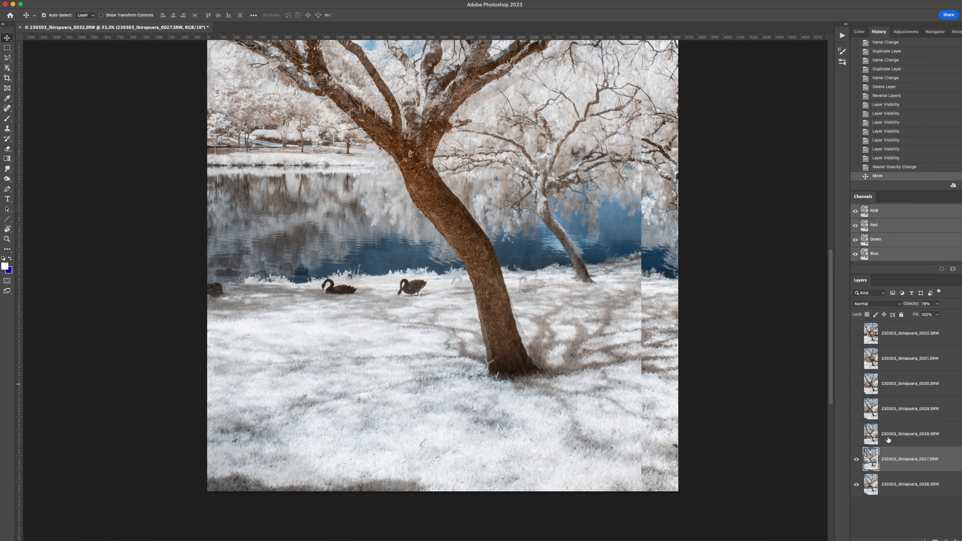
click(908, 435)
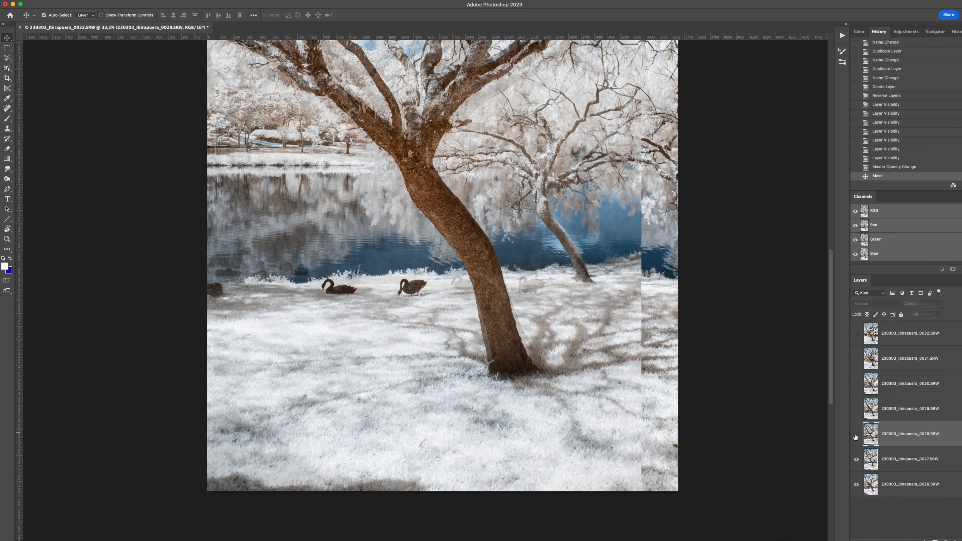
click(856, 458)
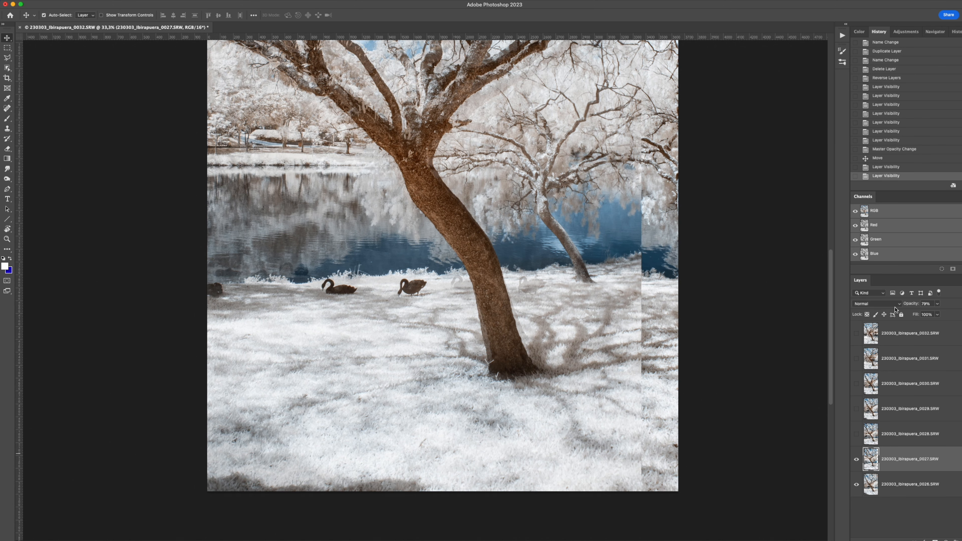
mouse_move(901, 308)
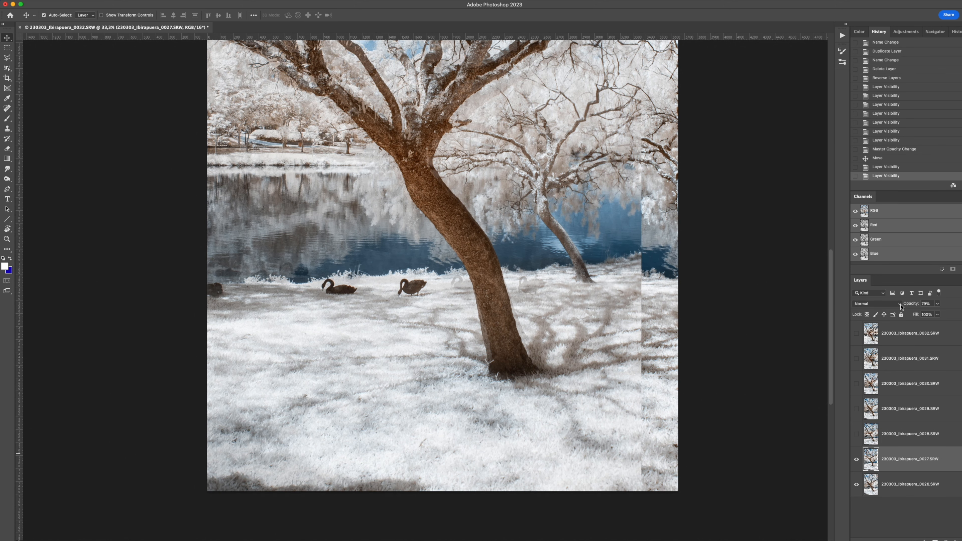
Try Overlay blending on layer 0027, then switch it to Soft Light
click(867, 304)
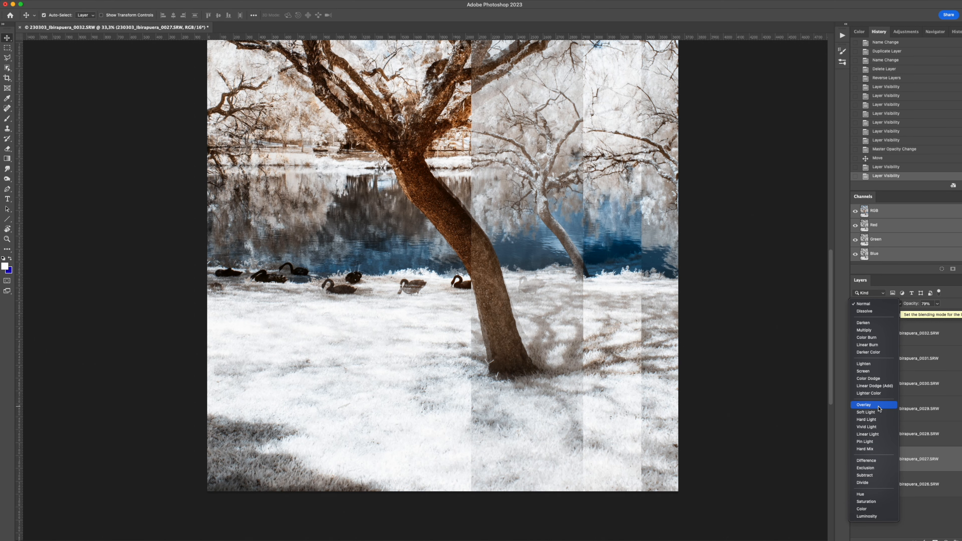
click(863, 405)
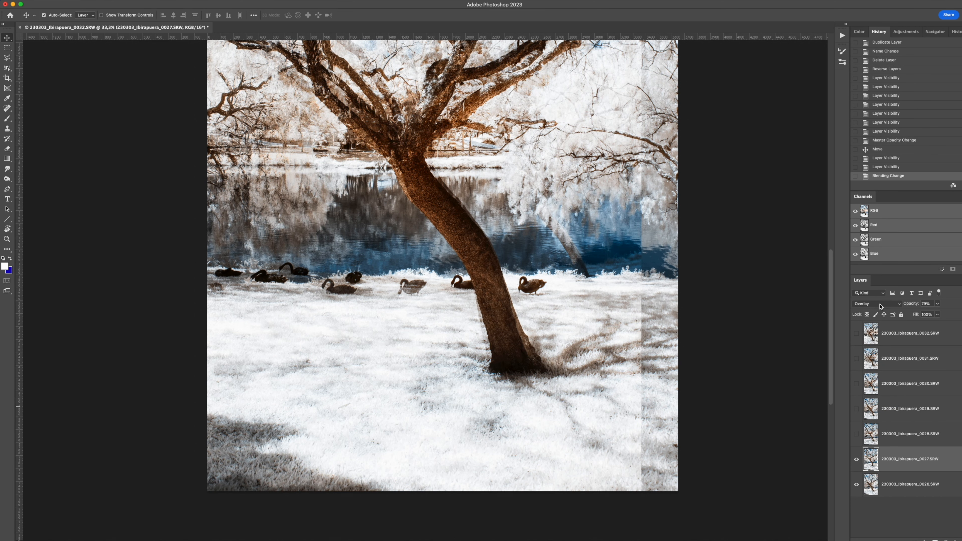
click(866, 303)
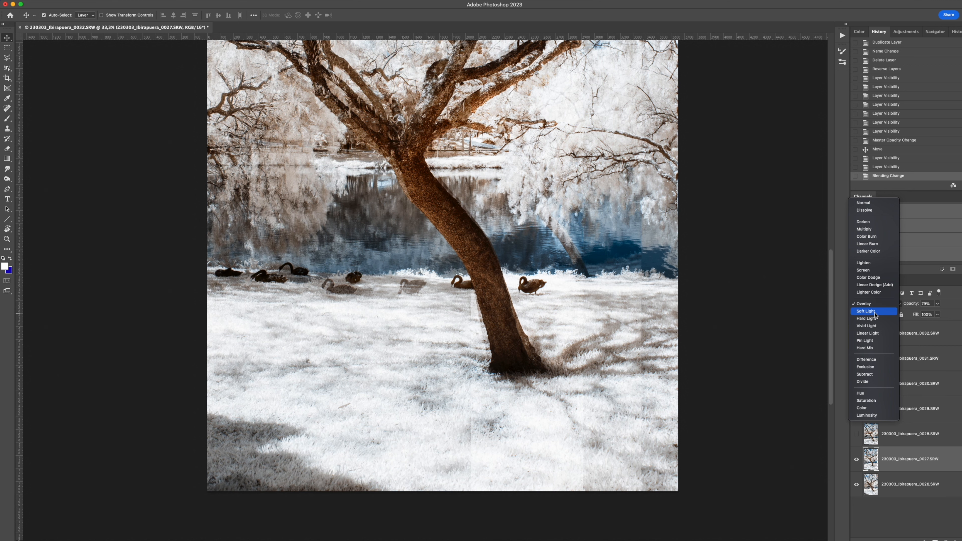
click(866, 311)
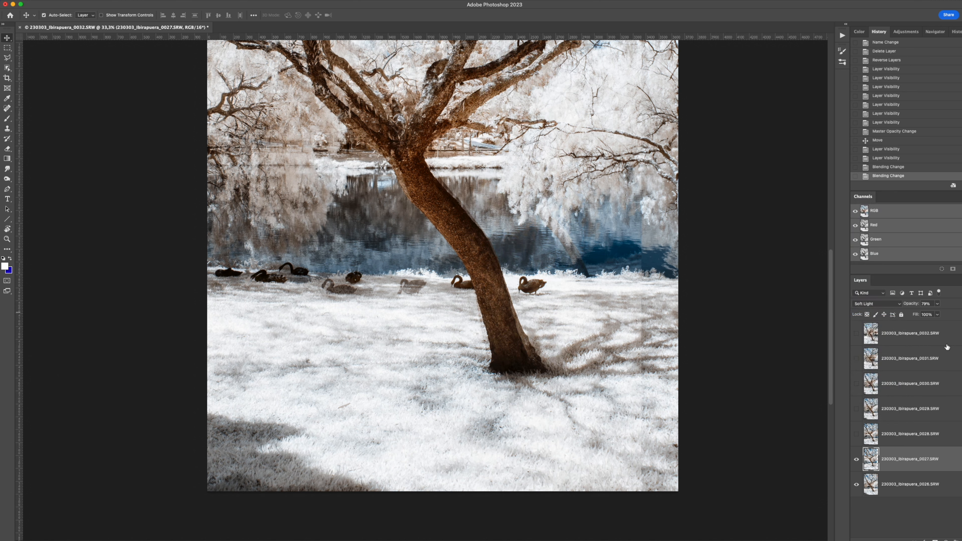
click(877, 304)
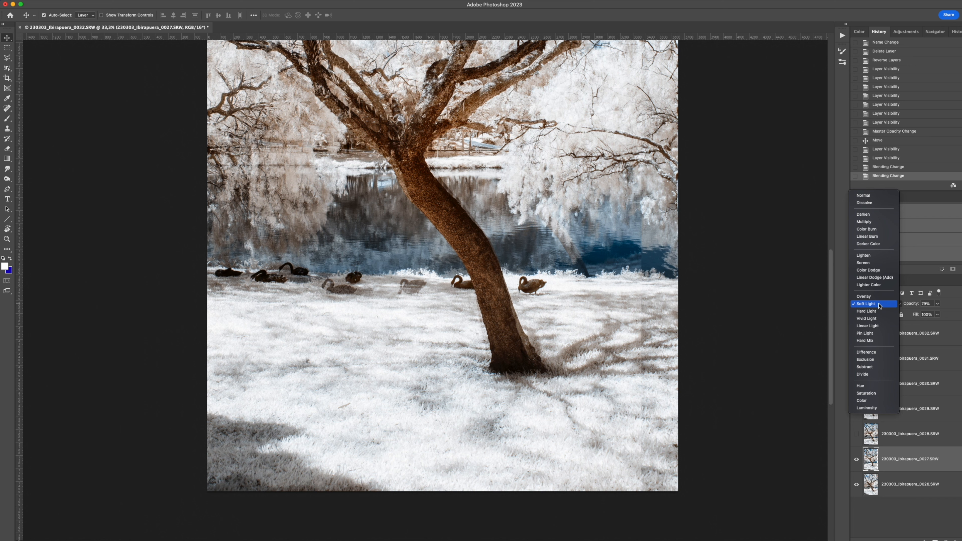
Show layer 0028 at 65% opacity and shift it so the trunks line up
click(866, 303)
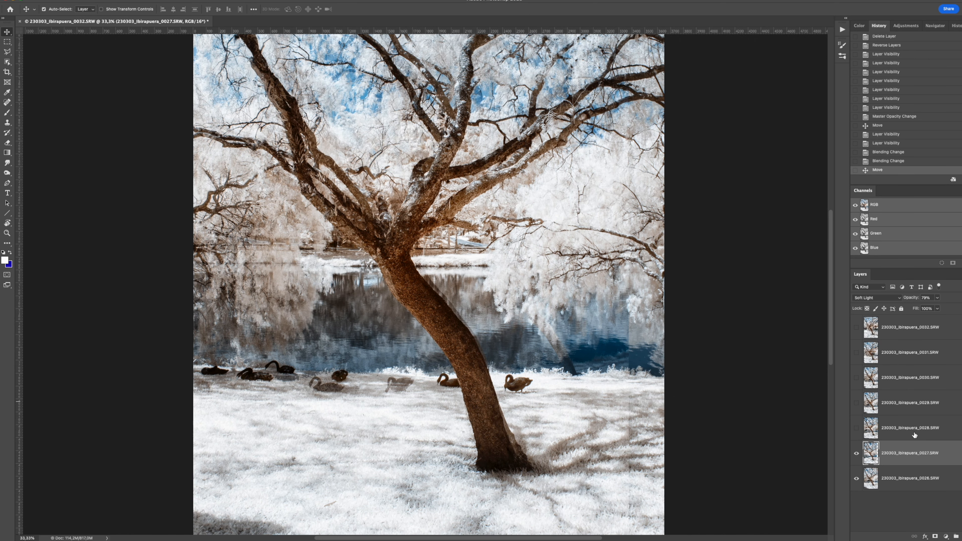
click(910, 428)
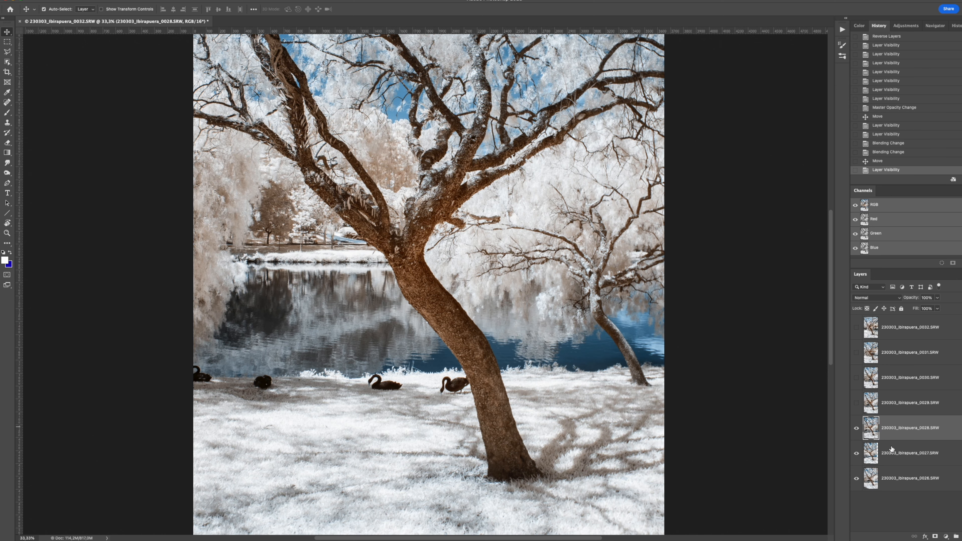
drag(933, 298, 928, 307)
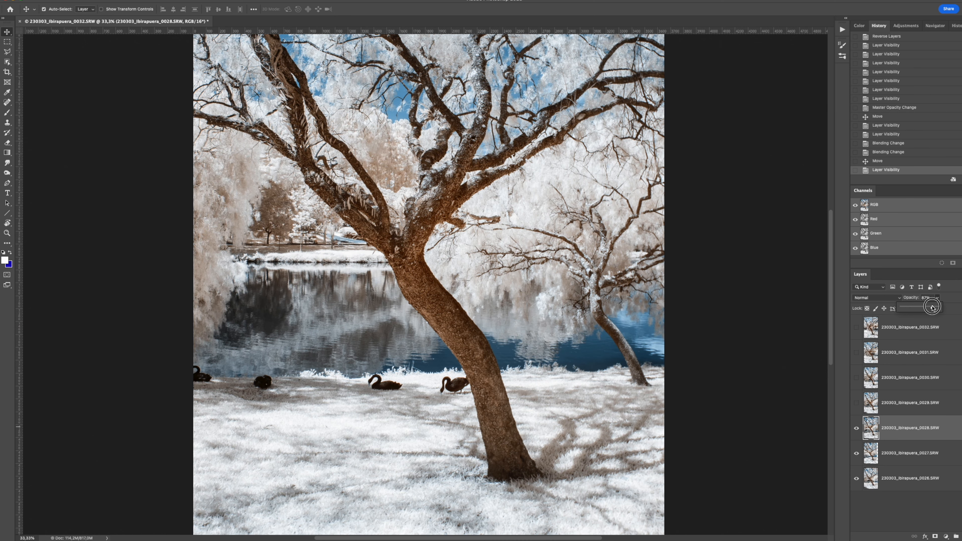
drag(933, 307, 927, 307)
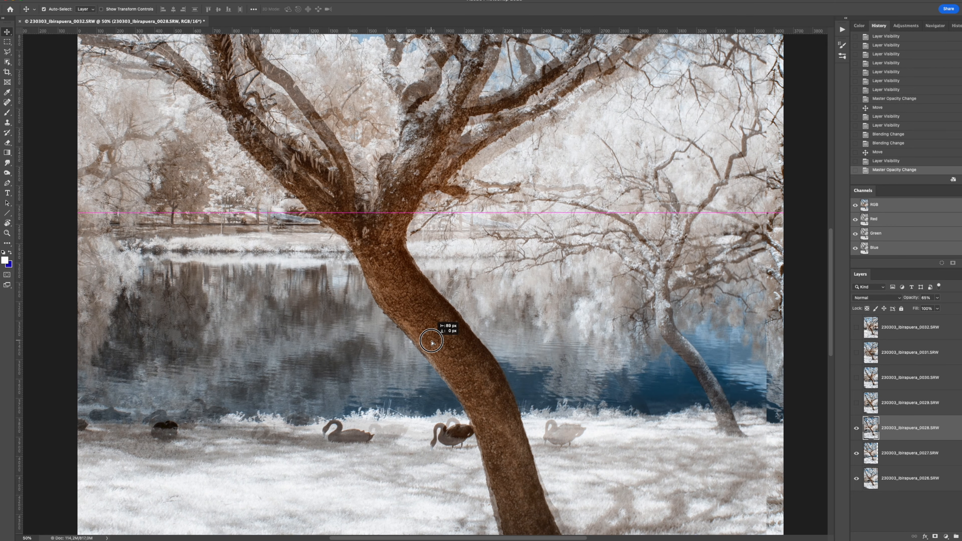
drag(431, 342, 527, 349)
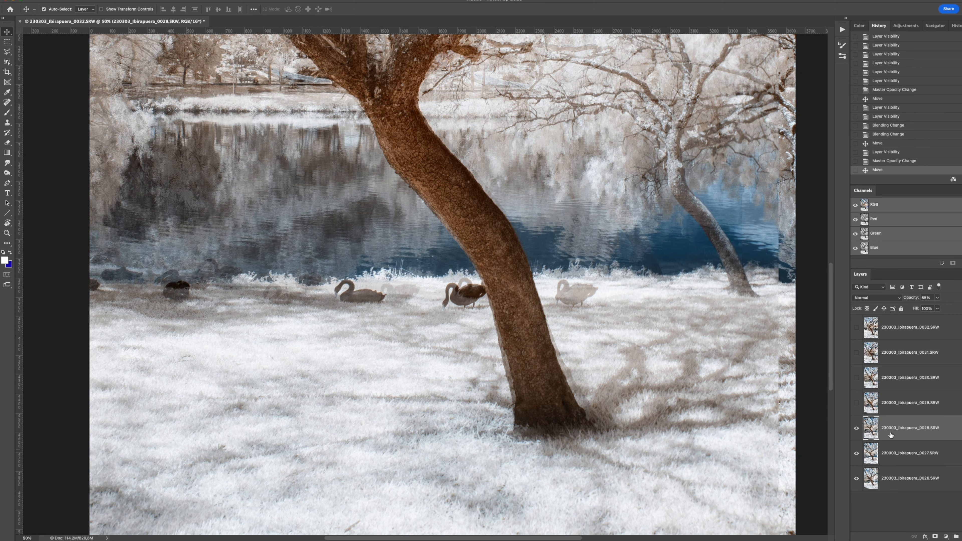
Cycle layer 0028 through Screen and Overlay blending, ending on Lighten
click(875, 298)
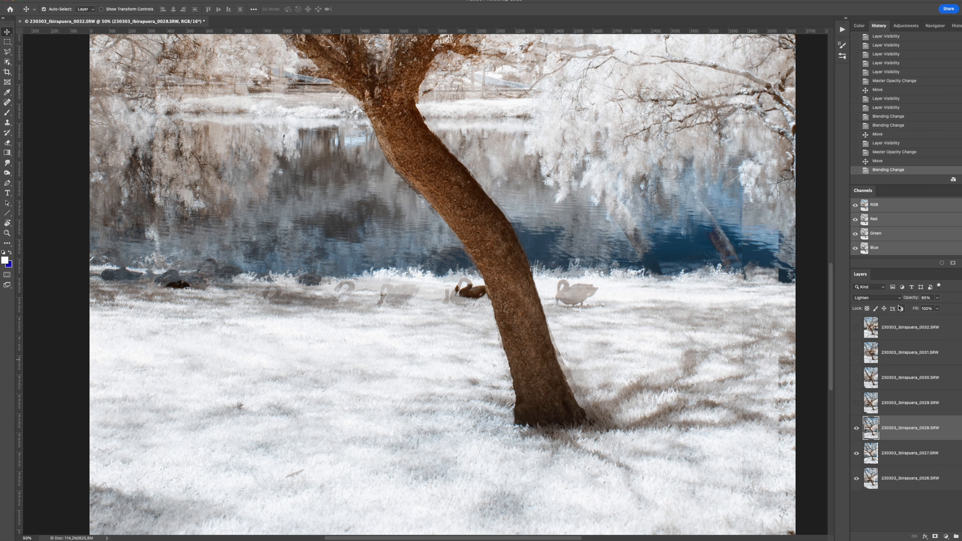
click(872, 298)
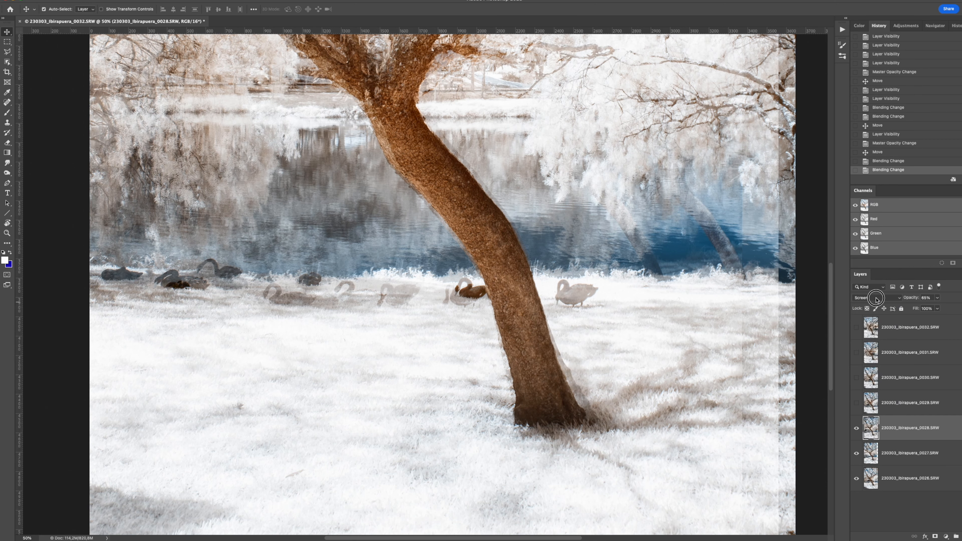
click(868, 297)
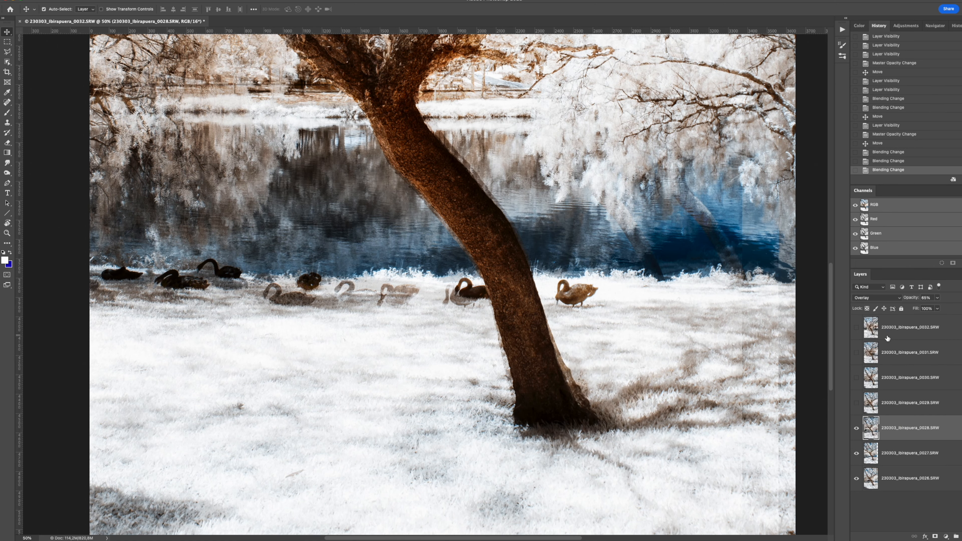
click(870, 298)
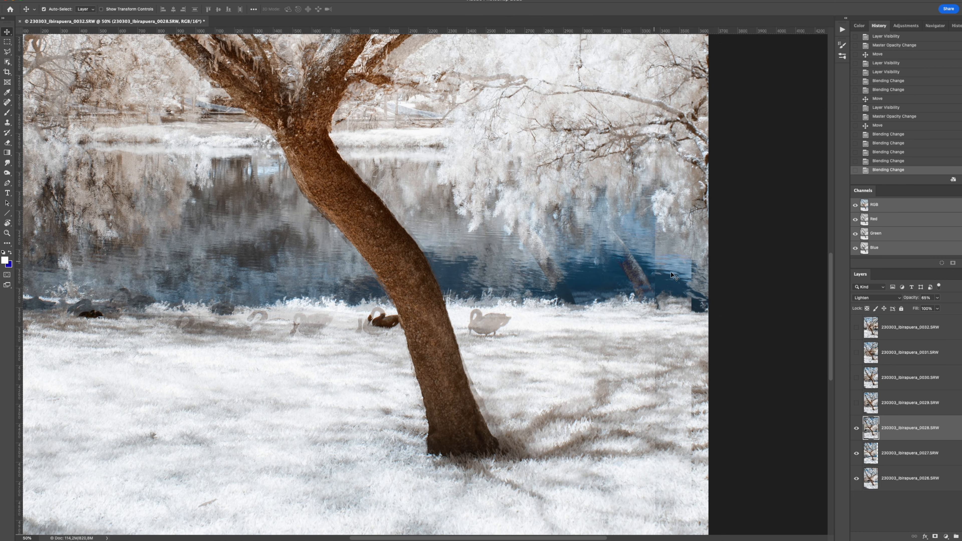
mouse_move(622, 292)
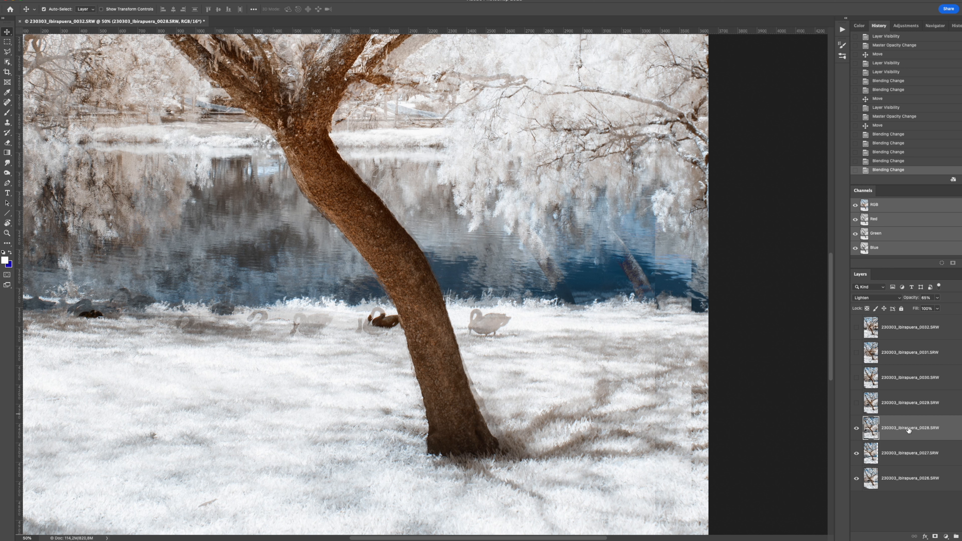
mouse_move(908, 431)
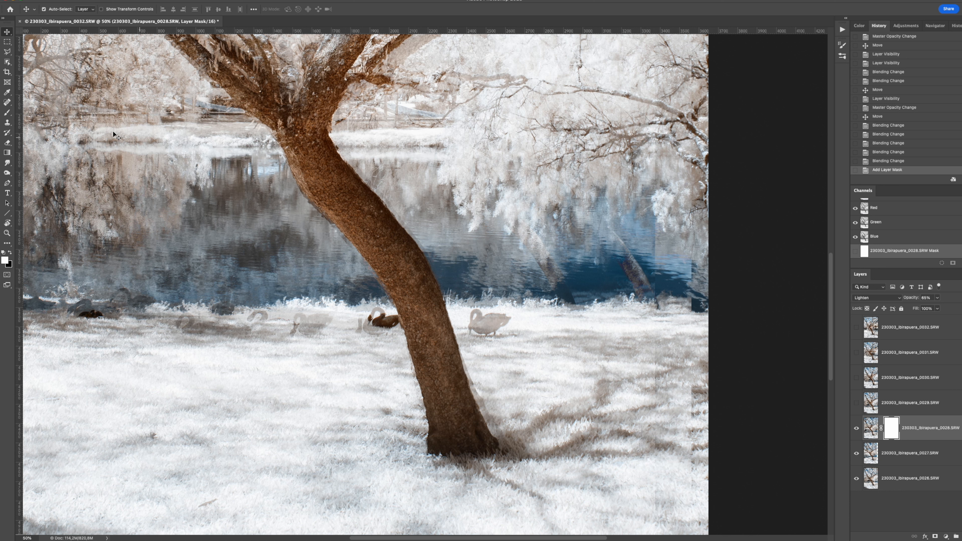
mouse_move(8, 113)
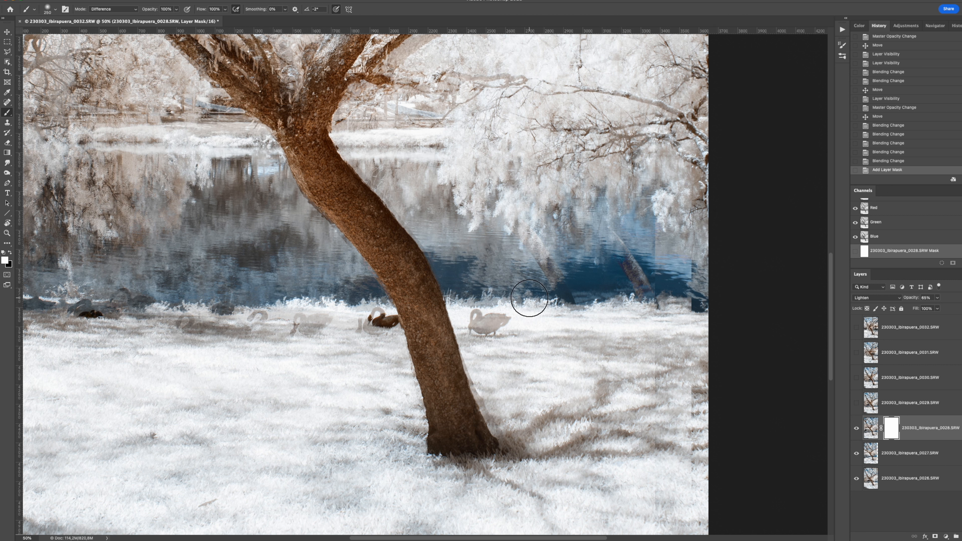
mouse_move(40, 262)
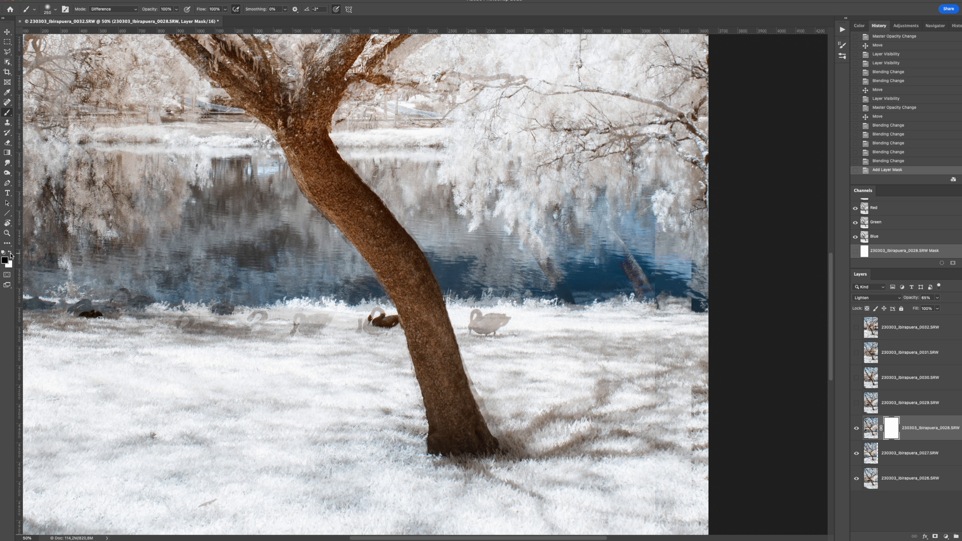
mouse_move(543, 272)
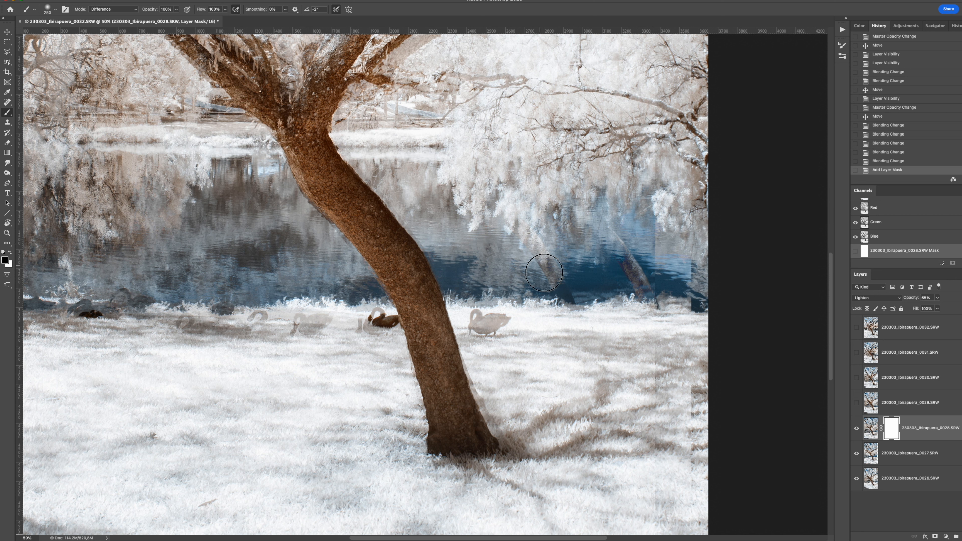
Paint layer 0028's mask along the water with a Normal-mode brush, masking the swans on the left shore
drag(544, 273, 640, 290)
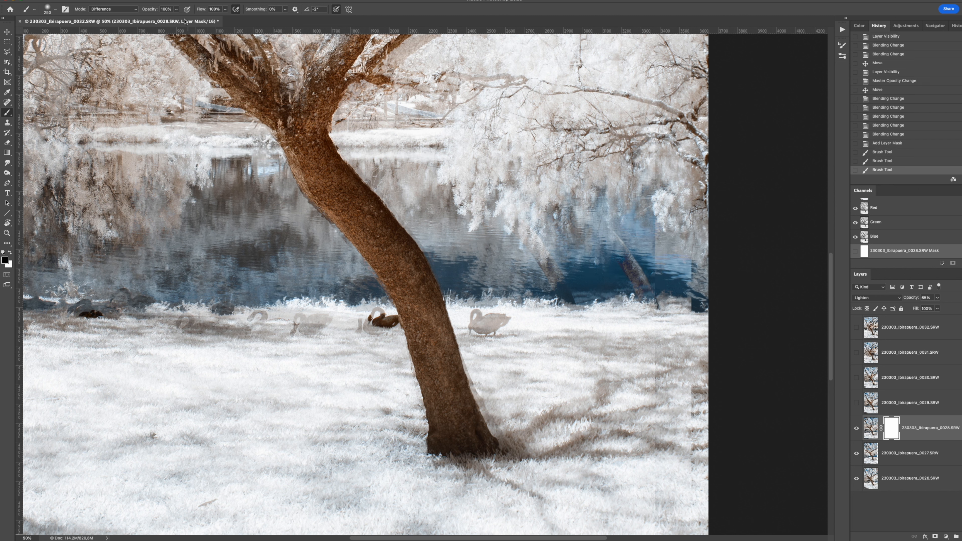
click(113, 8)
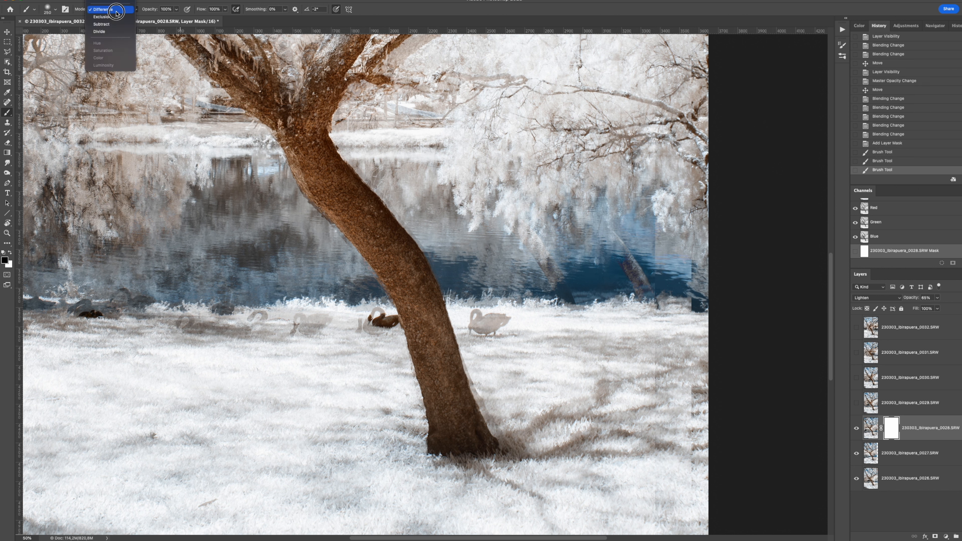
click(110, 10)
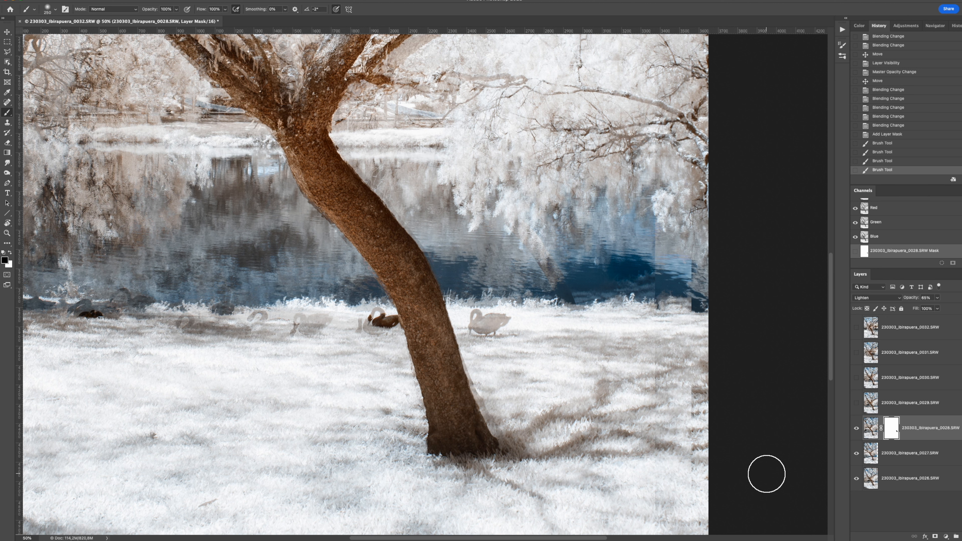
click(181, 322)
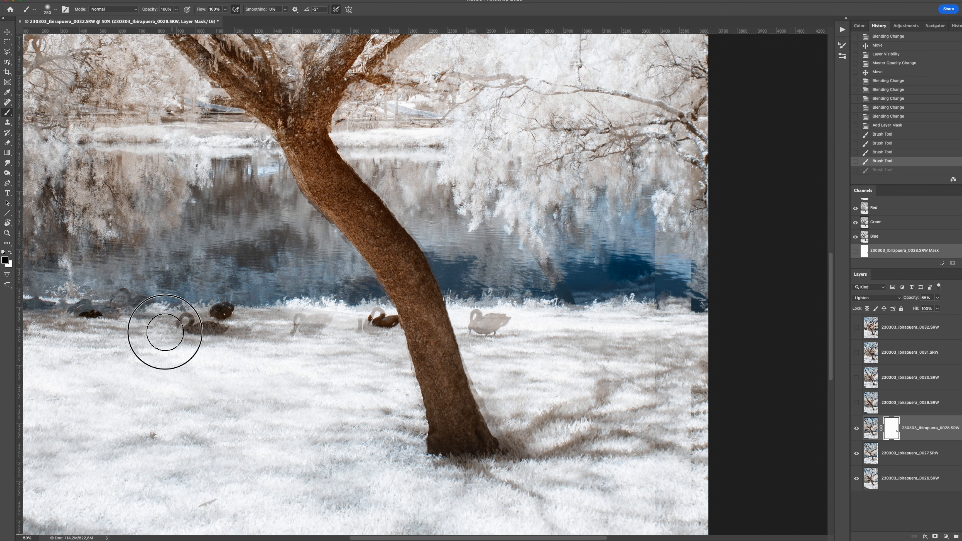
drag(164, 333, 235, 320)
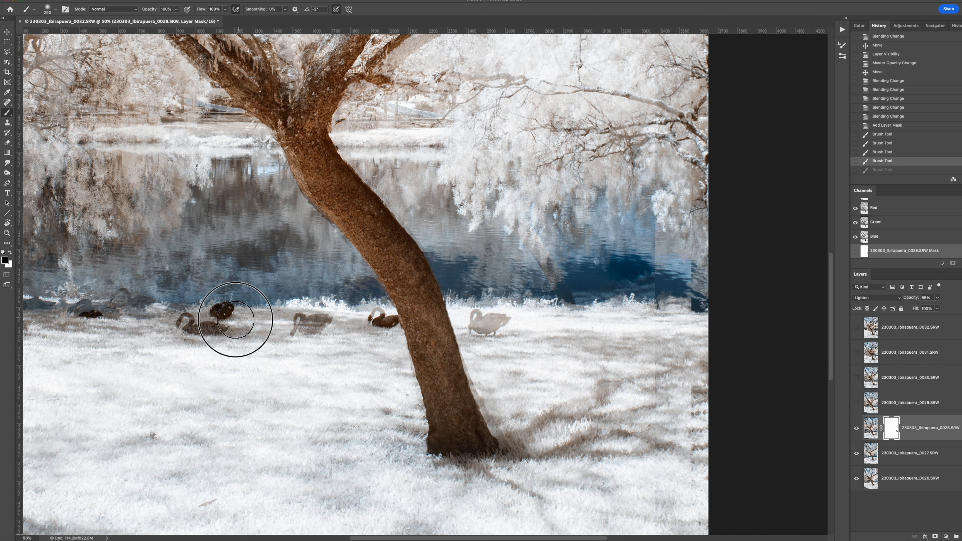
drag(233, 323, 206, 320)
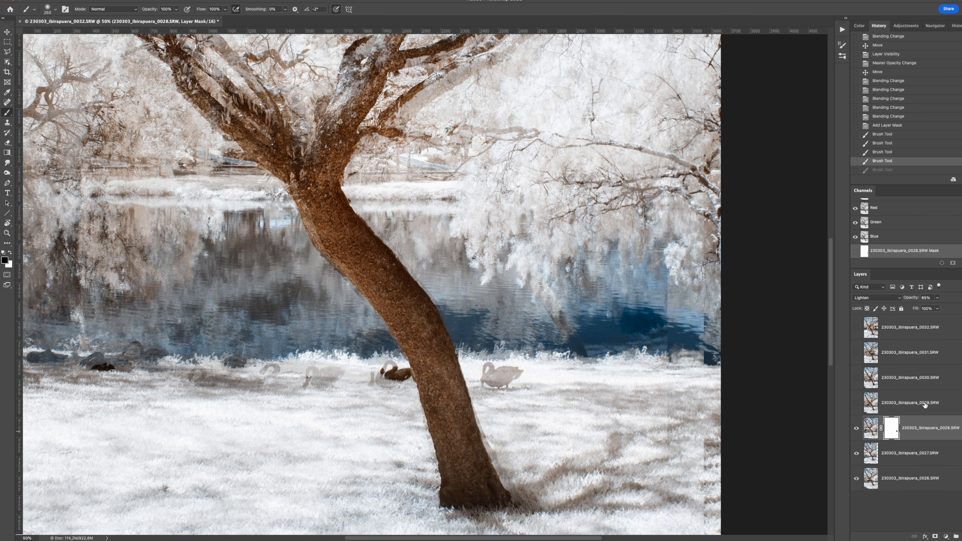
Show layer 0029 at 50% opacity and drag it so its trunk lines up with the exposures below
click(857, 404)
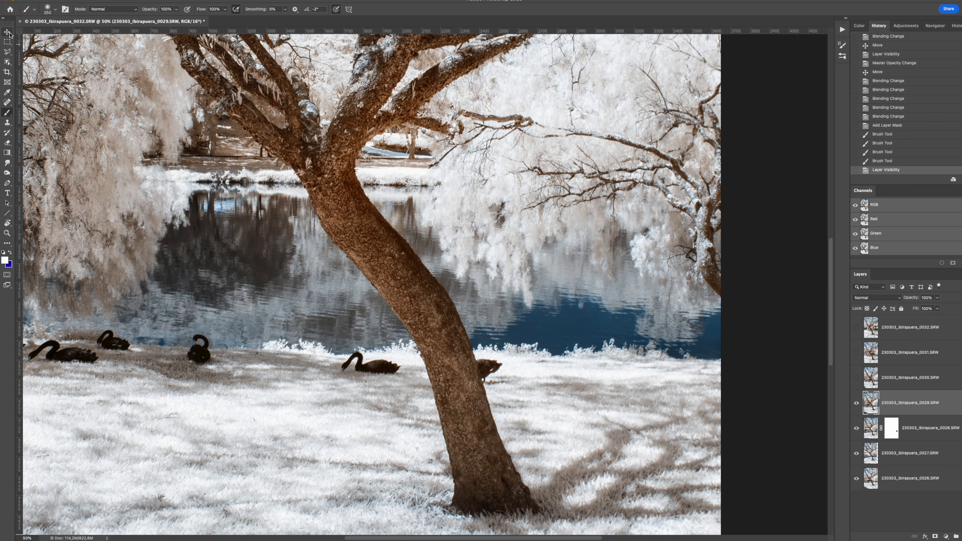
click(7, 33)
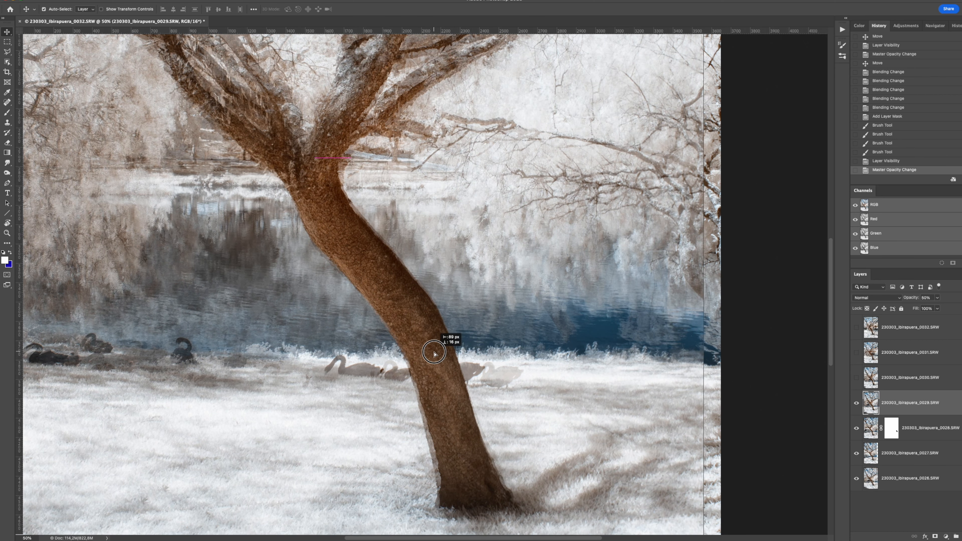
drag(436, 355, 435, 353)
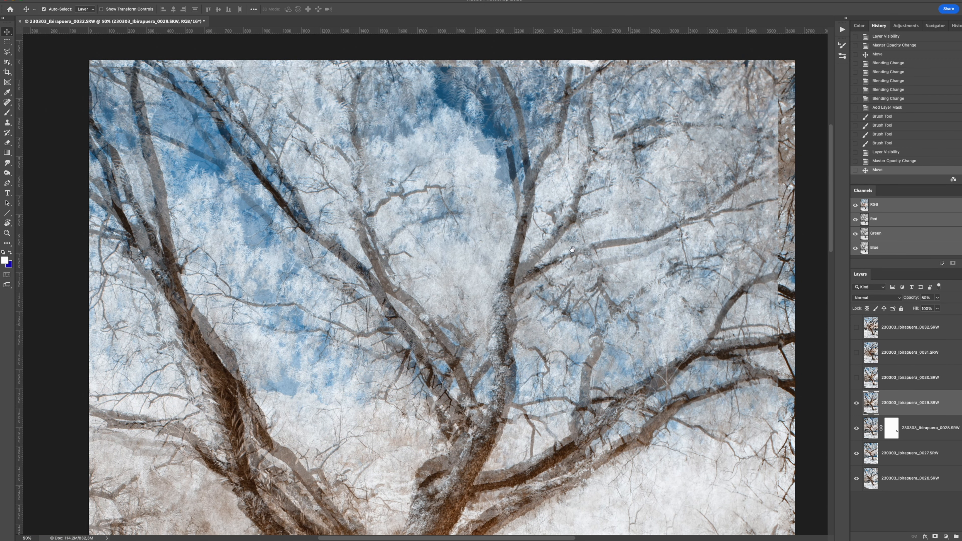
drag(572, 250, 509, 240)
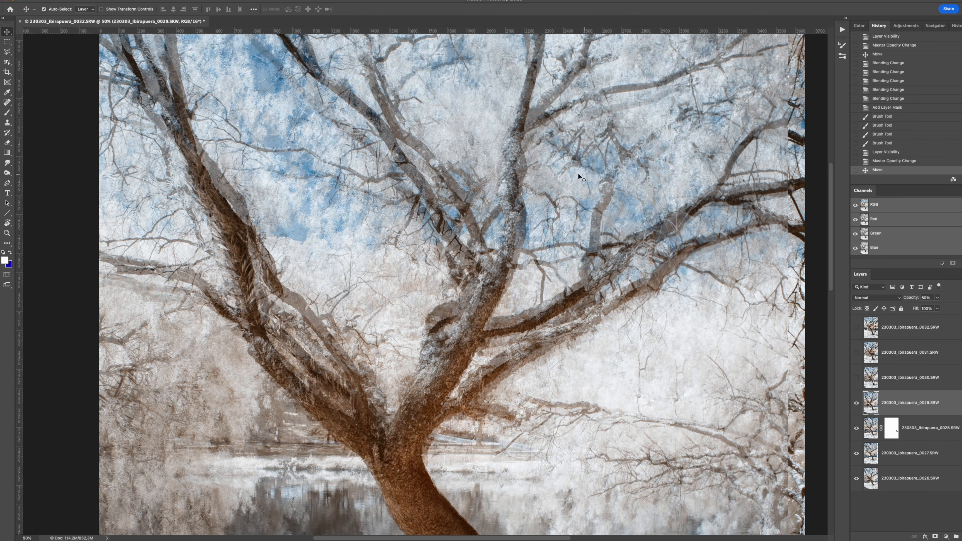
mouse_move(672, 174)
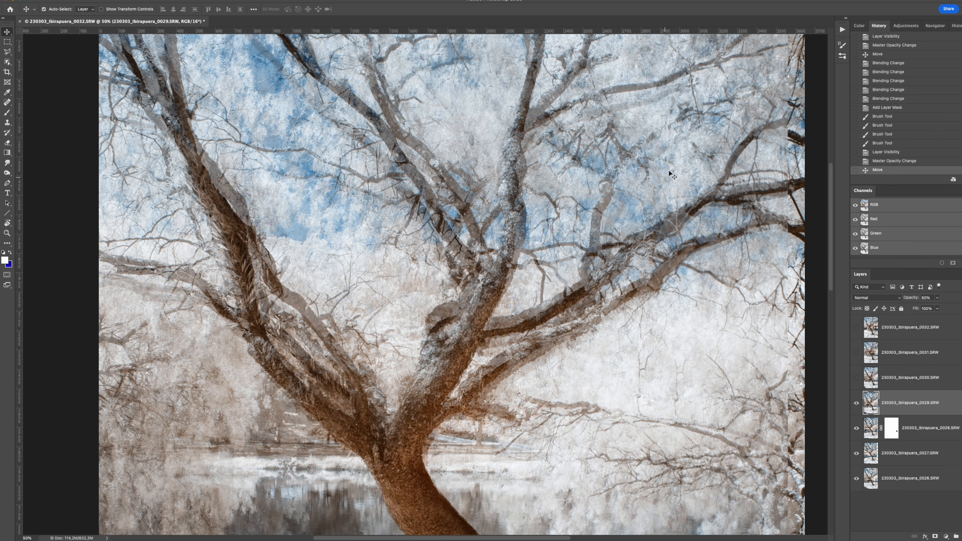
mouse_move(670, 114)
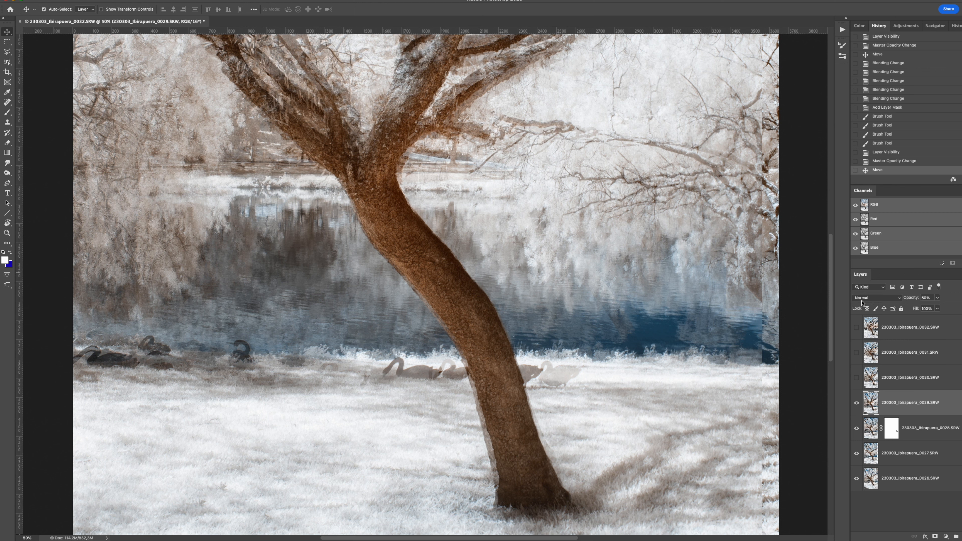
Try Darken, Soft Light and Overlay blending on layer 0029
click(869, 297)
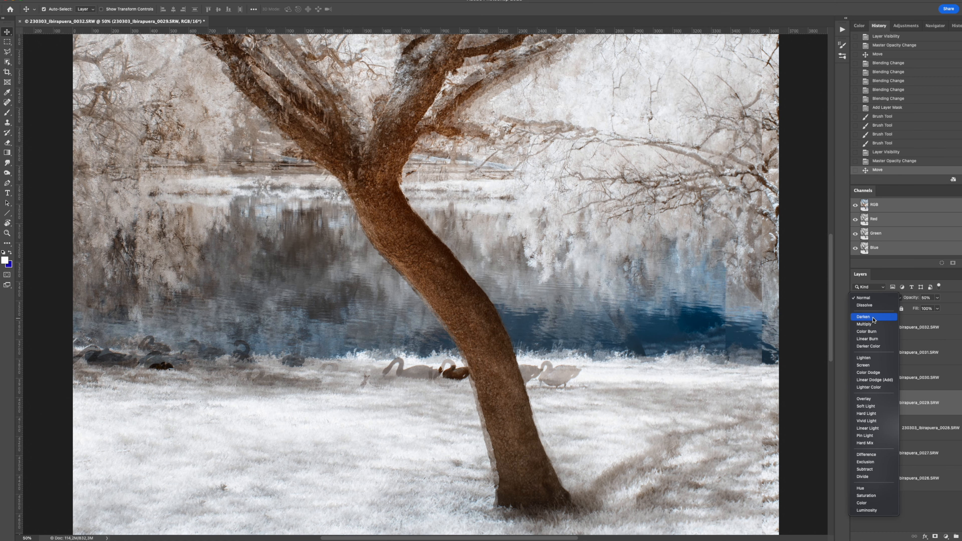
click(865, 318)
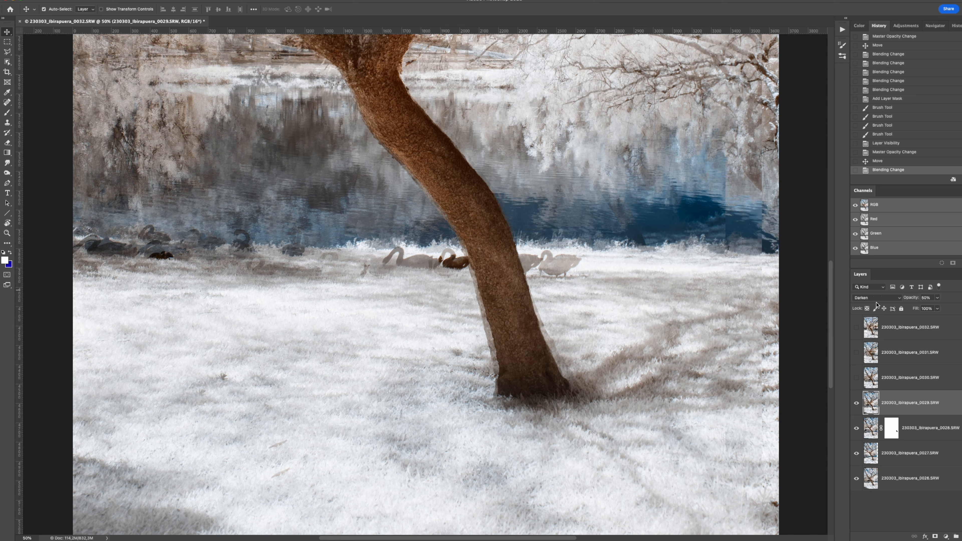
click(874, 297)
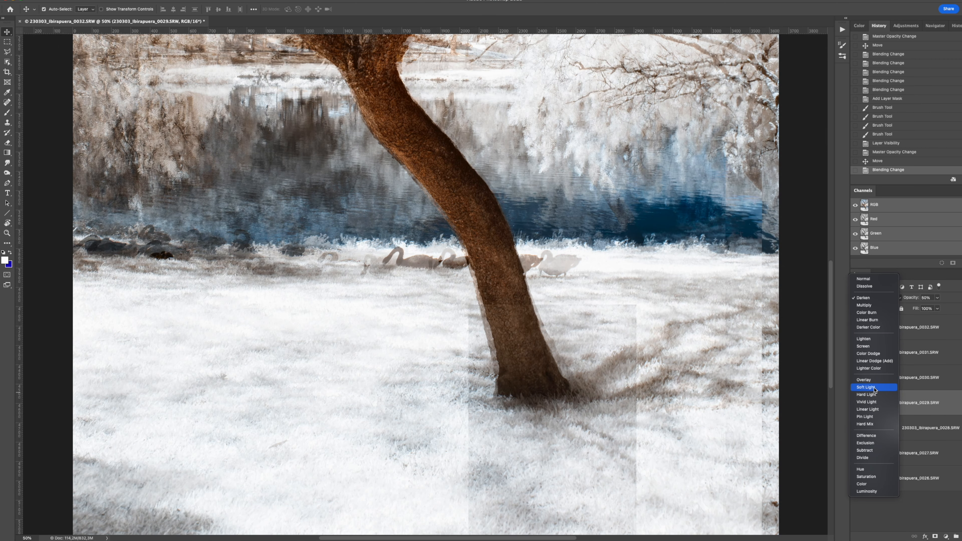
click(865, 388)
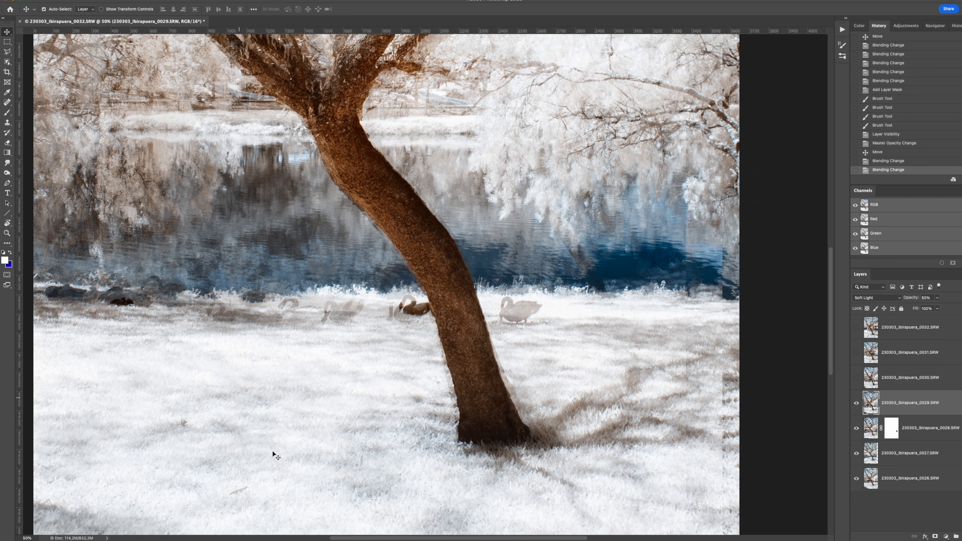
mouse_move(526, 406)
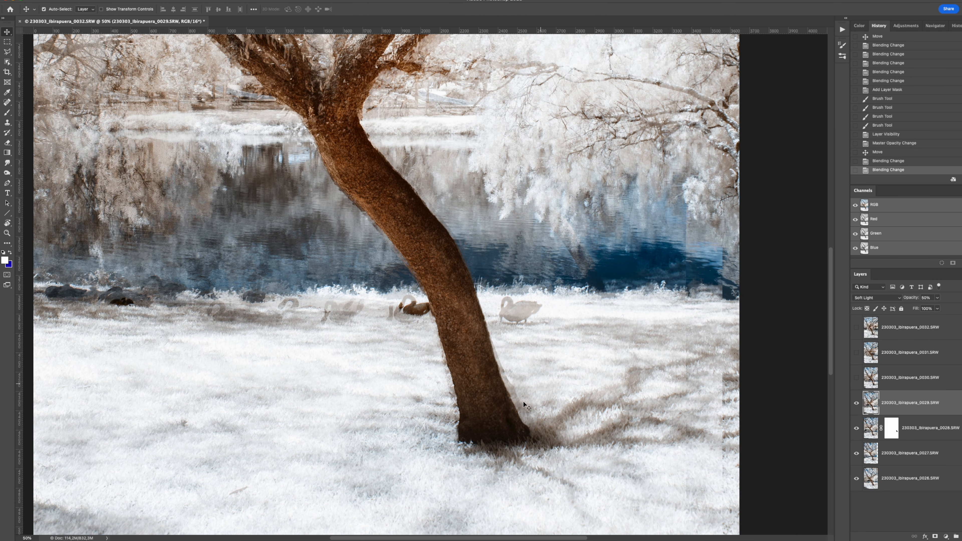
mouse_move(511, 342)
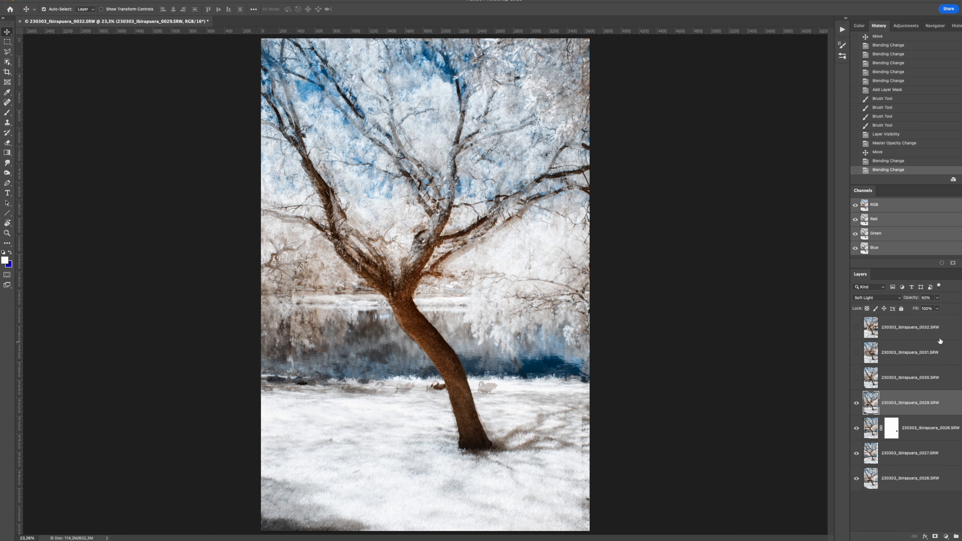
click(876, 297)
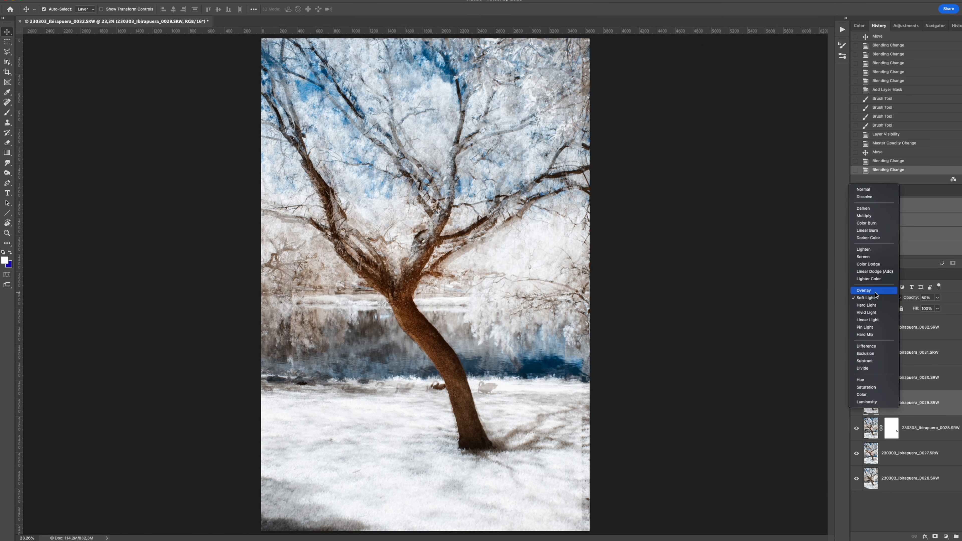
click(864, 290)
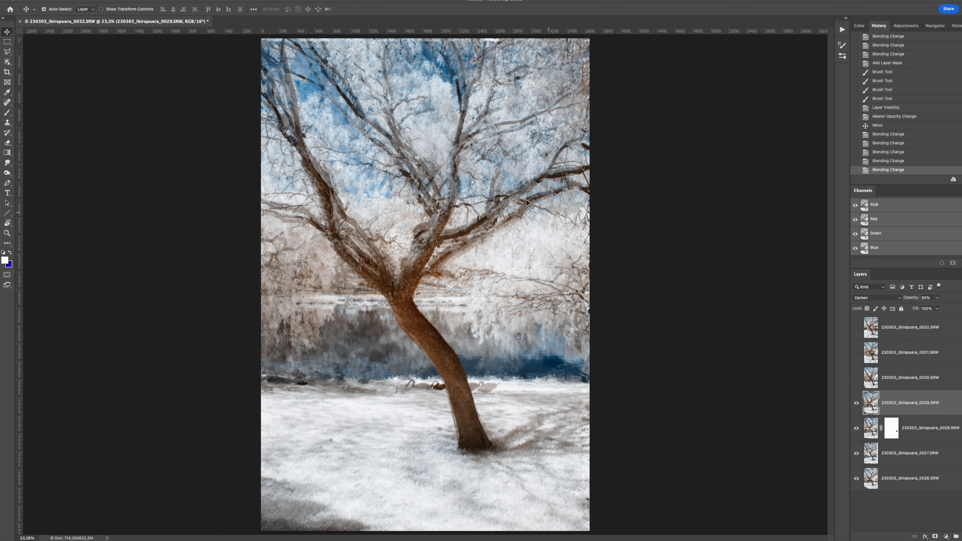
mouse_move(895, 303)
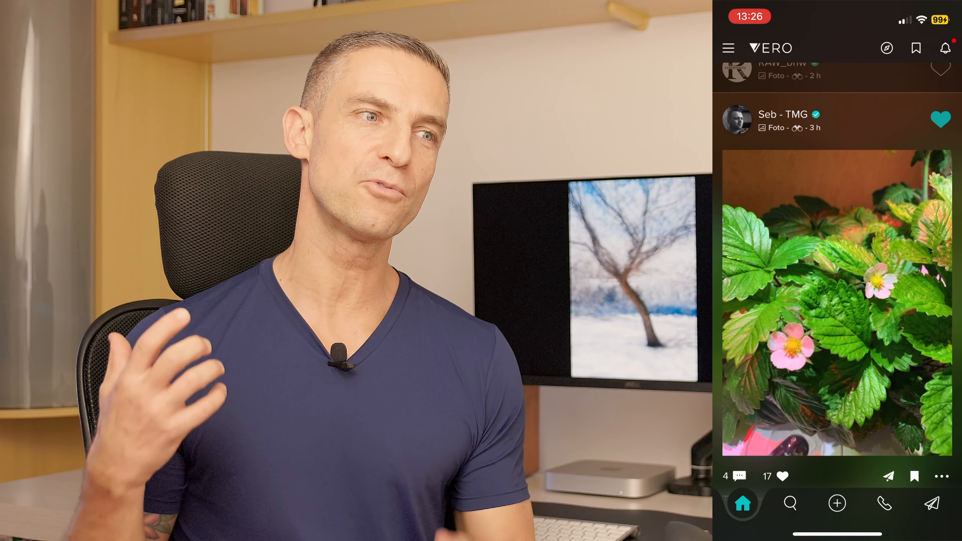
Scroll the Vero home feed and browse the Fotos collection
scroll(down, 3)
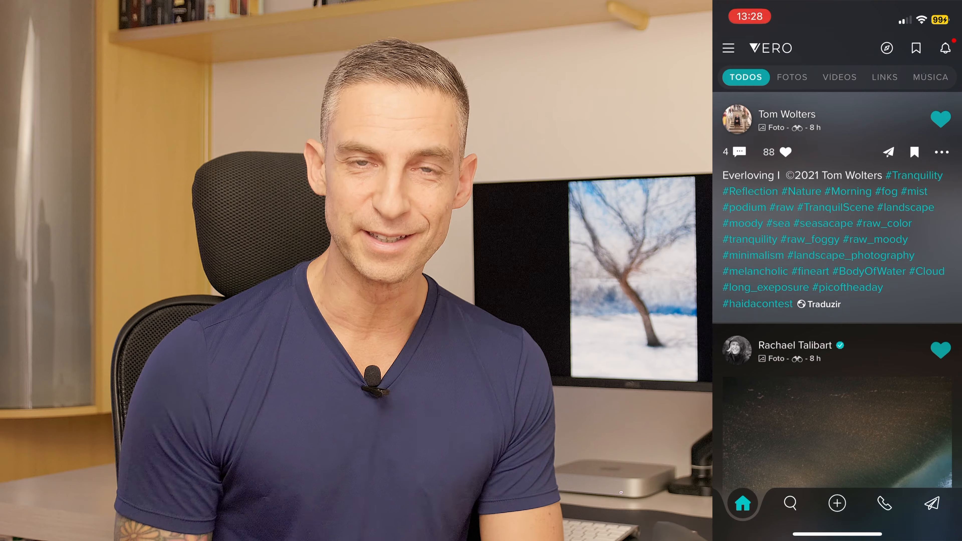
scroll(down, 3)
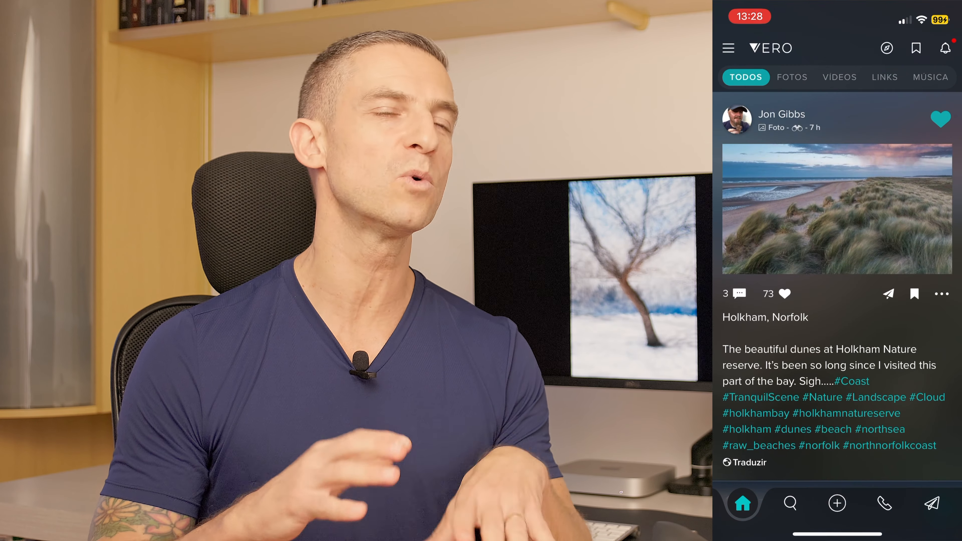
click(792, 77)
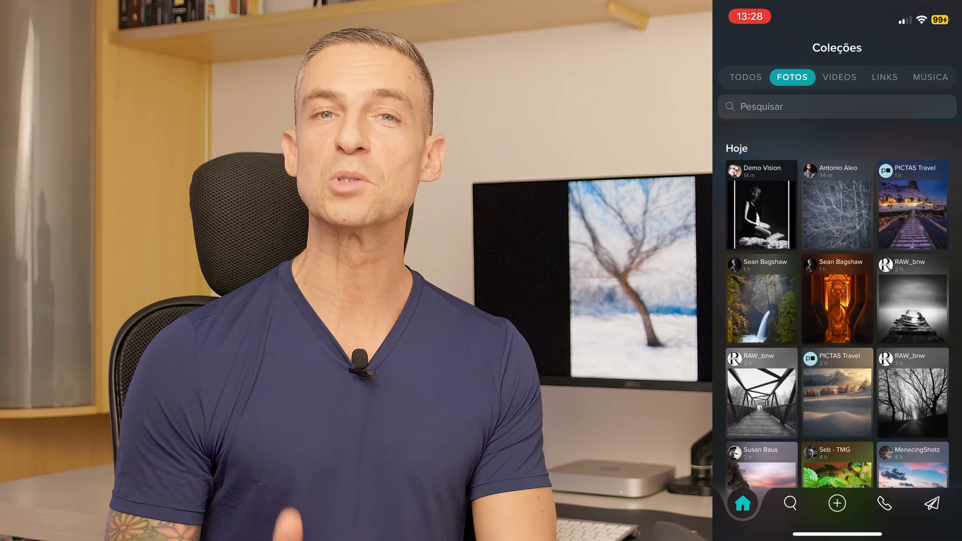
scroll(down, 3)
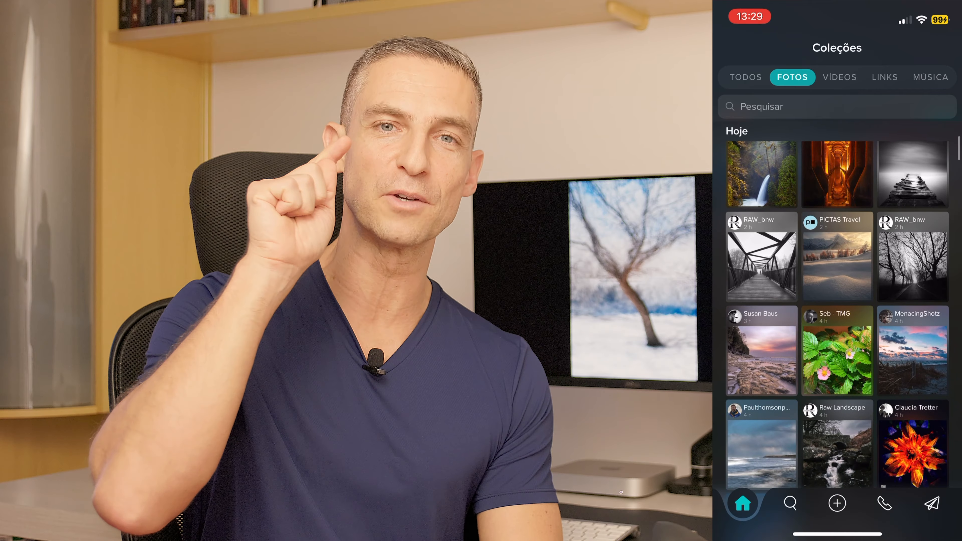
scroll(down, 3)
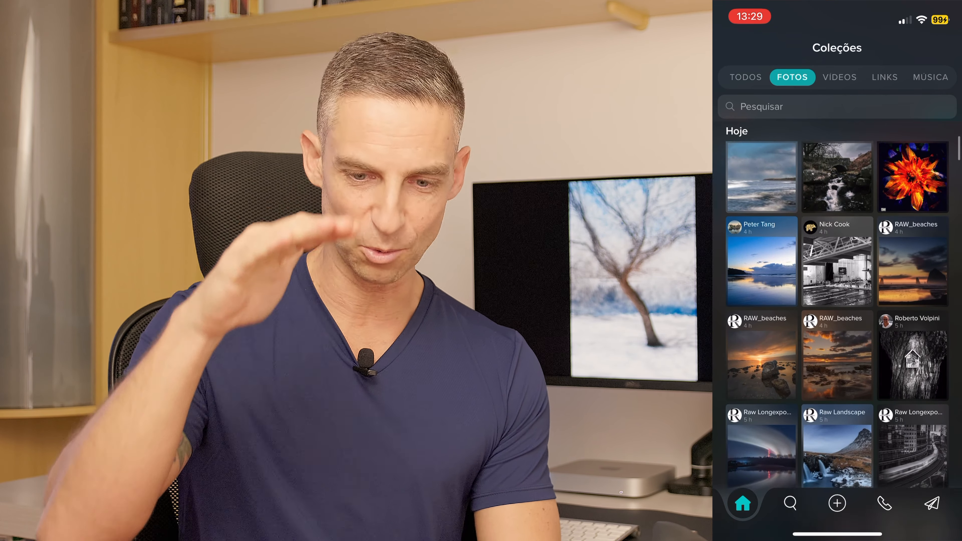
scroll(down, 3)
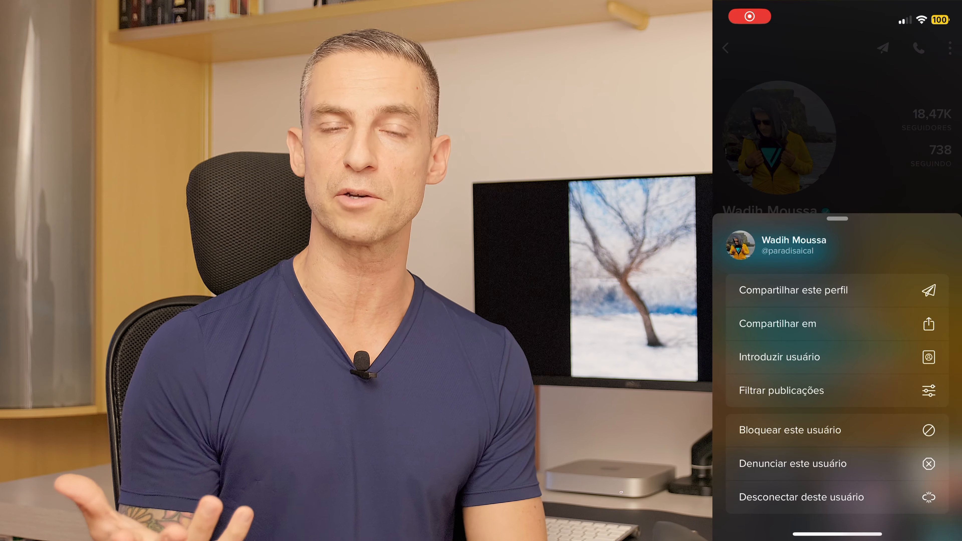
Bring up the Filtrar publicações settings for which post types show in the feed
click(781, 390)
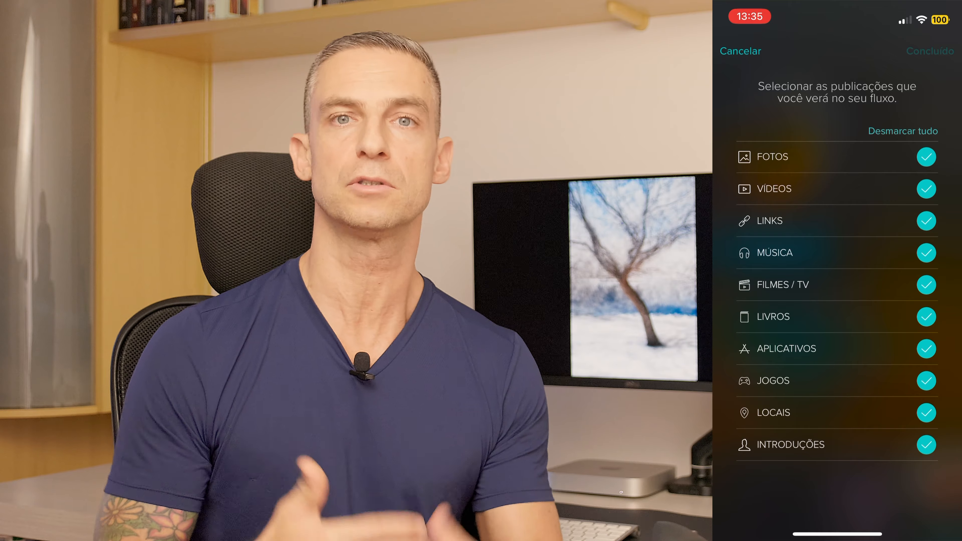
click(926, 445)
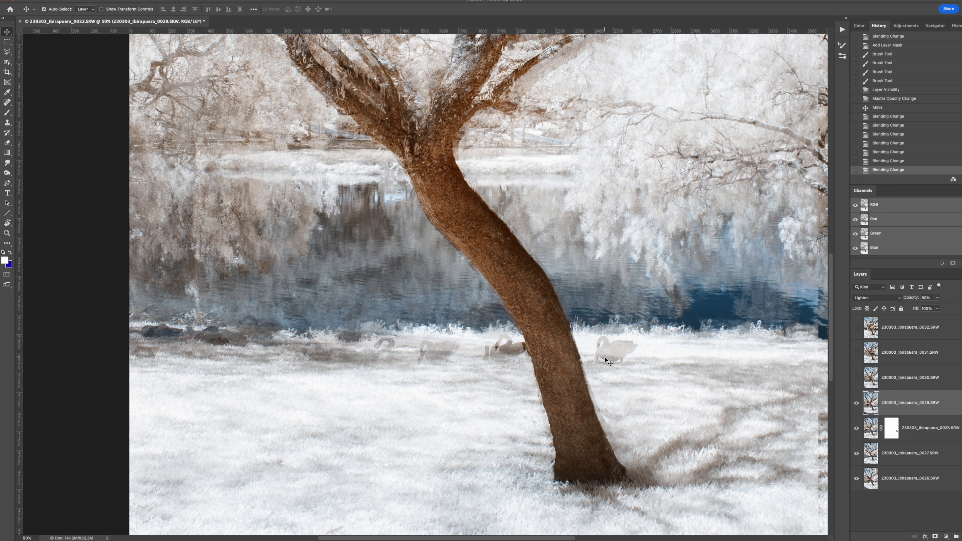
Show layer 0030 at 37% opacity and nudge it into place over the stack
click(911, 378)
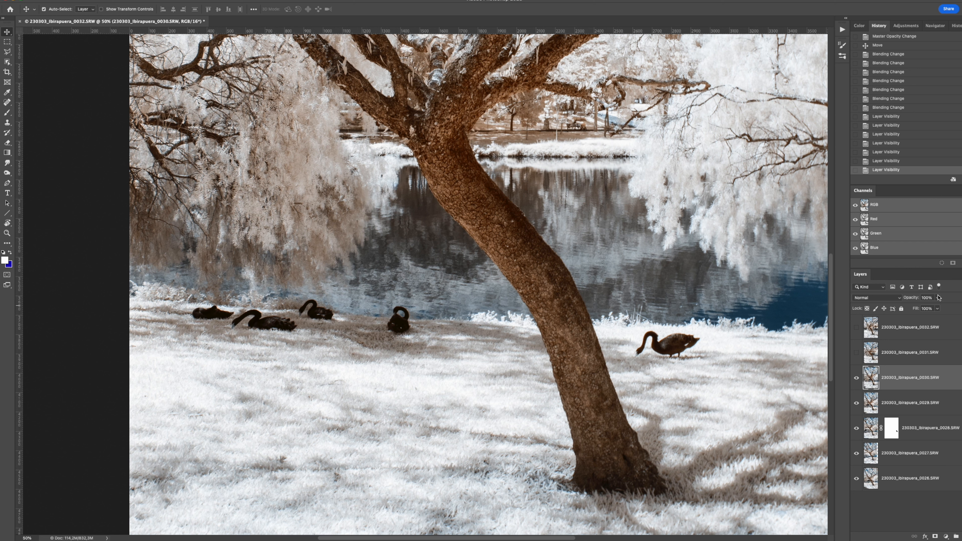
drag(933, 298, 914, 298)
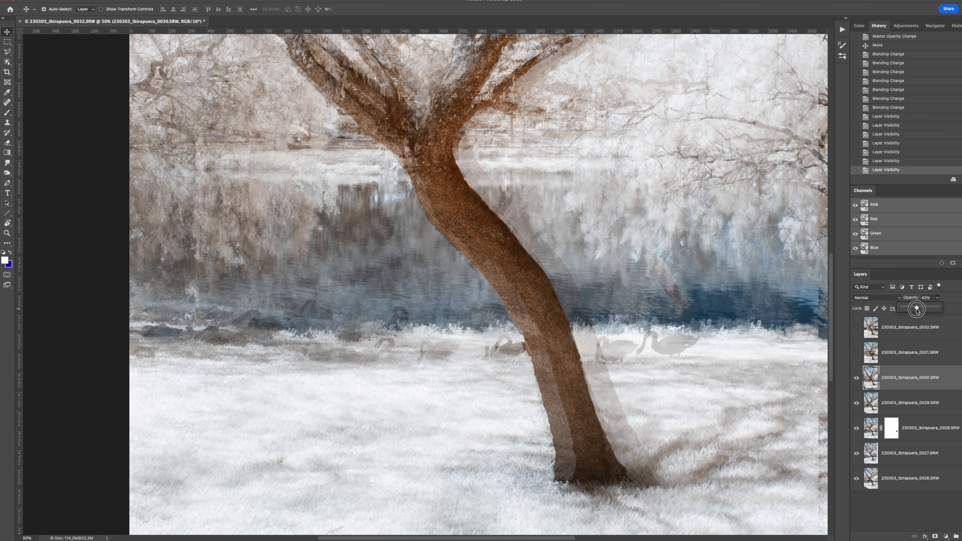
drag(917, 308, 914, 309)
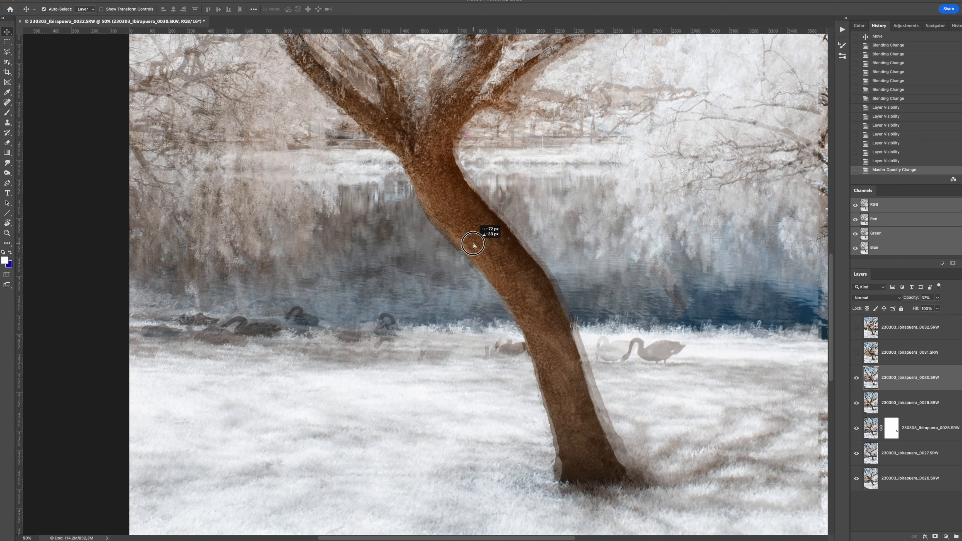
drag(473, 244, 465, 246)
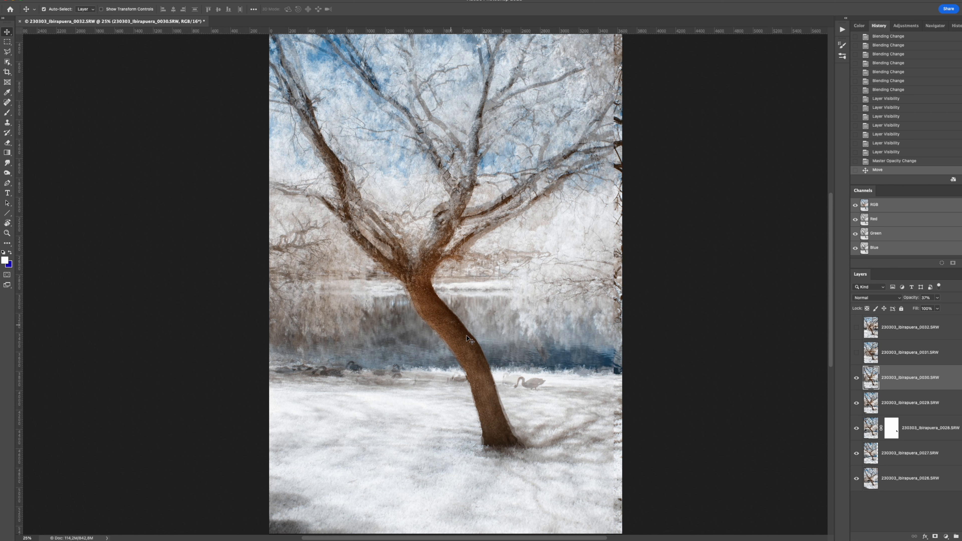
mouse_move(665, 305)
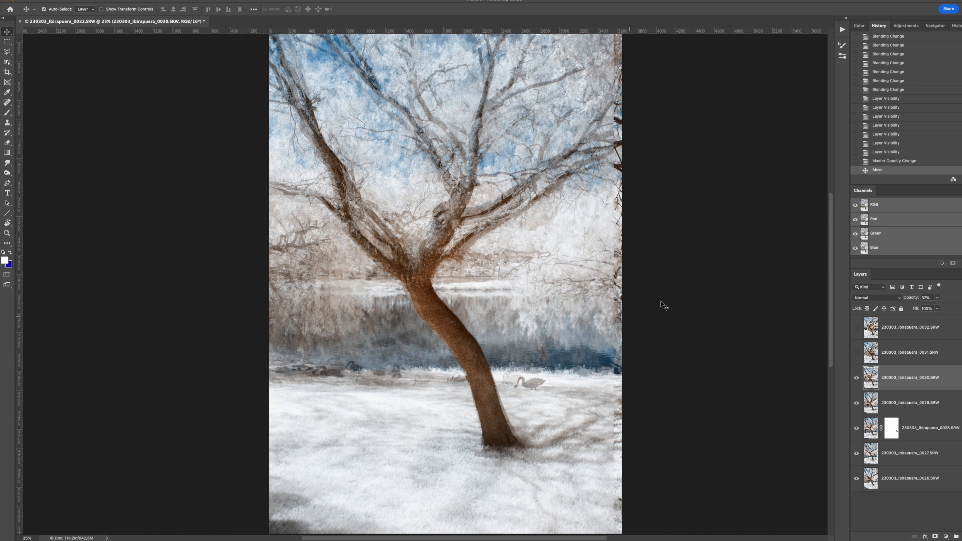
Cycle layer 0030 through Darken, Lighten, Screen, Overlay and another blend mode
click(876, 297)
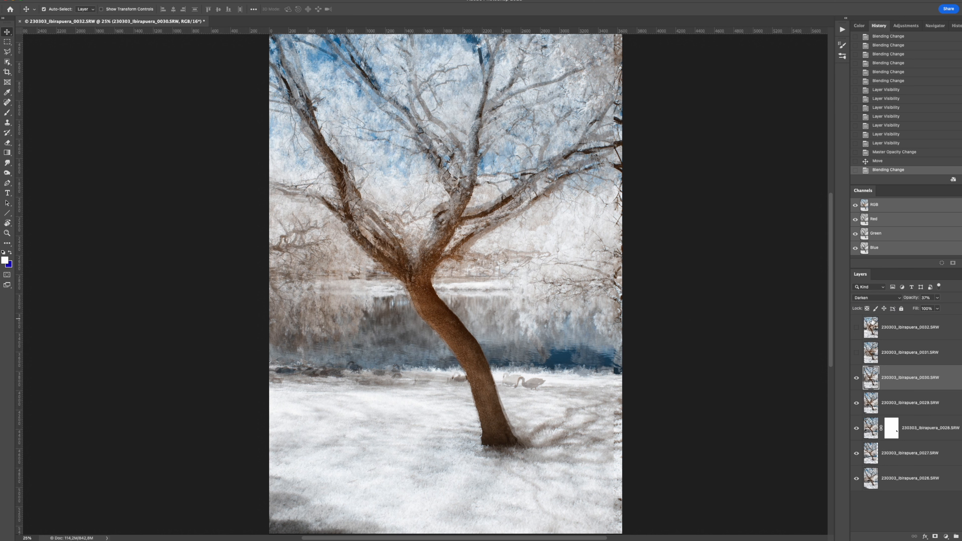
click(877, 297)
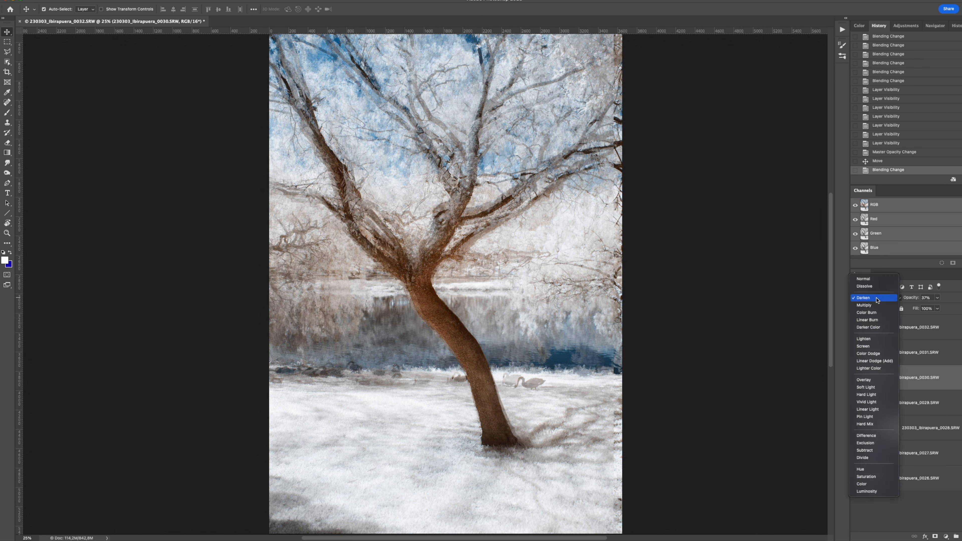
click(864, 339)
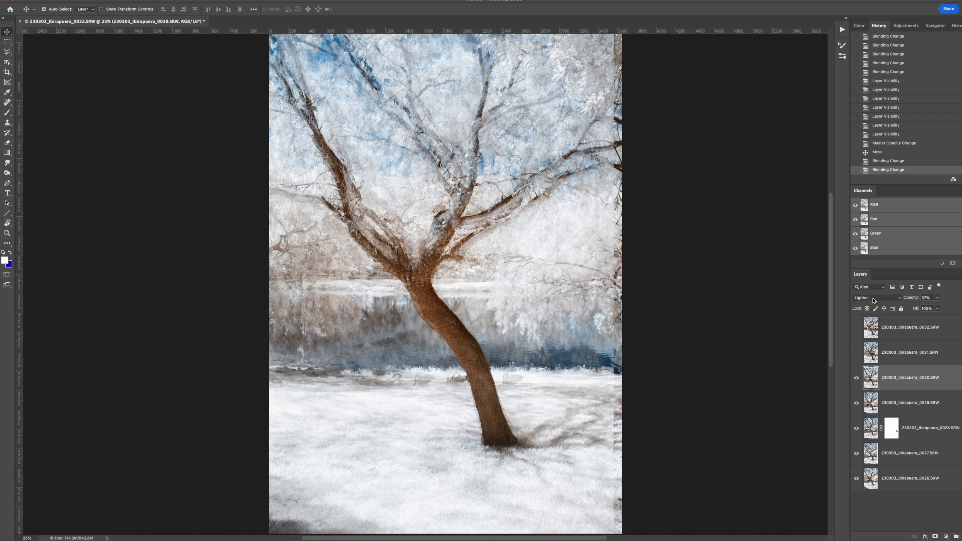
mouse_move(875, 301)
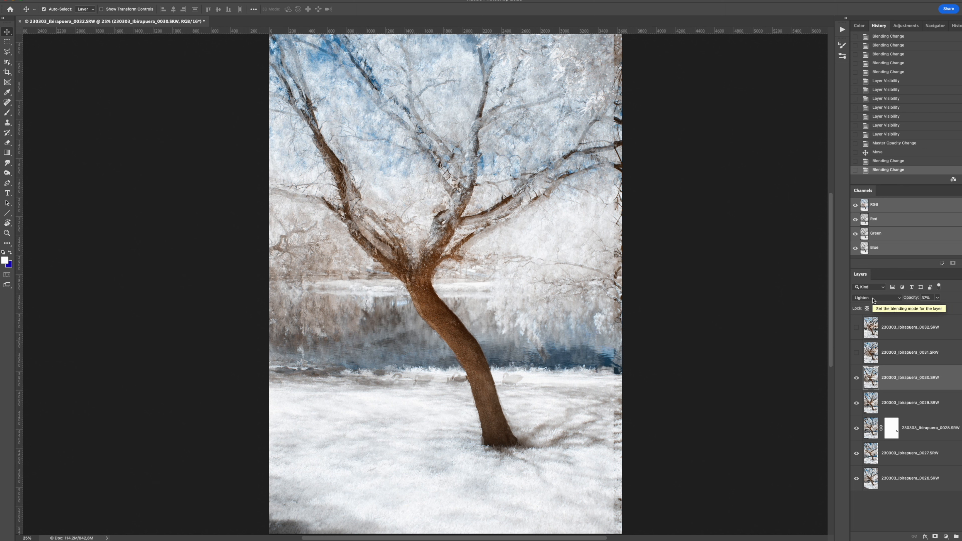
click(868, 297)
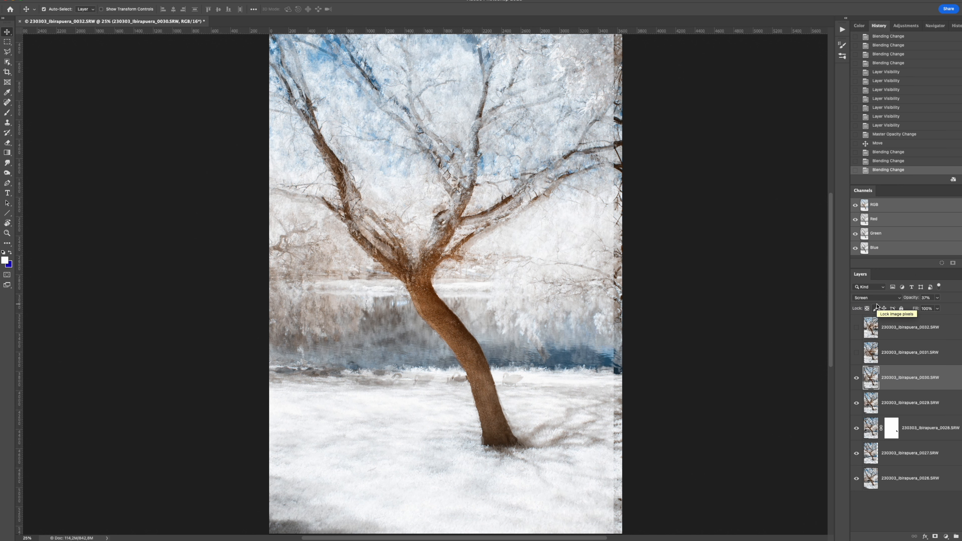
click(869, 298)
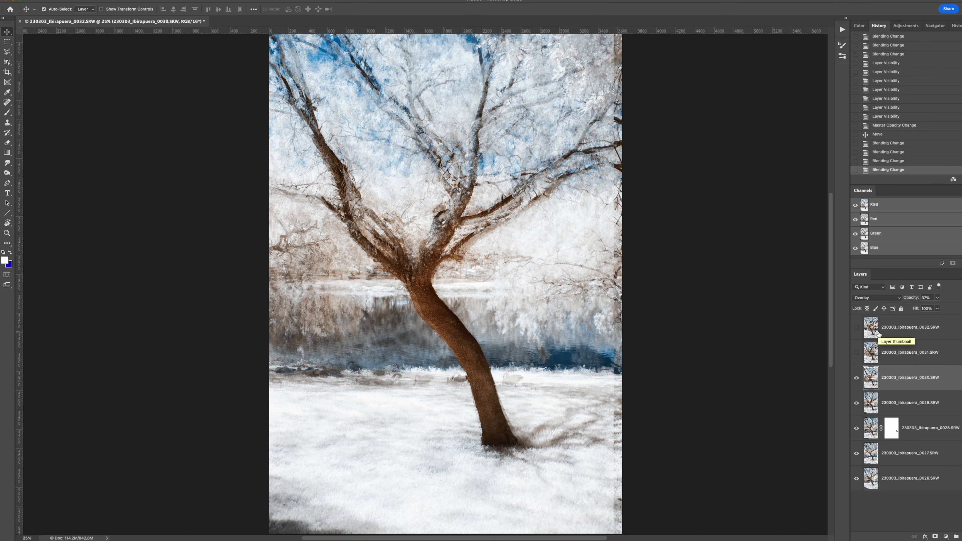
click(867, 298)
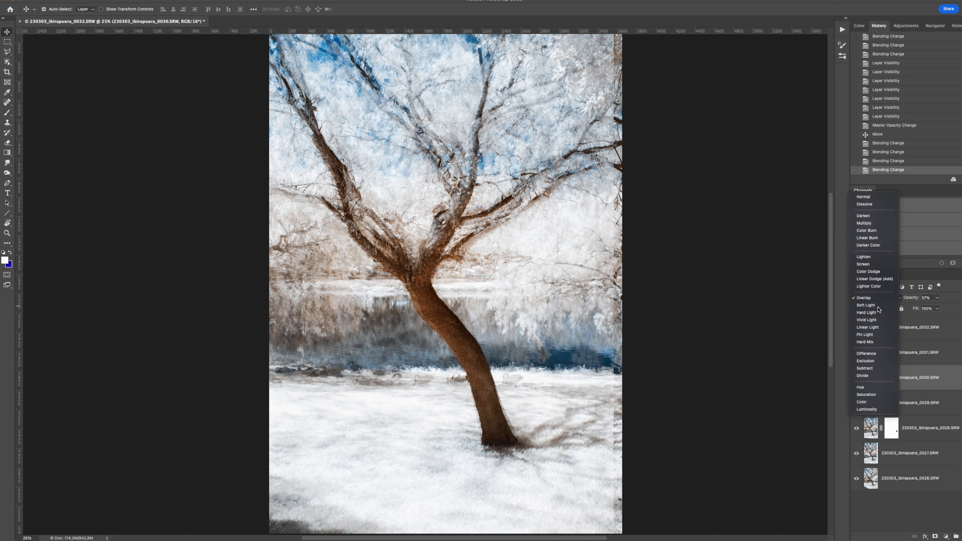
click(866, 305)
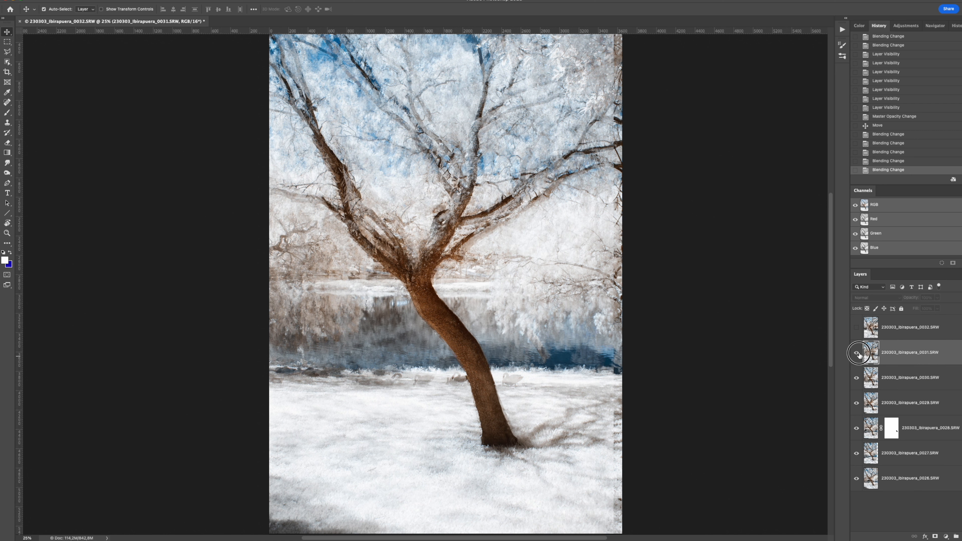
Show layer 0031 and lower its opacity to 24%
click(857, 353)
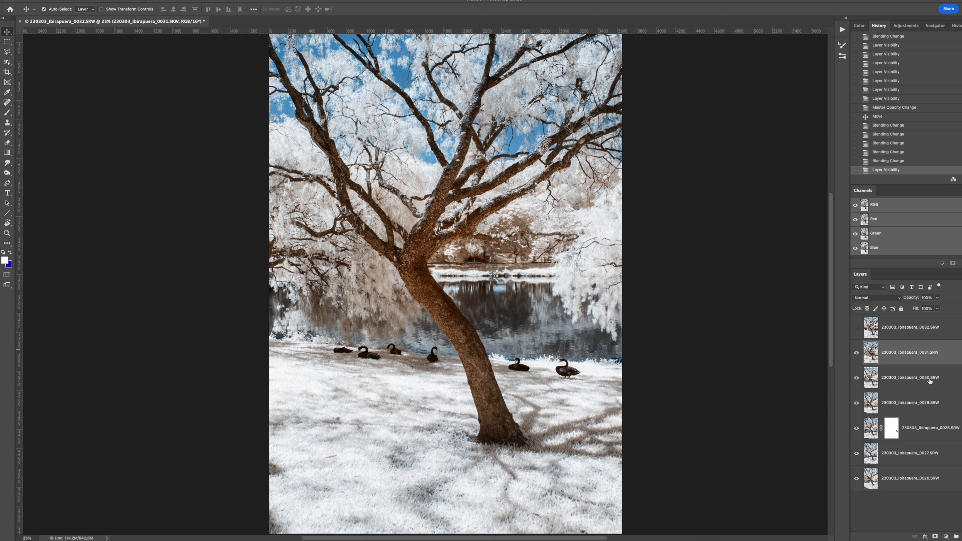
mouse_move(926, 337)
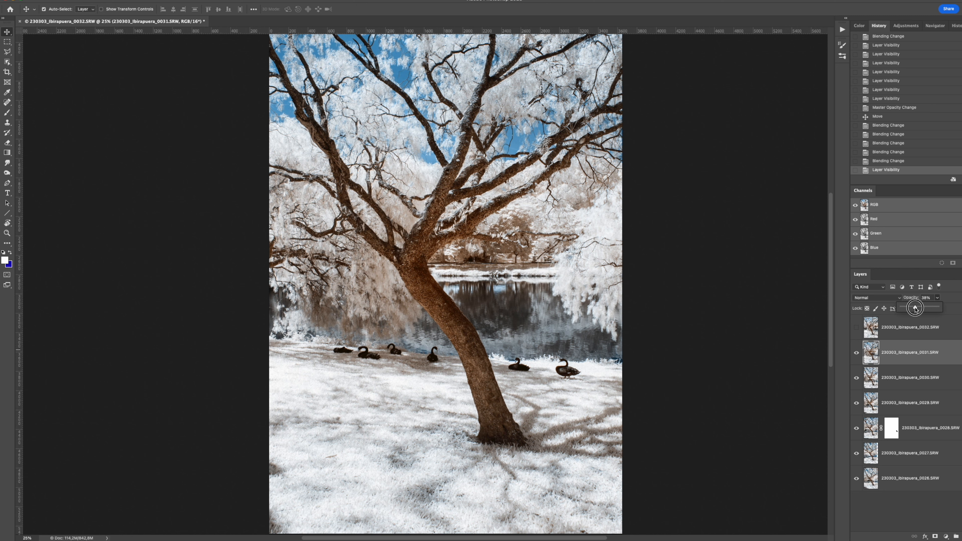
drag(916, 309, 910, 308)
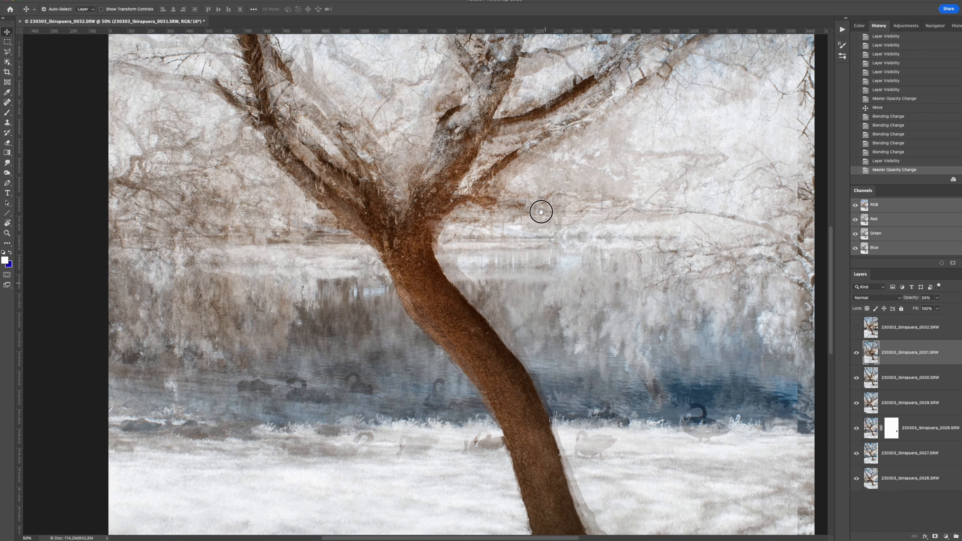
Drag layer 0031 until its trunk aligns, then hide it to compare
drag(541, 211, 439, 248)
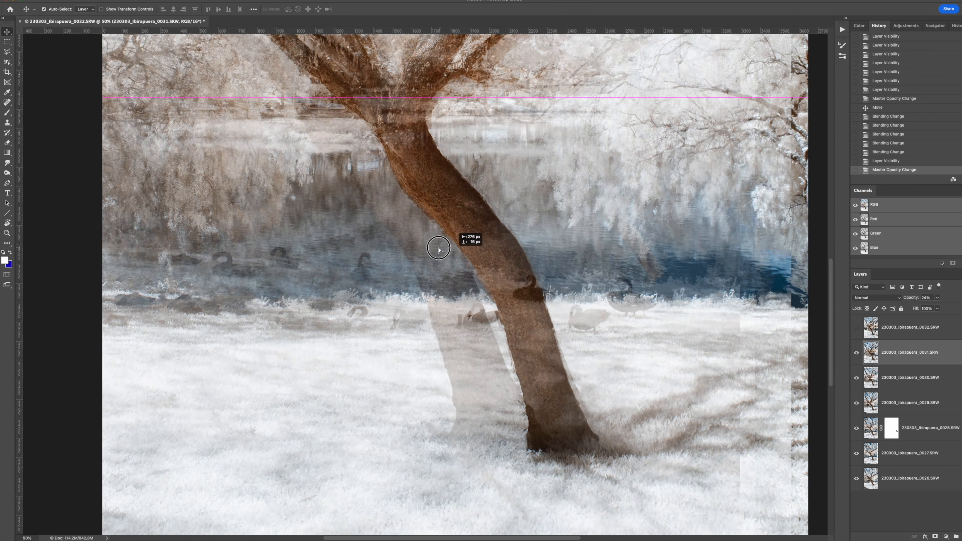
drag(438, 249, 517, 266)
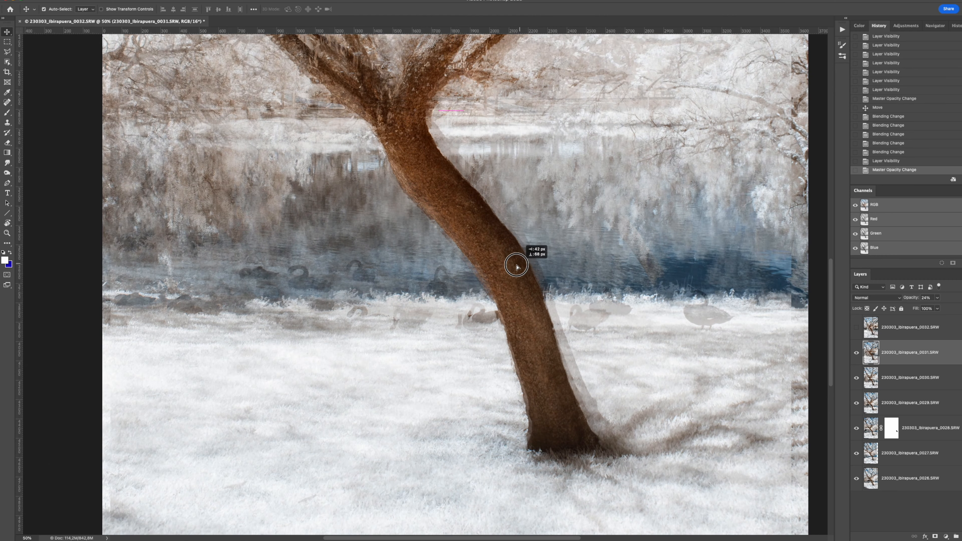
drag(517, 266, 491, 260)
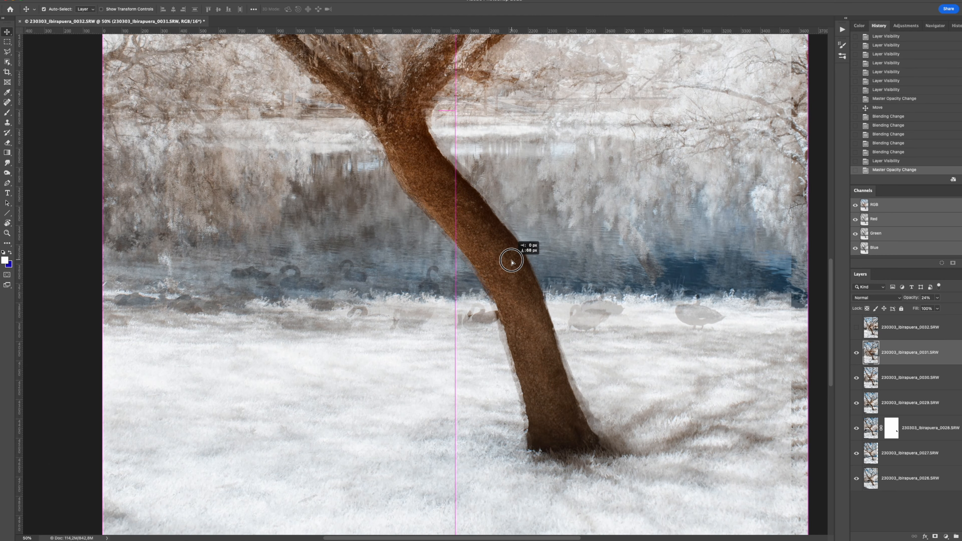
drag(512, 261, 568, 375)
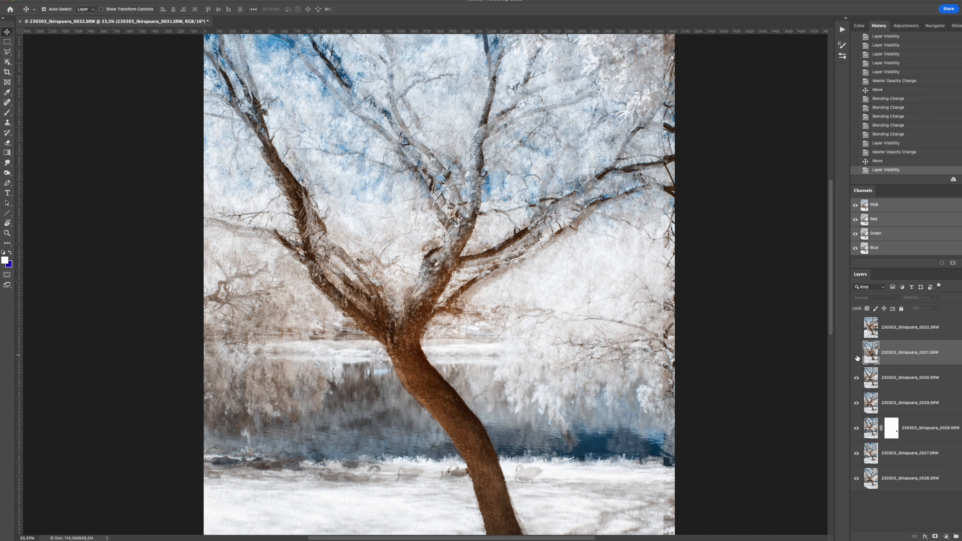
click(857, 352)
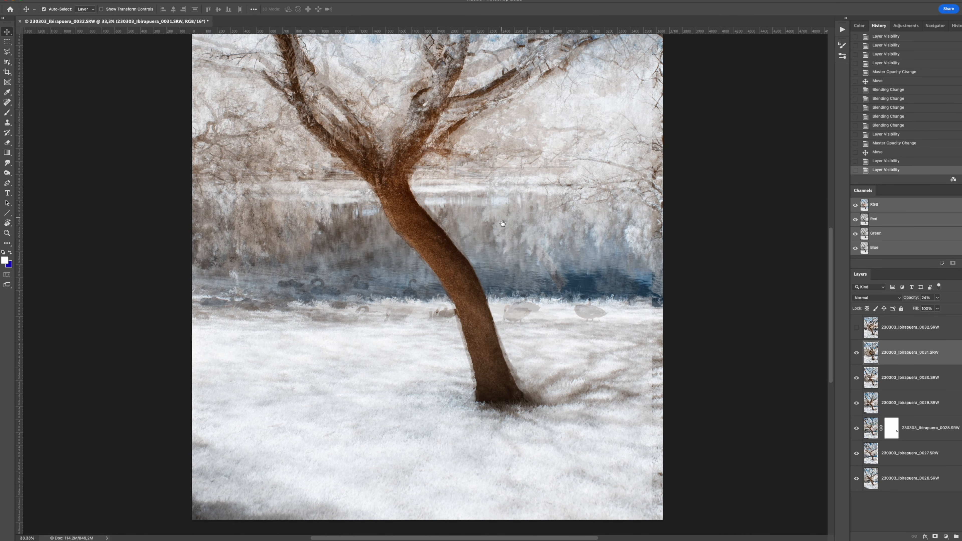
mouse_move(426, 283)
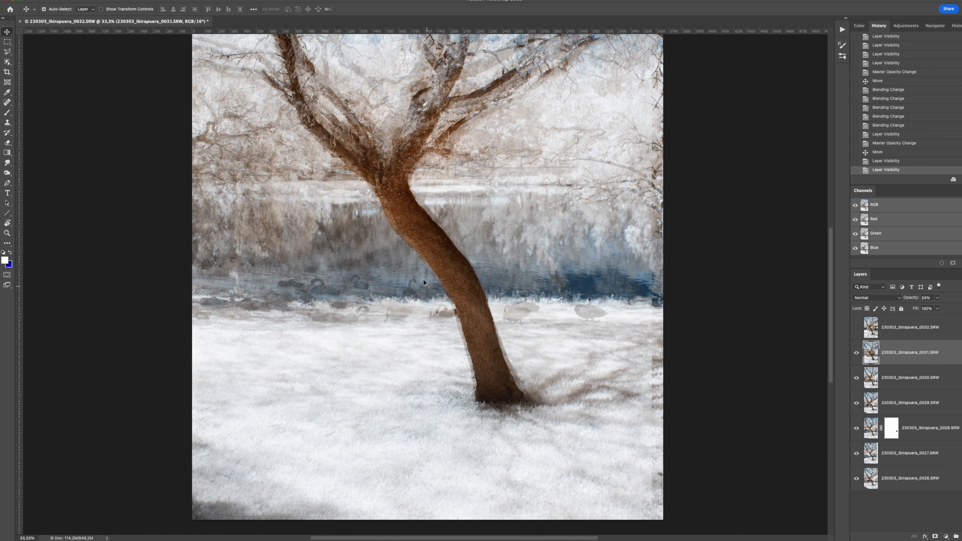
mouse_move(412, 288)
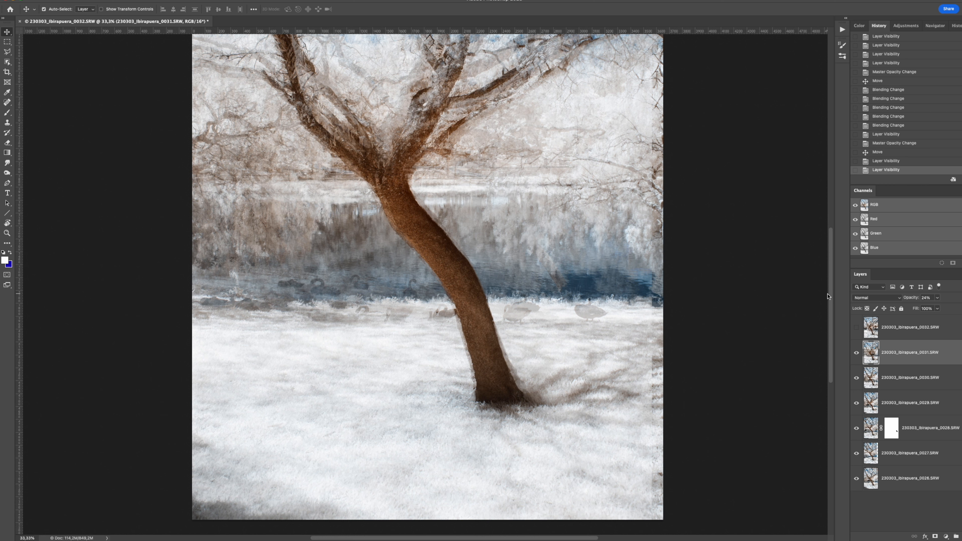
mouse_move(929, 358)
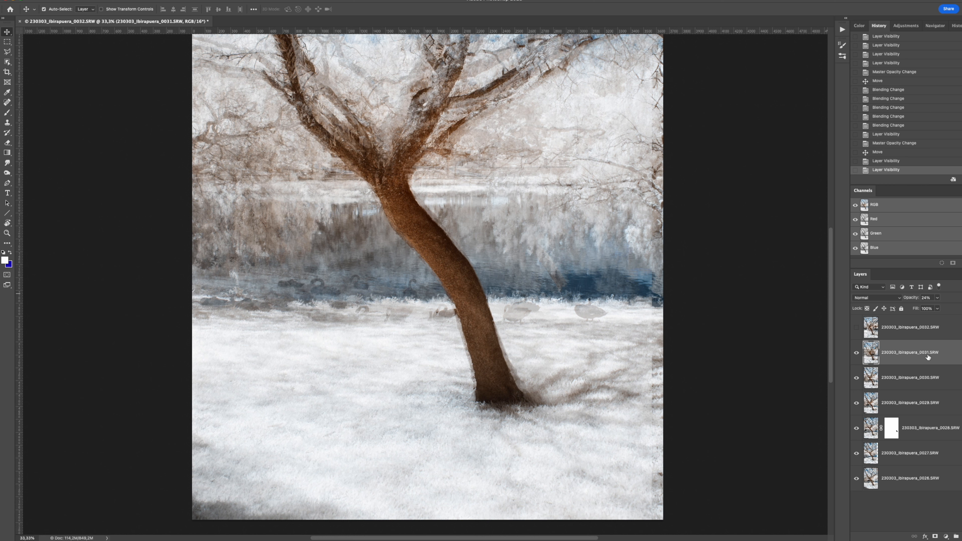
Try Darken, Lighten, Screen and Overlay on layer 0031, settling on Darken
click(877, 297)
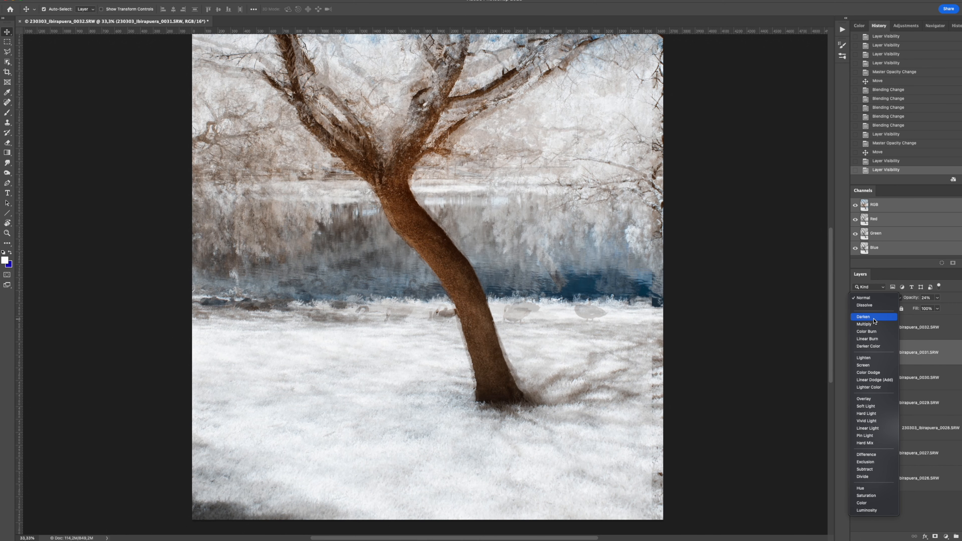
click(864, 316)
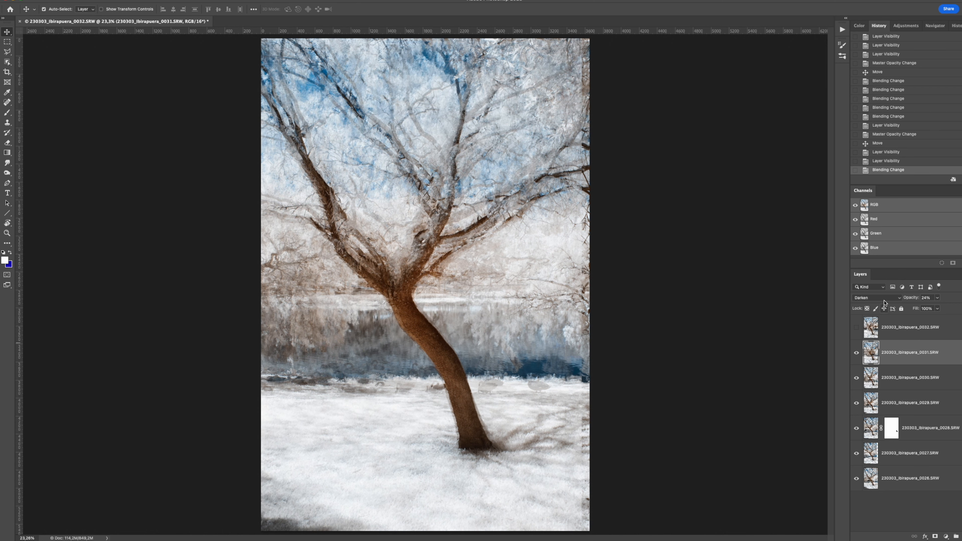
click(874, 298)
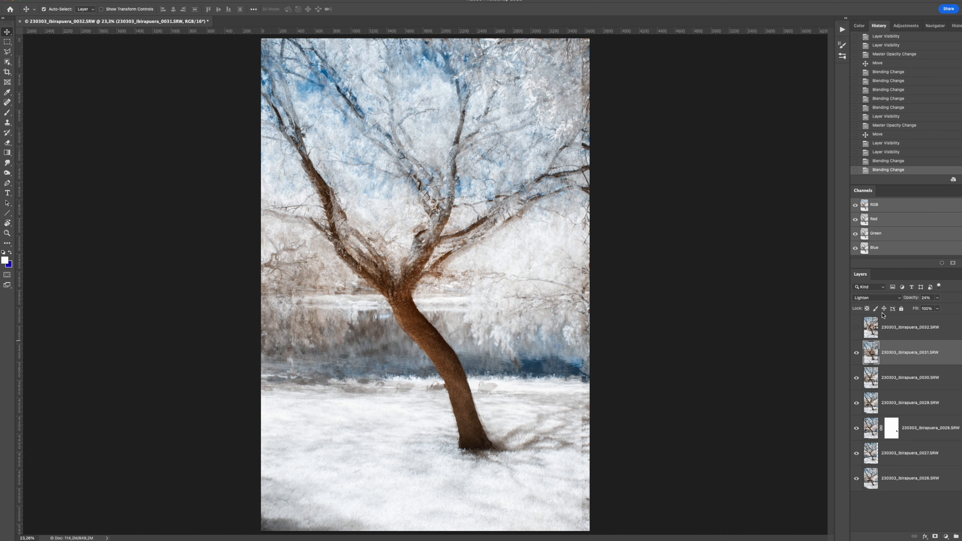
click(873, 298)
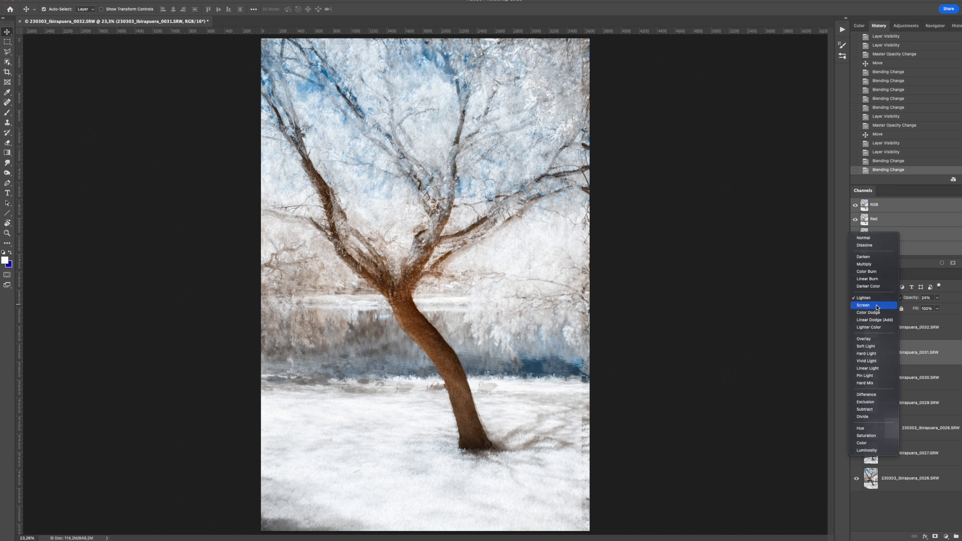
click(864, 305)
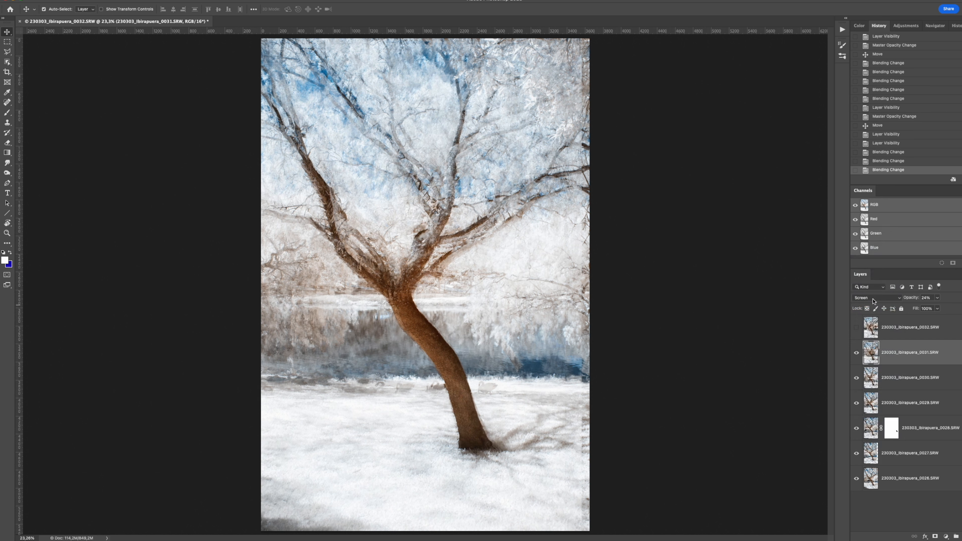
click(866, 298)
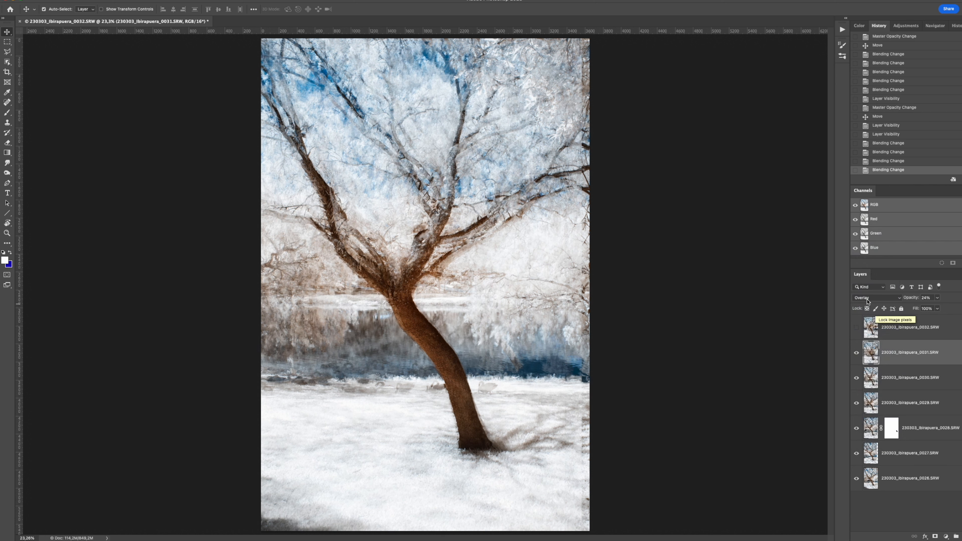
click(865, 298)
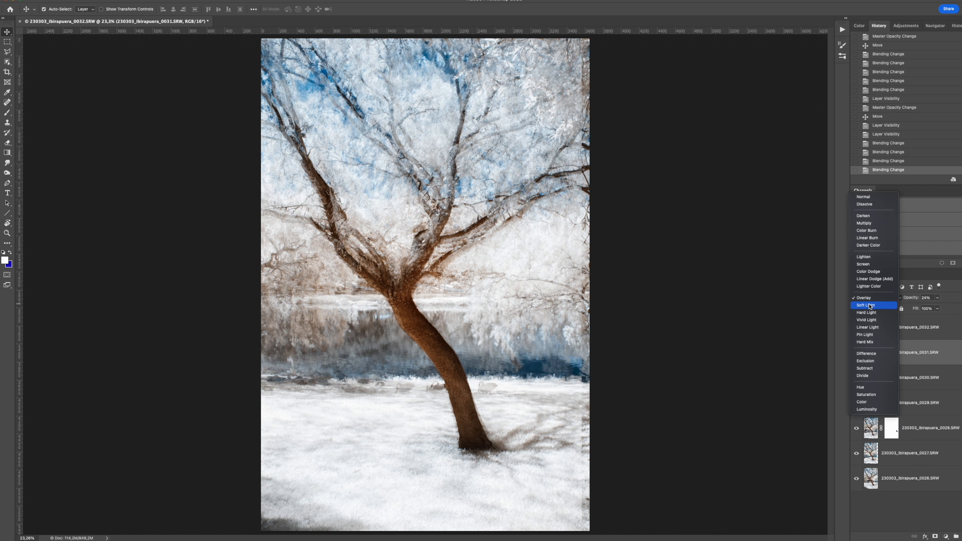
mouse_move(872, 306)
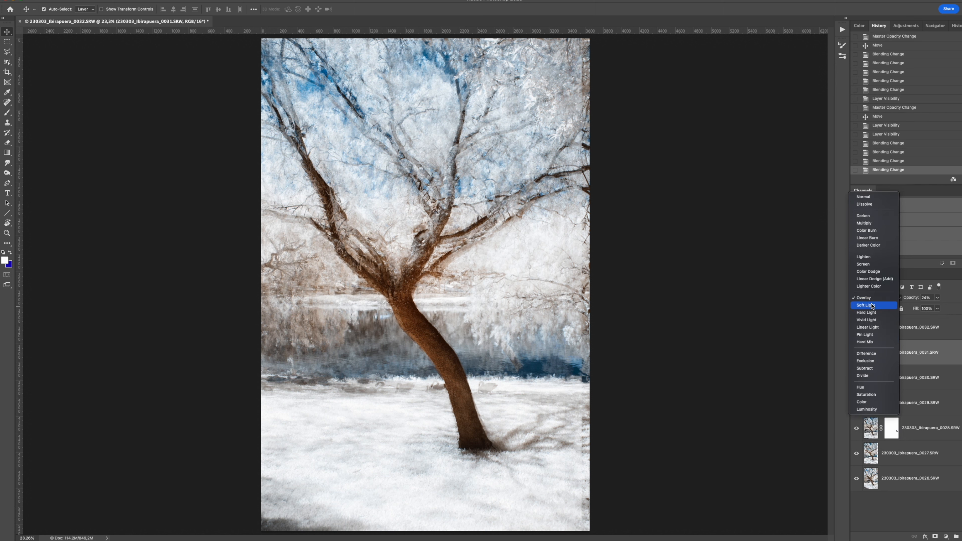
mouse_move(868, 215)
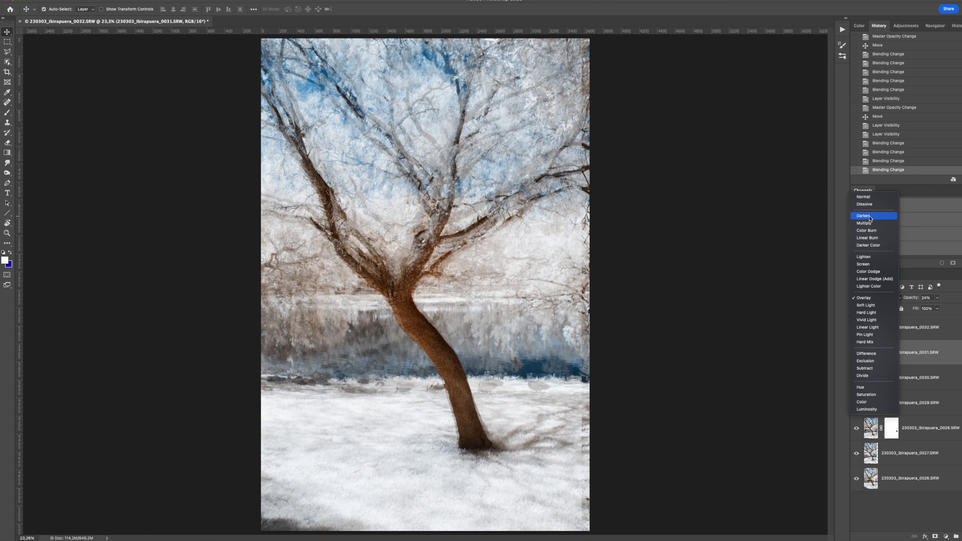
click(866, 215)
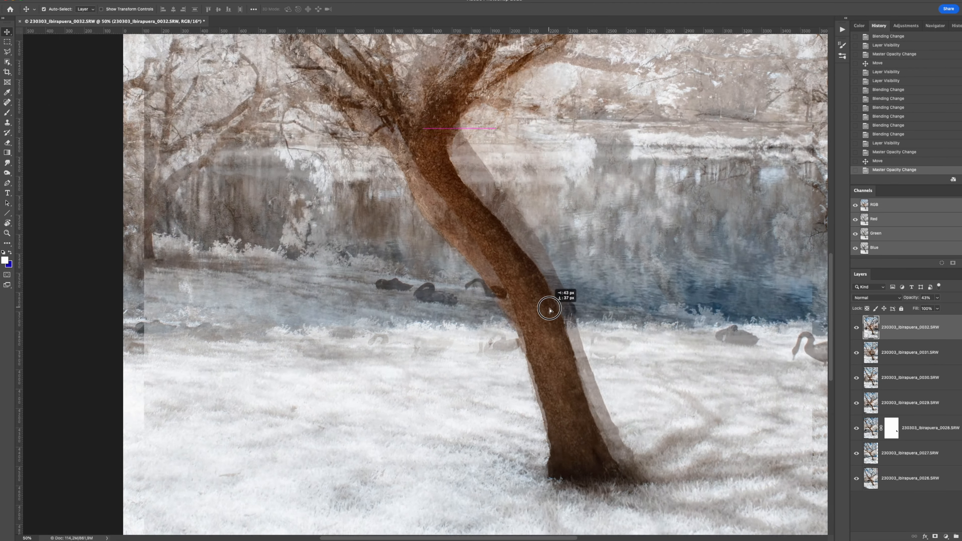
Move layer 0032 and free-transform it to about 95% size so the trunks overlap
drag(550, 309, 542, 321)
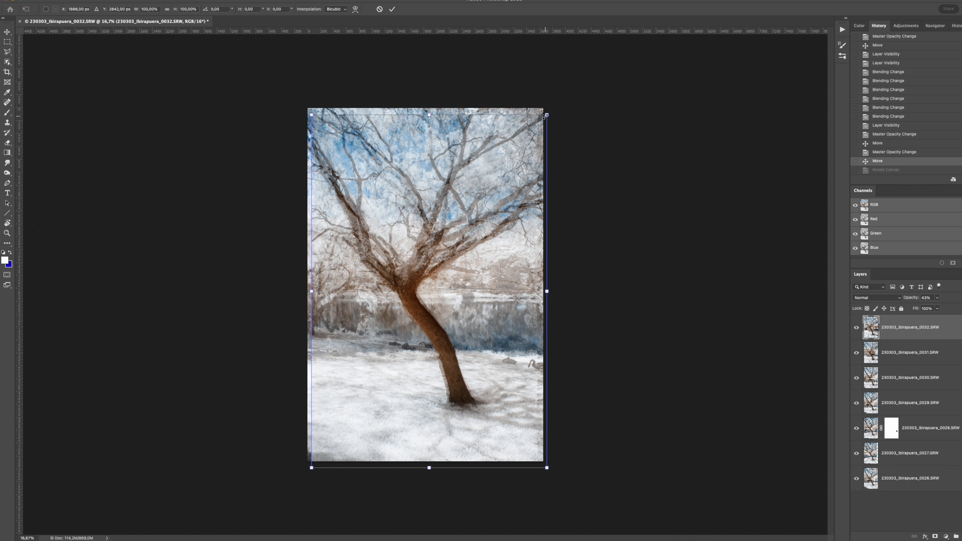
mouse_move(547, 116)
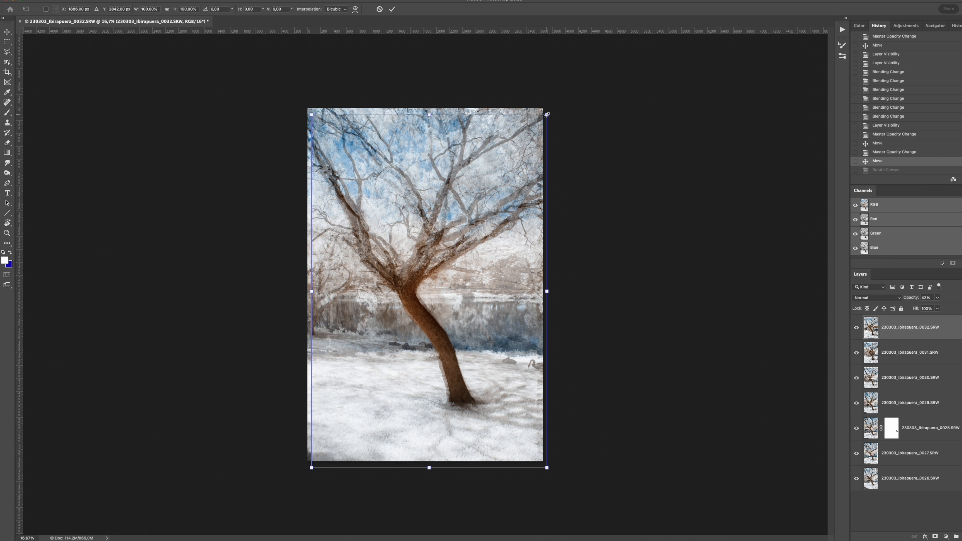
drag(546, 114, 527, 133)
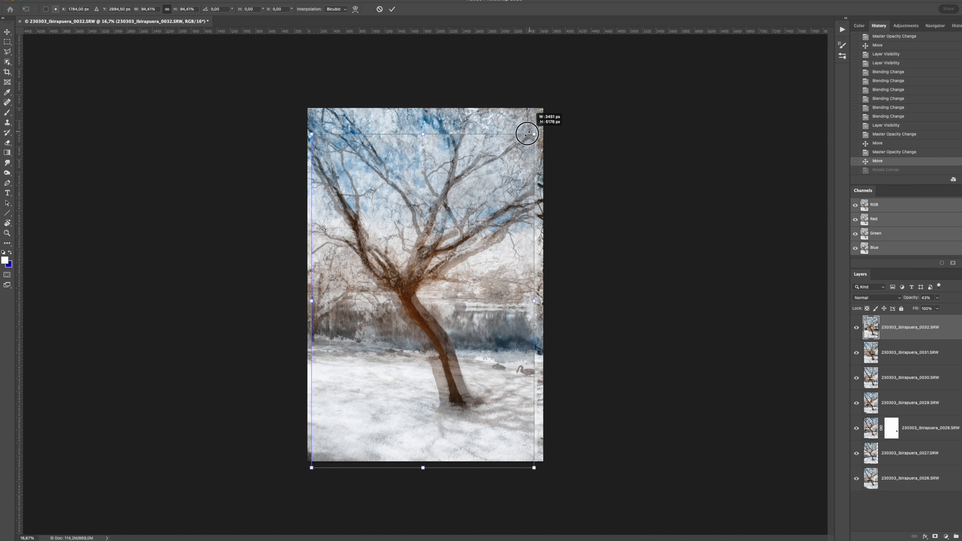
drag(527, 134, 561, 98)
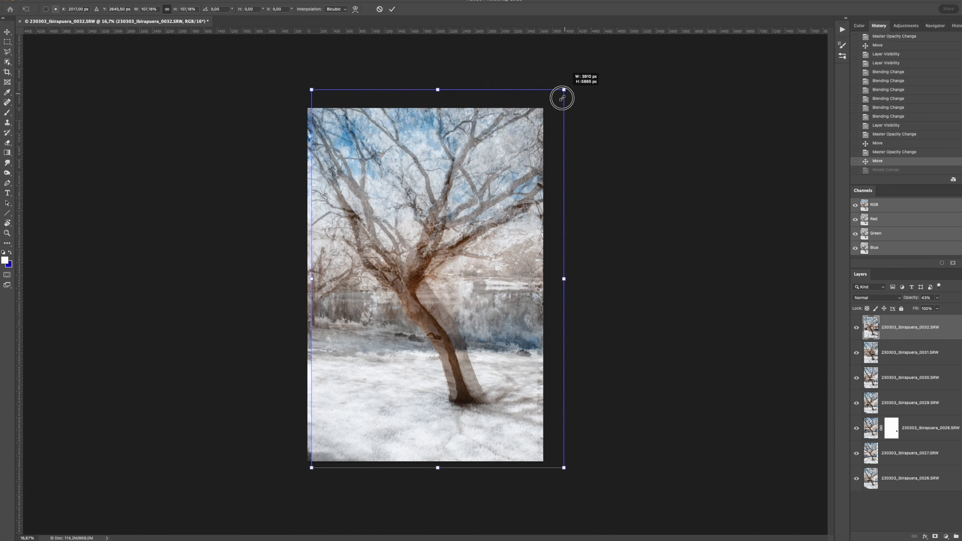
drag(561, 98, 539, 134)
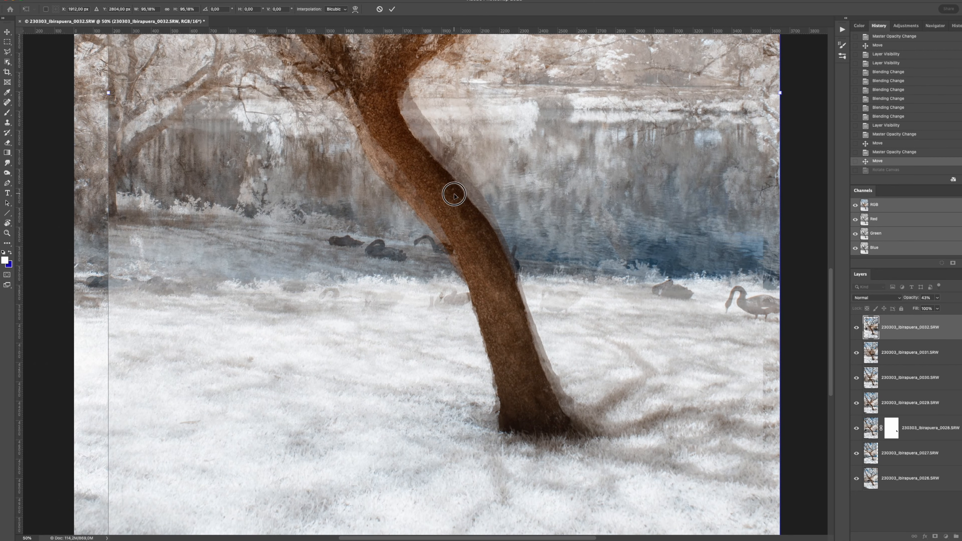
drag(454, 194, 457, 216)
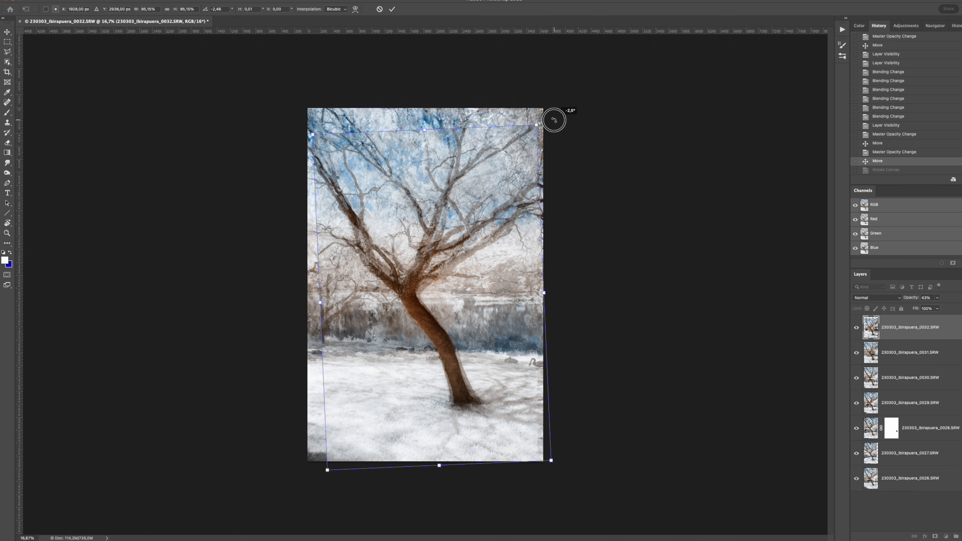
Rotate layer 0032 a few degrees and ease the tilt back to nearly level
drag(552, 120, 552, 110)
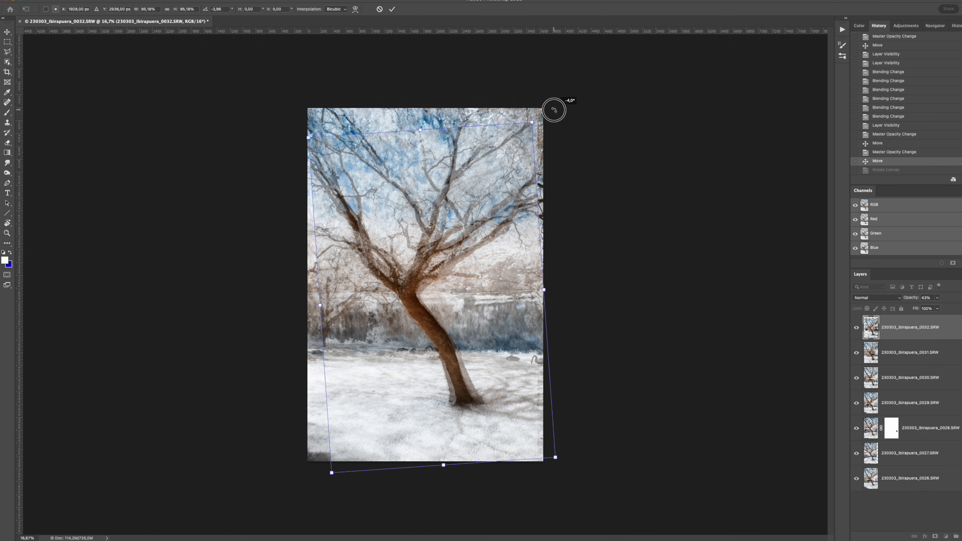
drag(552, 111, 560, 123)
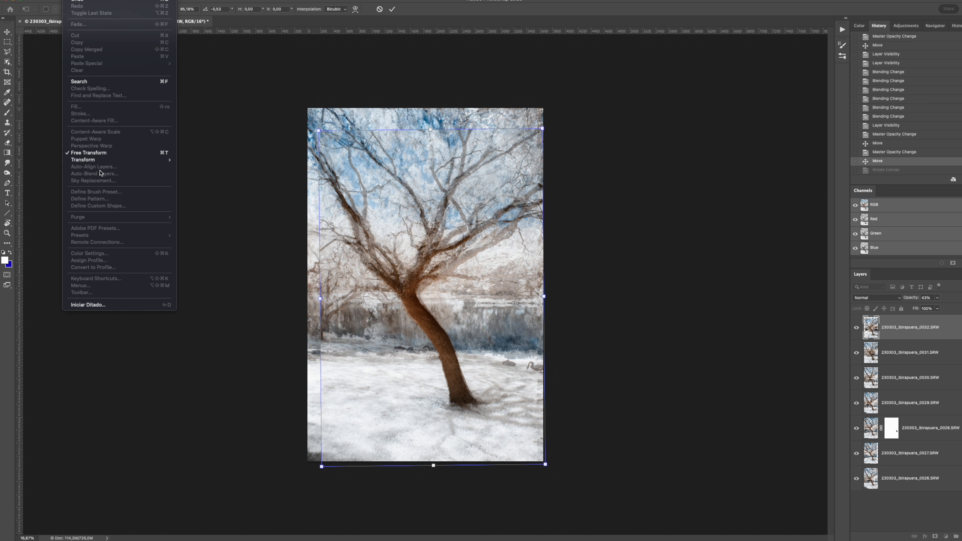
mouse_move(82, 160)
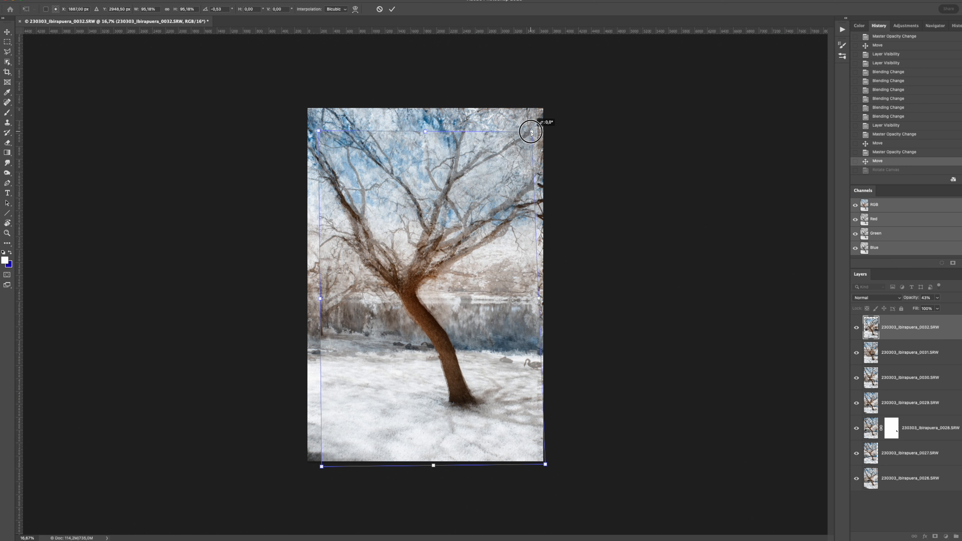
drag(531, 130, 414, 127)
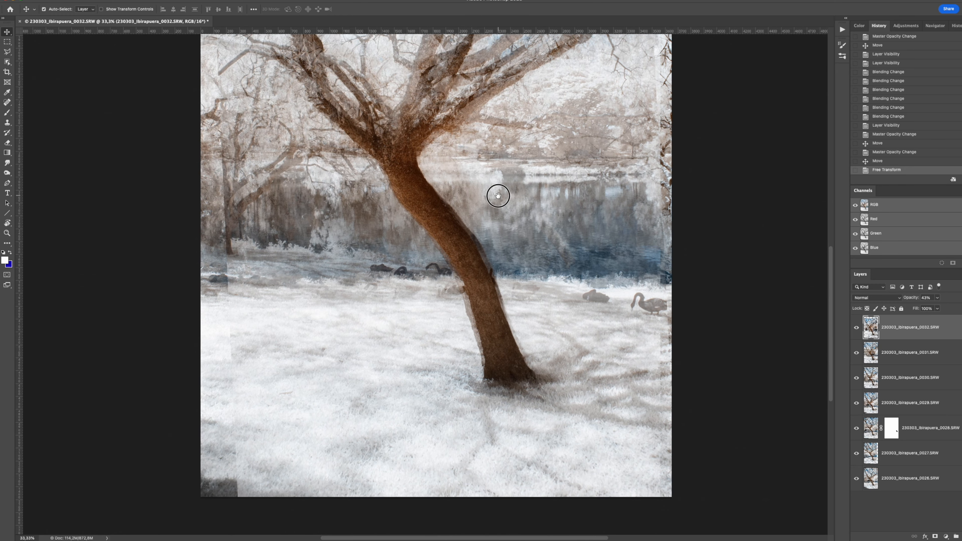
Stamp all visible exposures into a new merged Layer 1 on top of the stack
drag(498, 196, 584, 391)
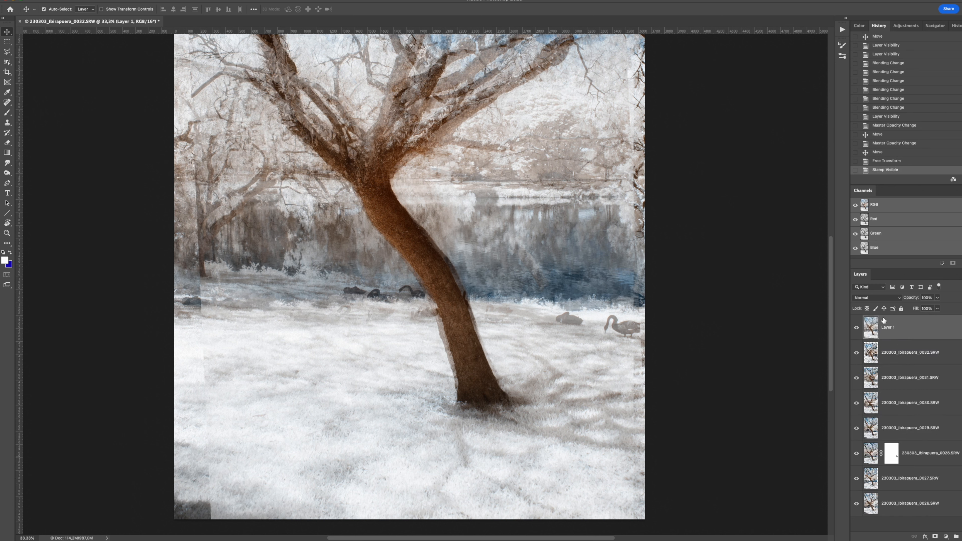
mouse_move(892, 327)
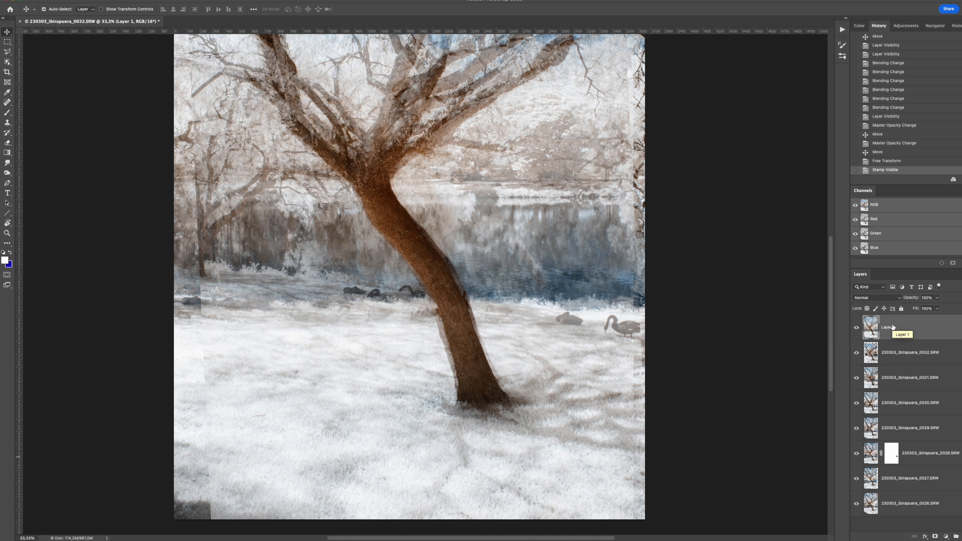
mouse_move(565, 383)
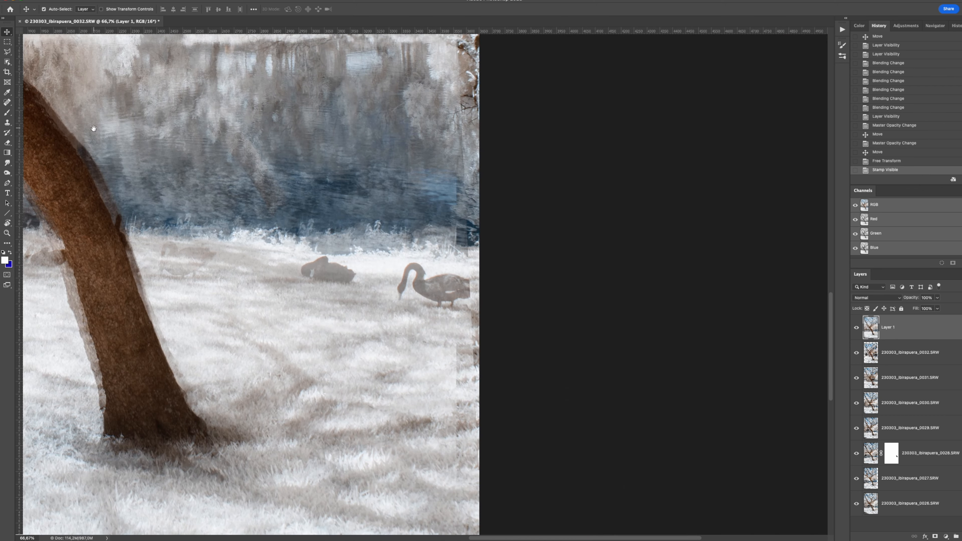
Spot-heal each swan off the lawn and clone grass texture along the waterline
click(405, 276)
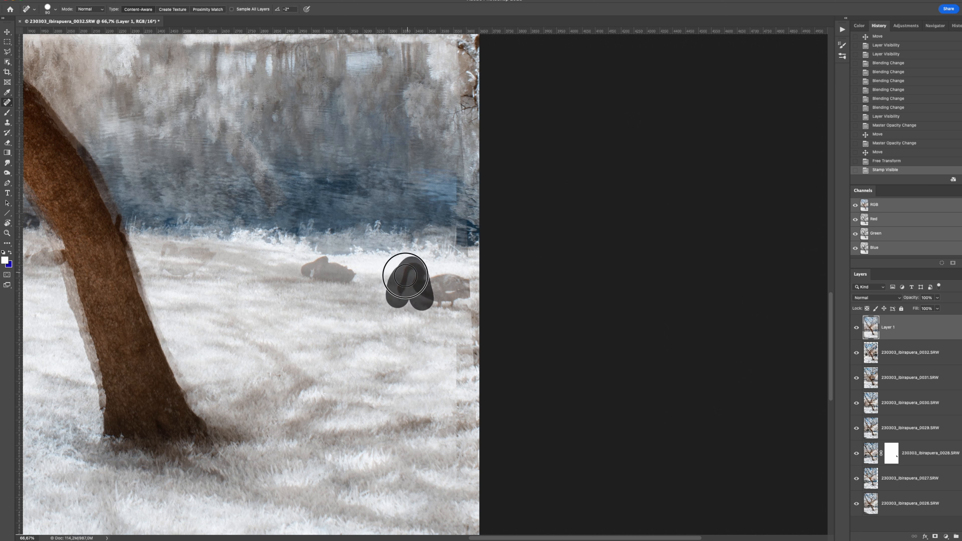
drag(405, 277, 473, 334)
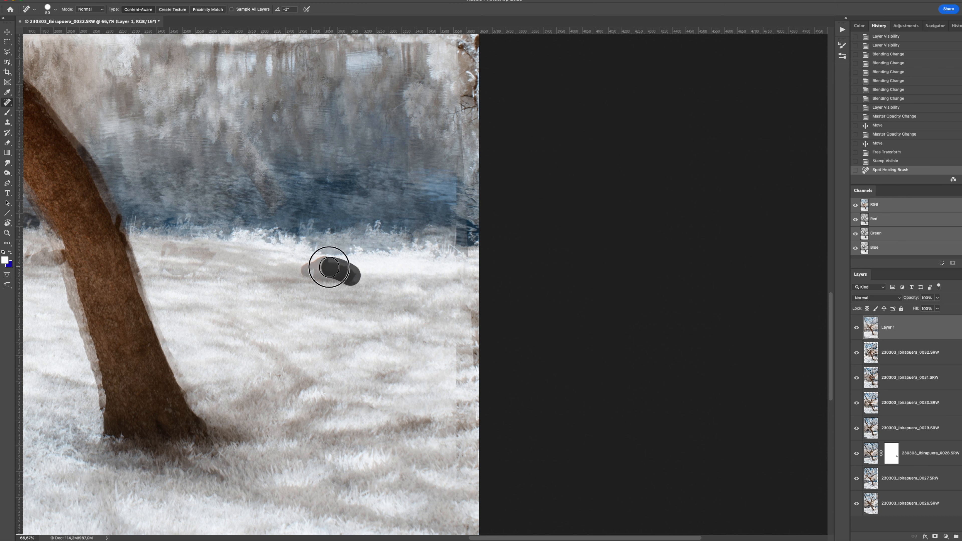
click(330, 267)
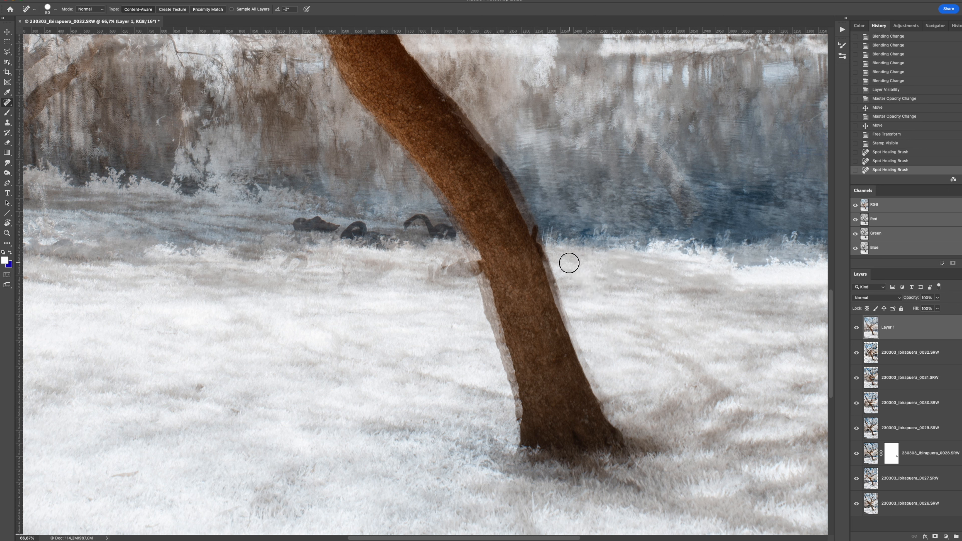
click(535, 233)
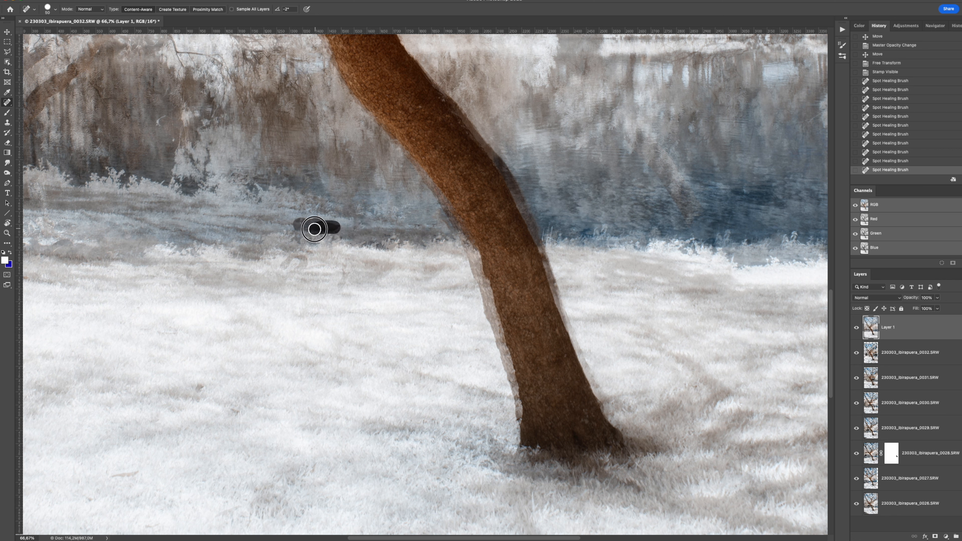
click(316, 229)
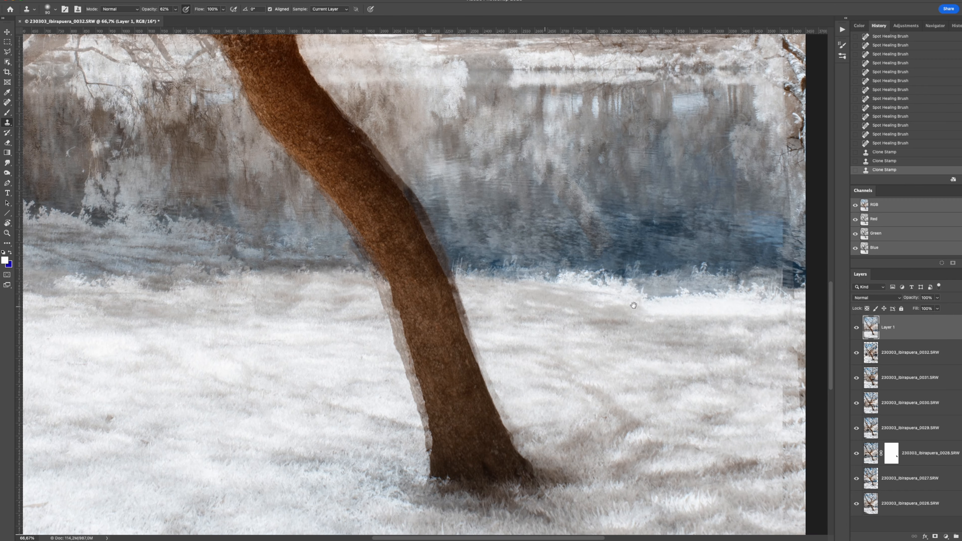
drag(634, 305, 260, 353)
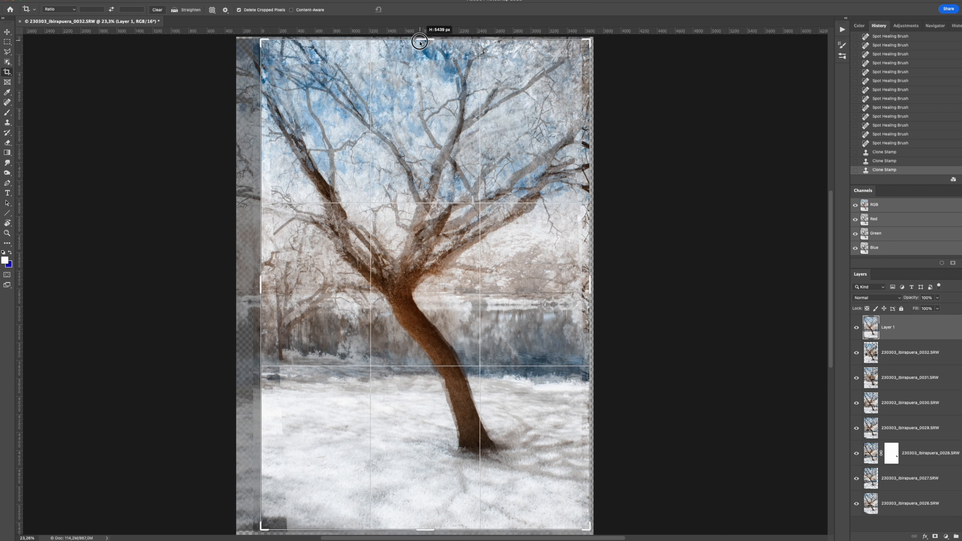
Set the crop to a tall portrait frame around the tree
drag(419, 42, 416, 53)
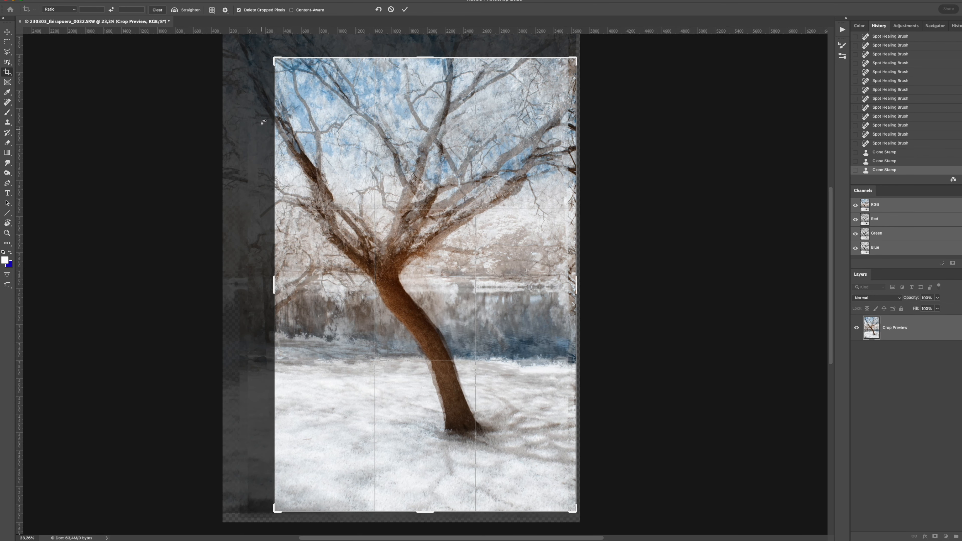
mouse_move(576, 285)
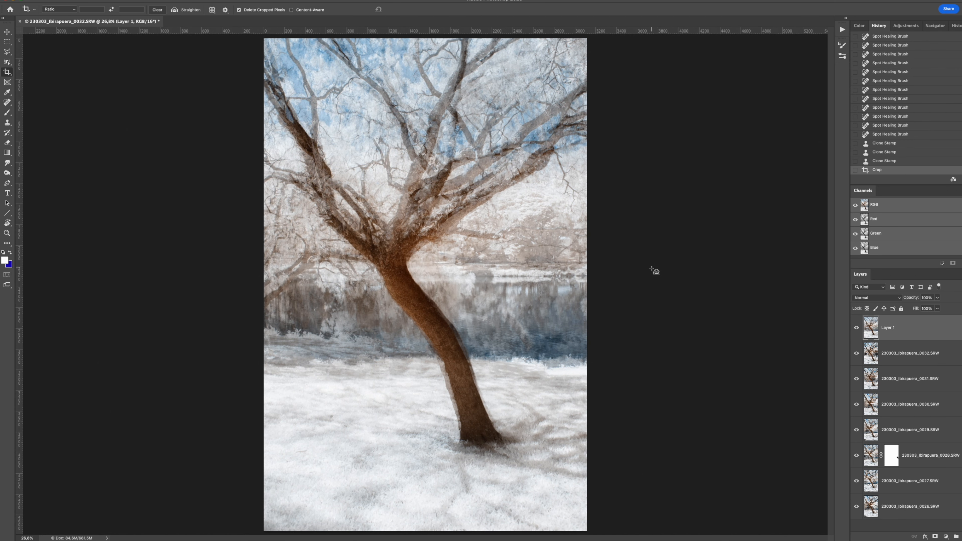
mouse_move(874, 353)
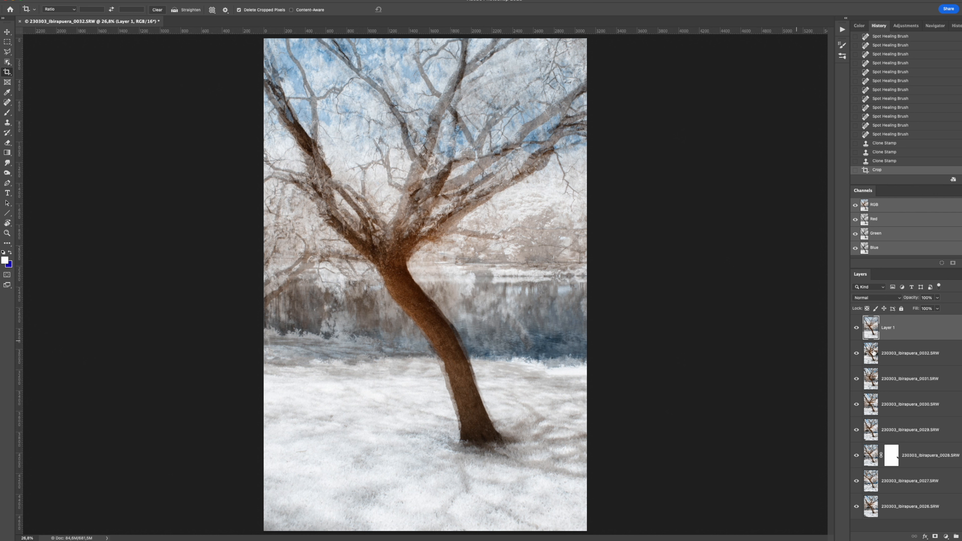
mouse_move(950, 392)
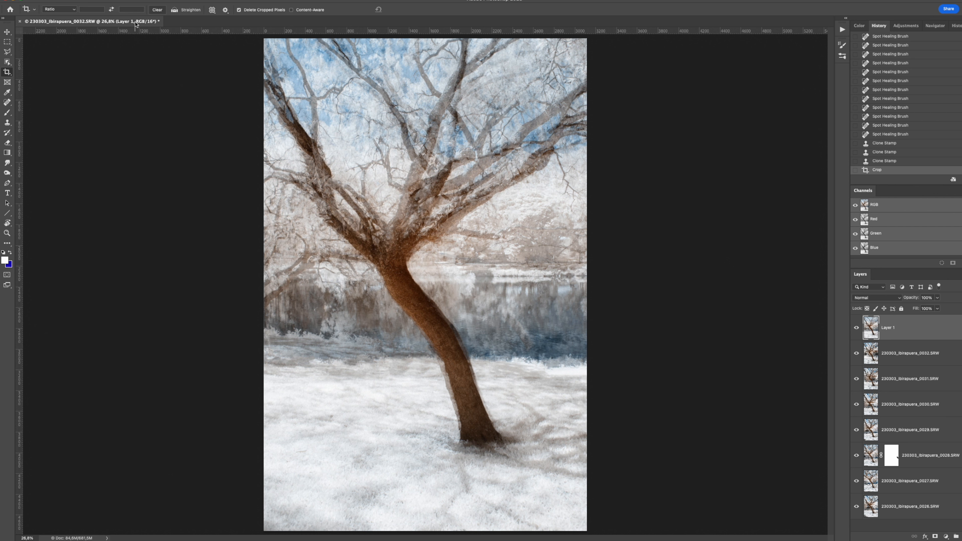
Flatten to a single Background layer and save the TIF back to the Lightroom catalog
right_click(888, 327)
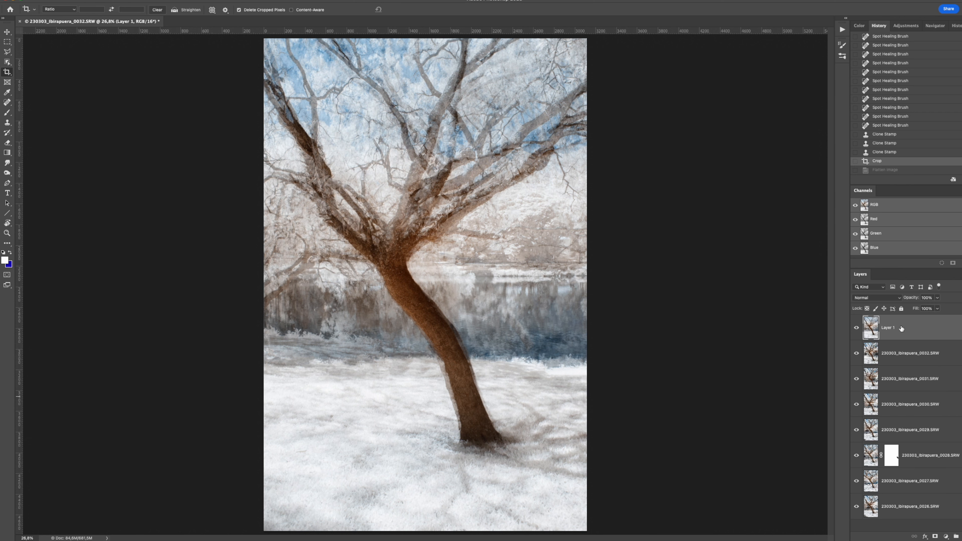
mouse_move(922, 457)
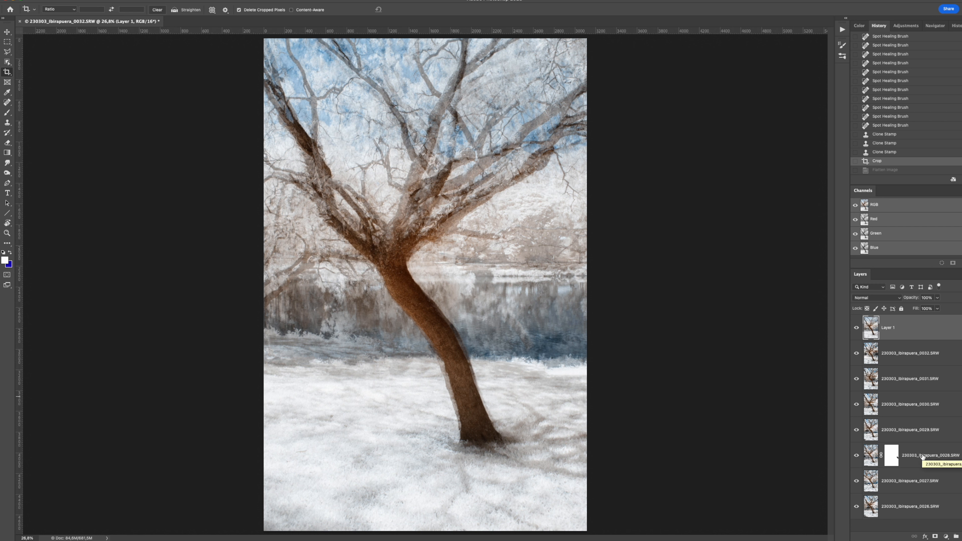
mouse_move(909, 386)
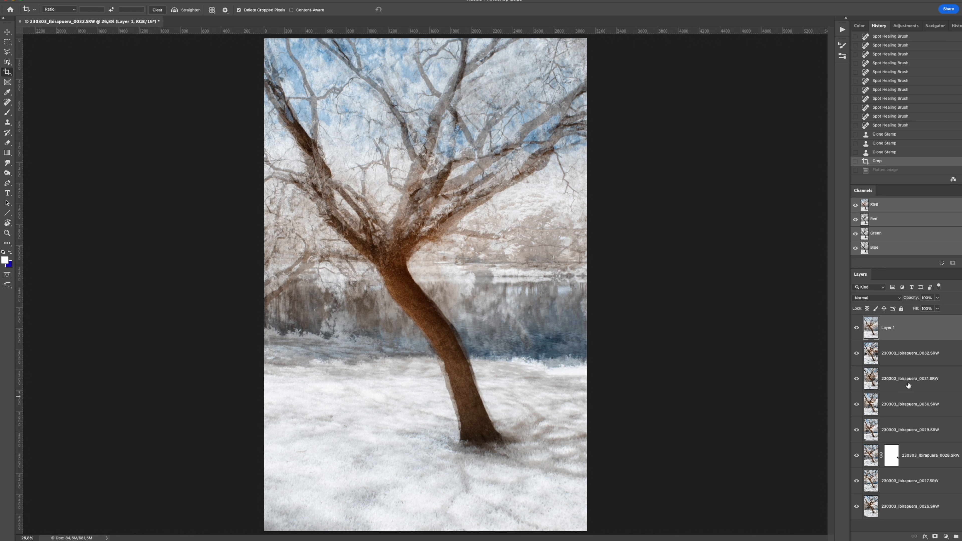
mouse_move(938, 382)
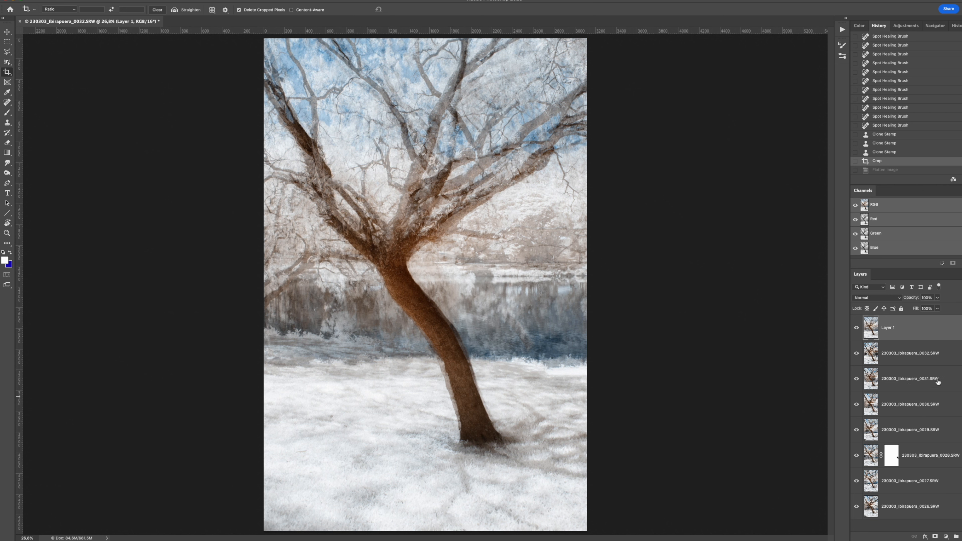
mouse_move(938, 381)
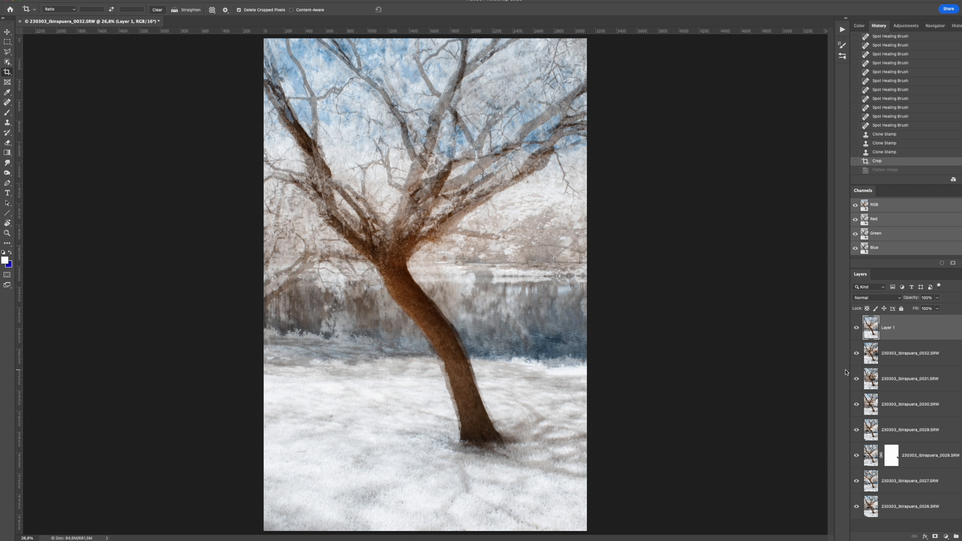
mouse_move(896, 342)
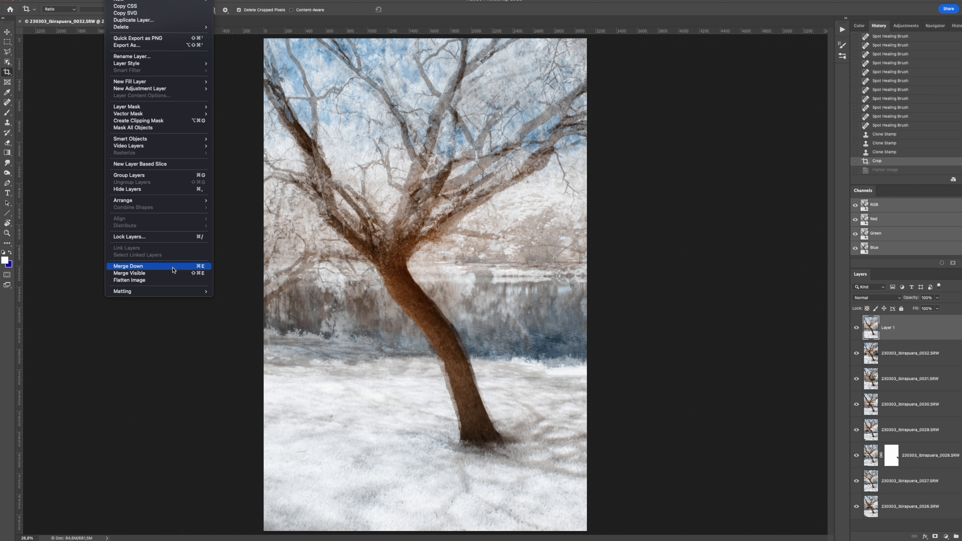
mouse_move(155, 280)
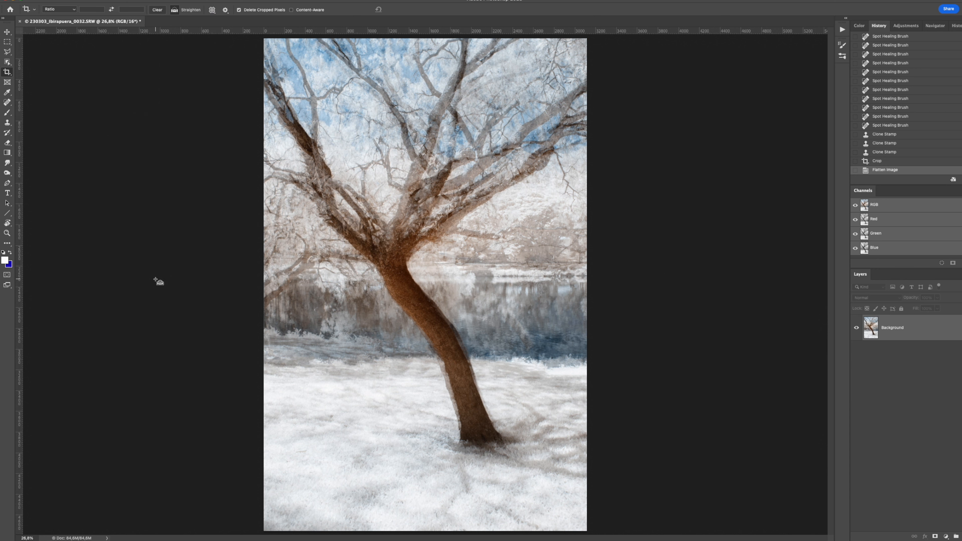
key(cmd+s)
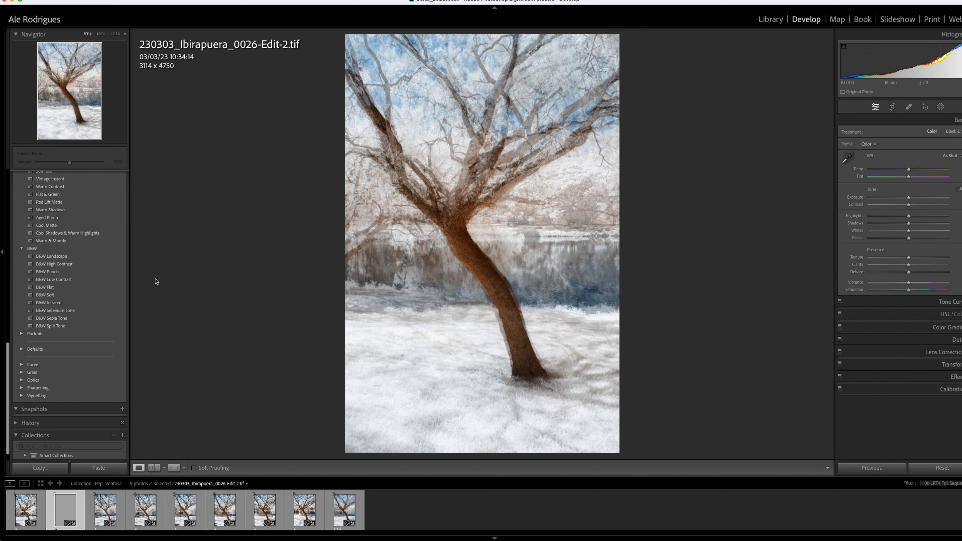
mouse_move(154, 333)
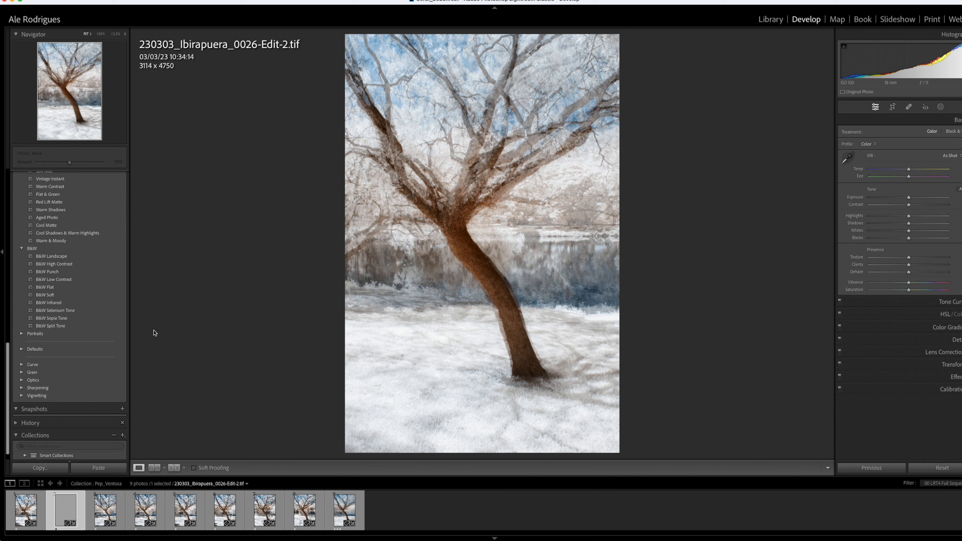
Try a darker Exposure on the saved tree TIF, reset it, then show the earlier 0026-Edit.tif version
key(2)
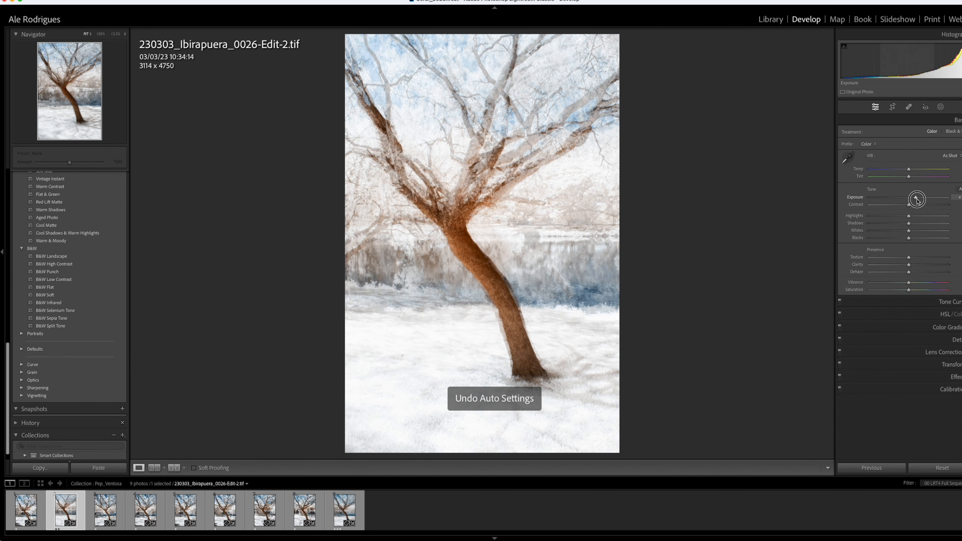
drag(918, 199, 907, 199)
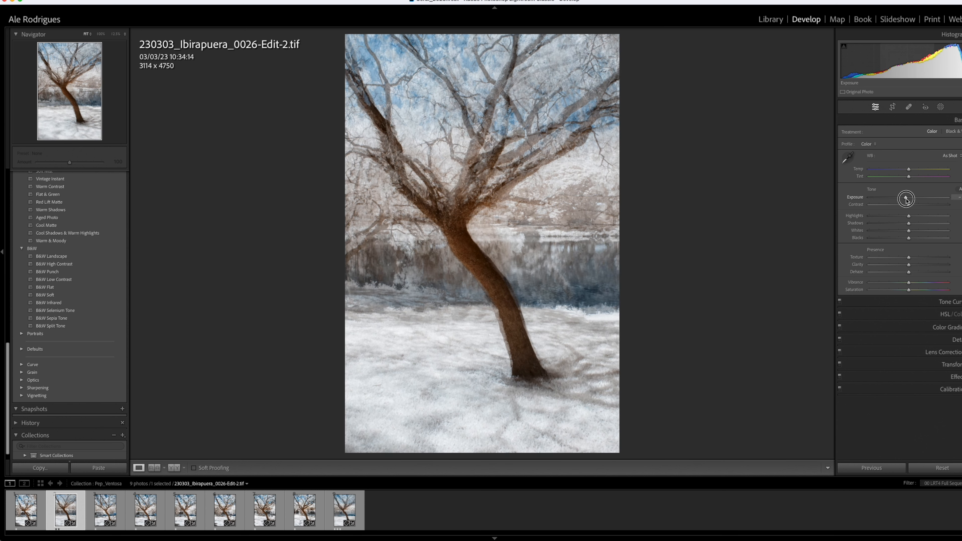
drag(908, 199, 908, 199)
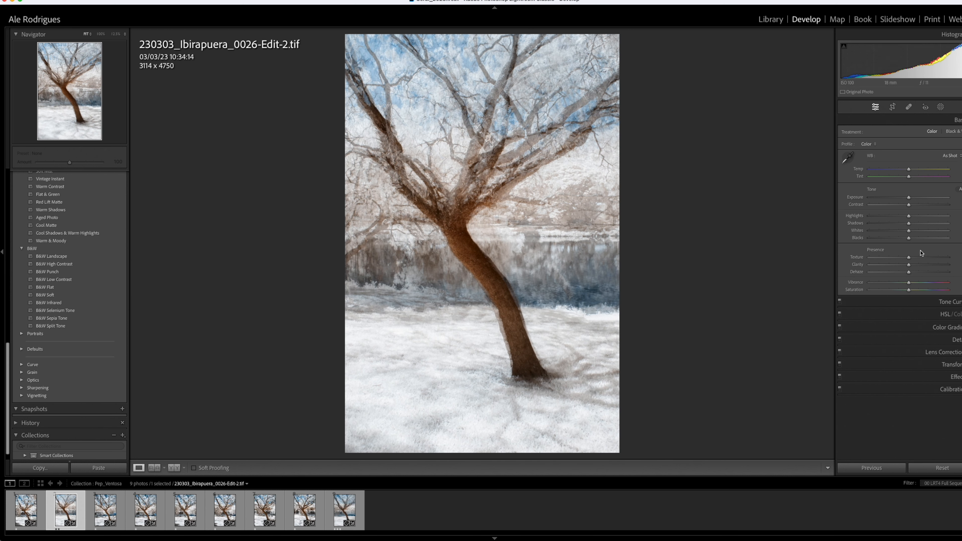
mouse_move(514, 208)
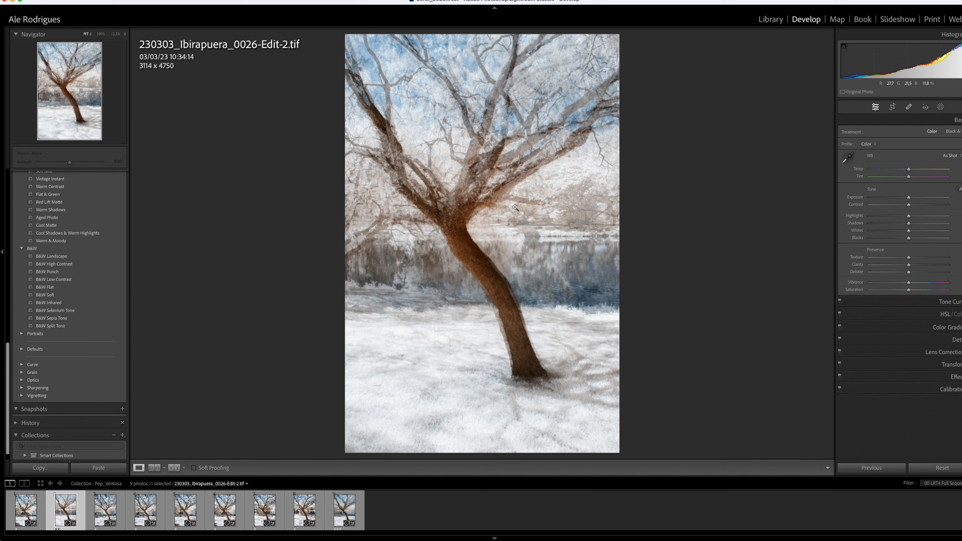
mouse_move(549, 306)
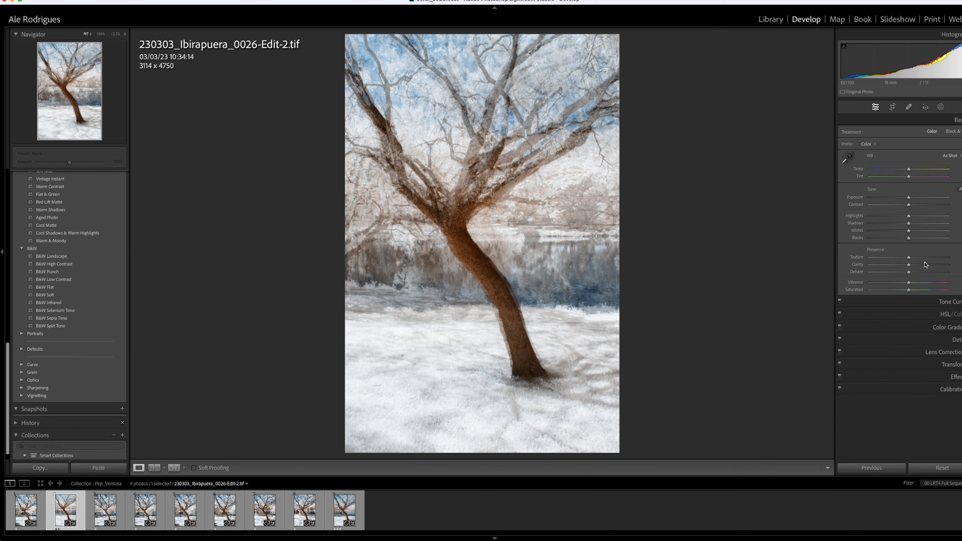
mouse_move(244, 468)
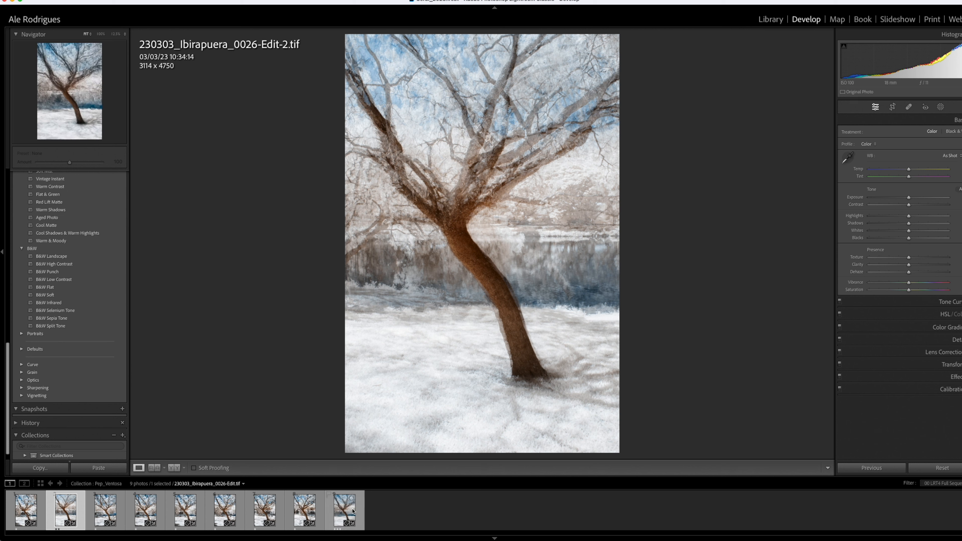
click(345, 510)
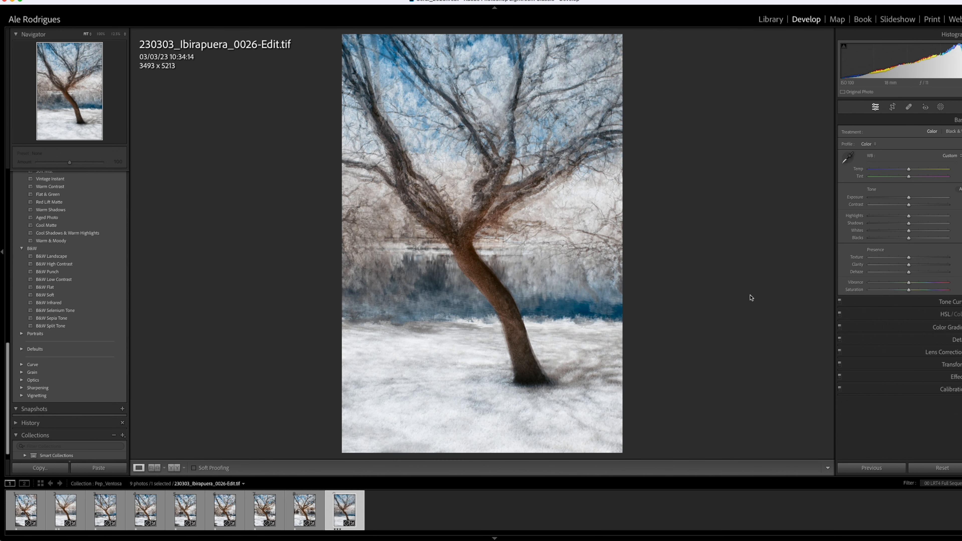
mouse_move(249, 470)
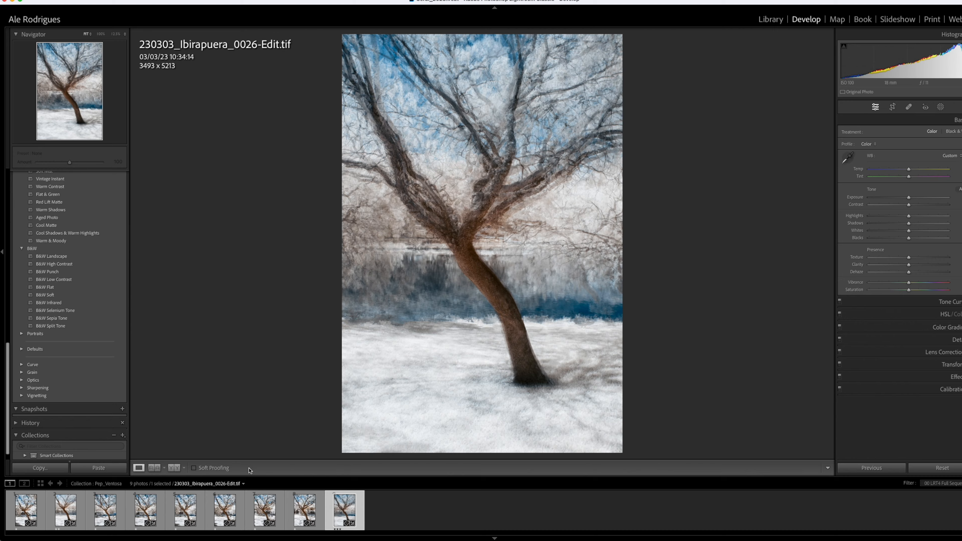